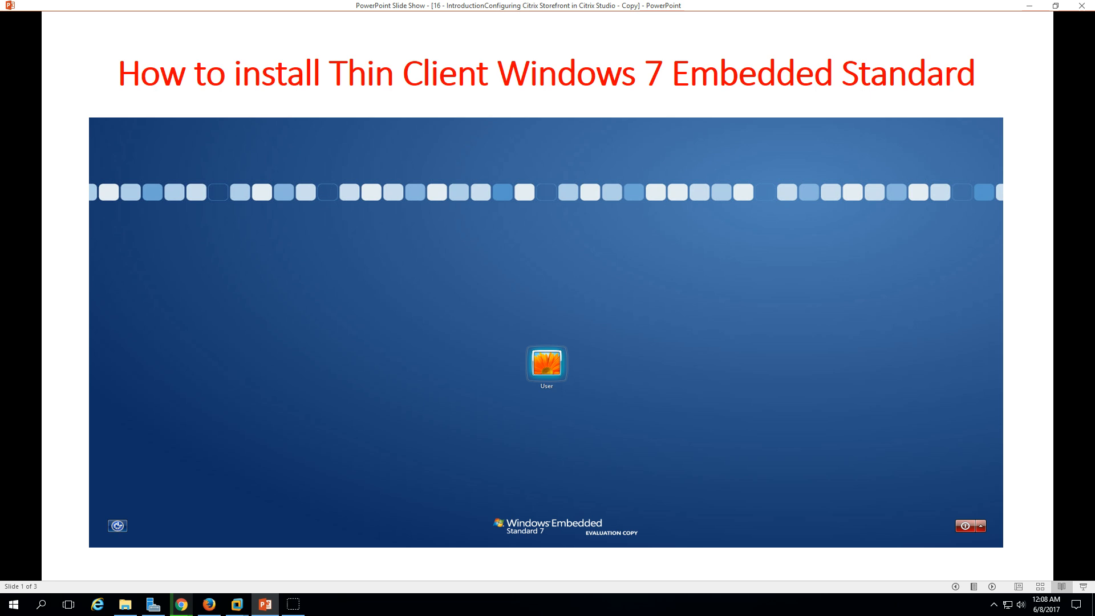
pyautogui.moveTo(115, 96)
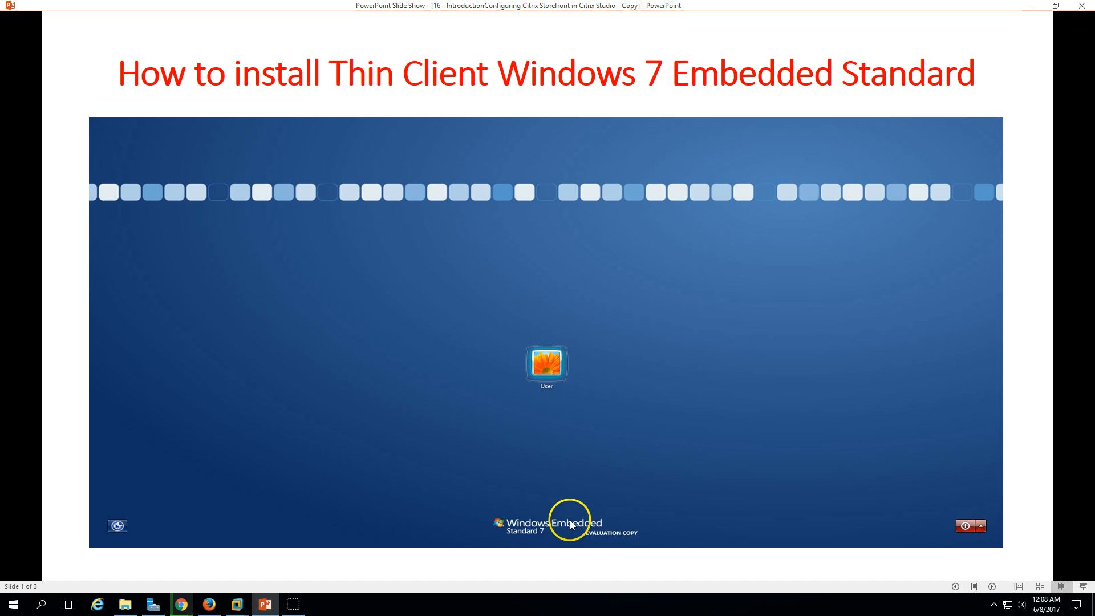
pyautogui.moveTo(610, 502)
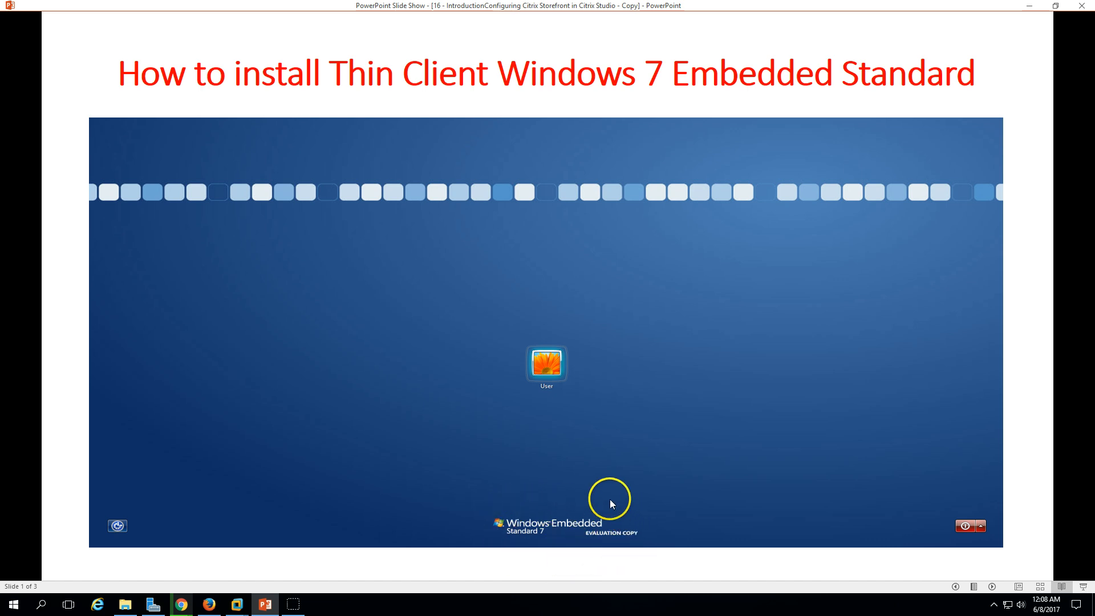
pyautogui.moveTo(548, 438)
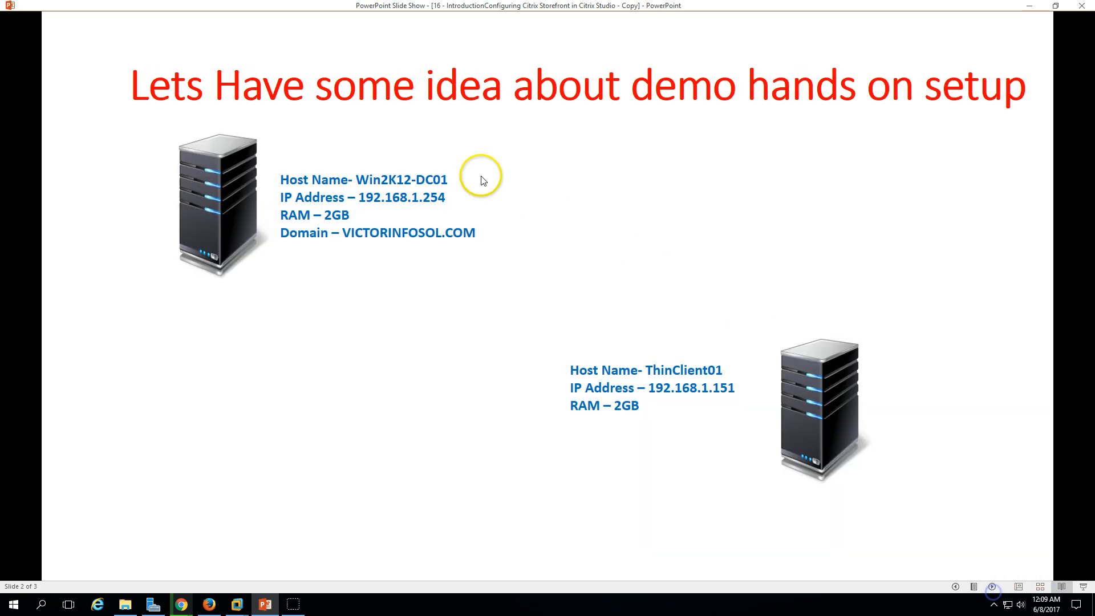
pyautogui.moveTo(438, 331)
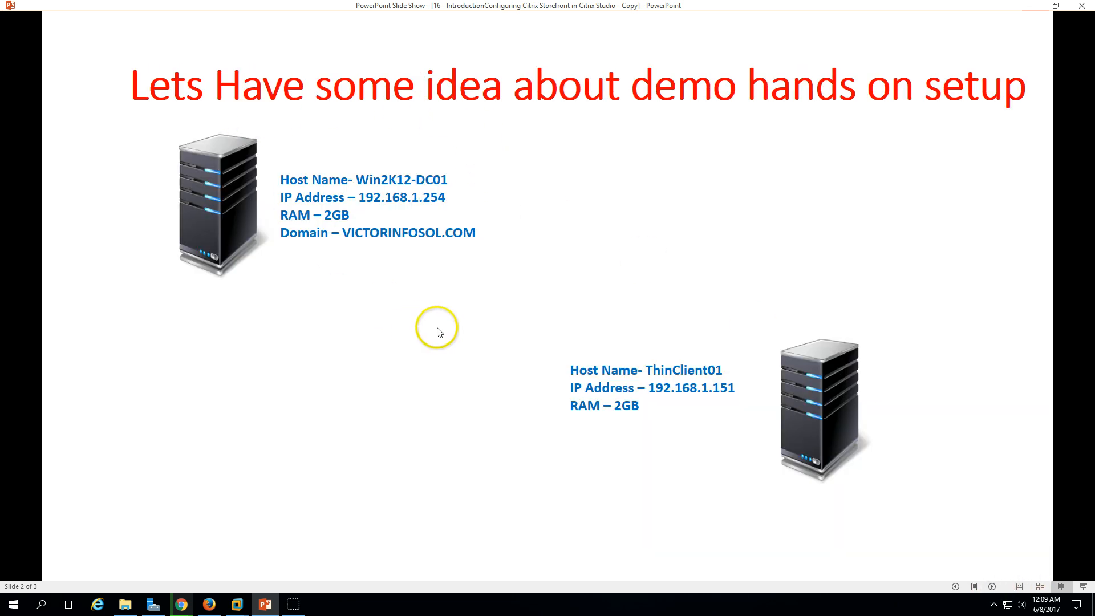
pyautogui.moveTo(397, 173)
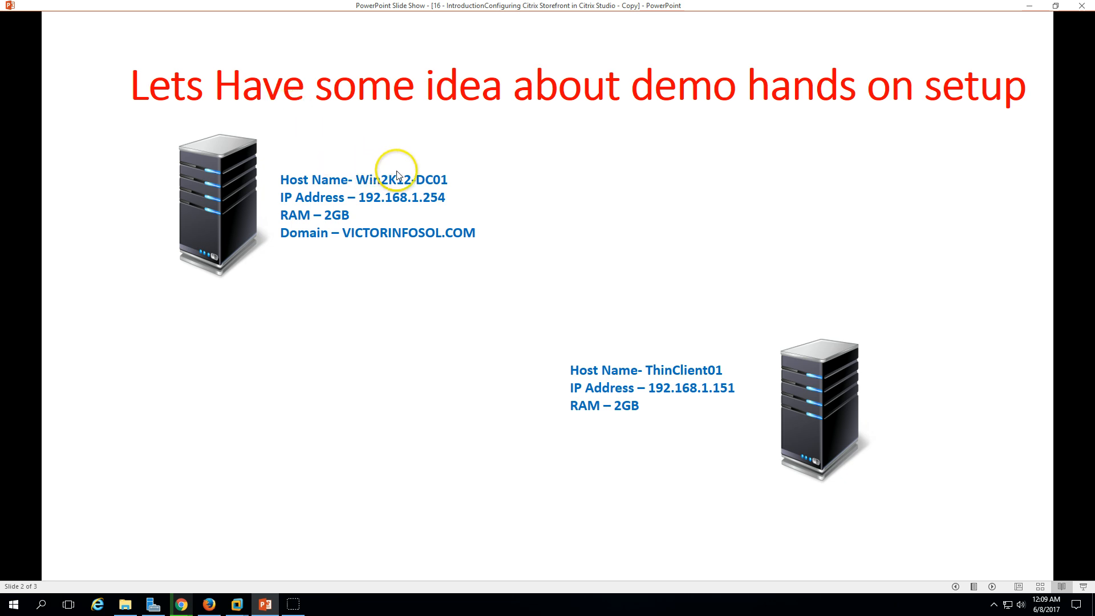
pyautogui.moveTo(412, 177)
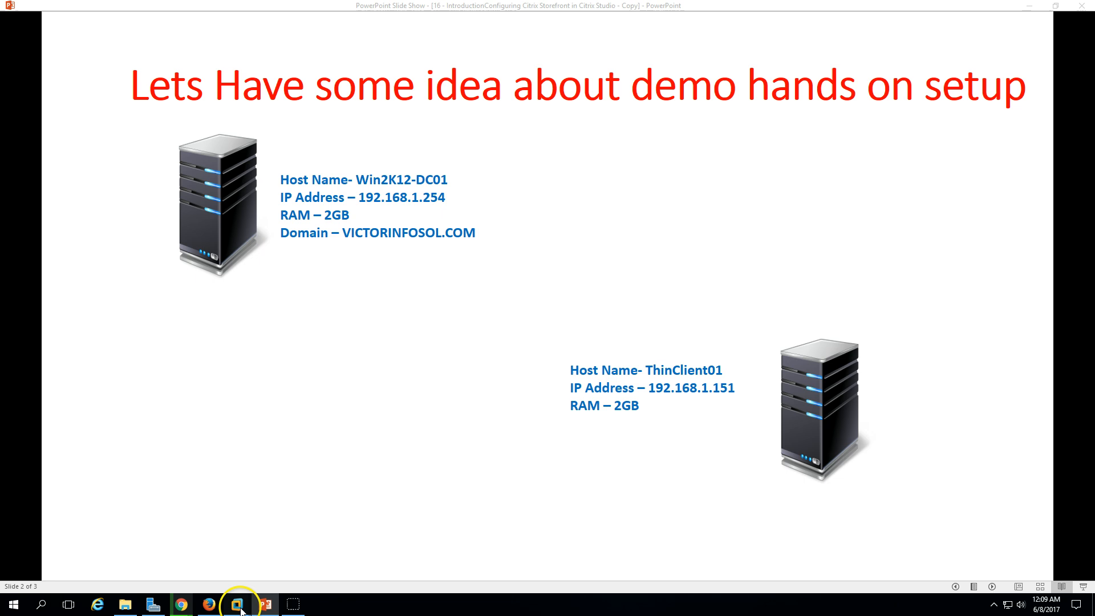
# Step: In the domain controller's Server Manager, review AD DS, DHCP and DNS and select pool 192.168.1.151–200
pyautogui.click(236, 604)
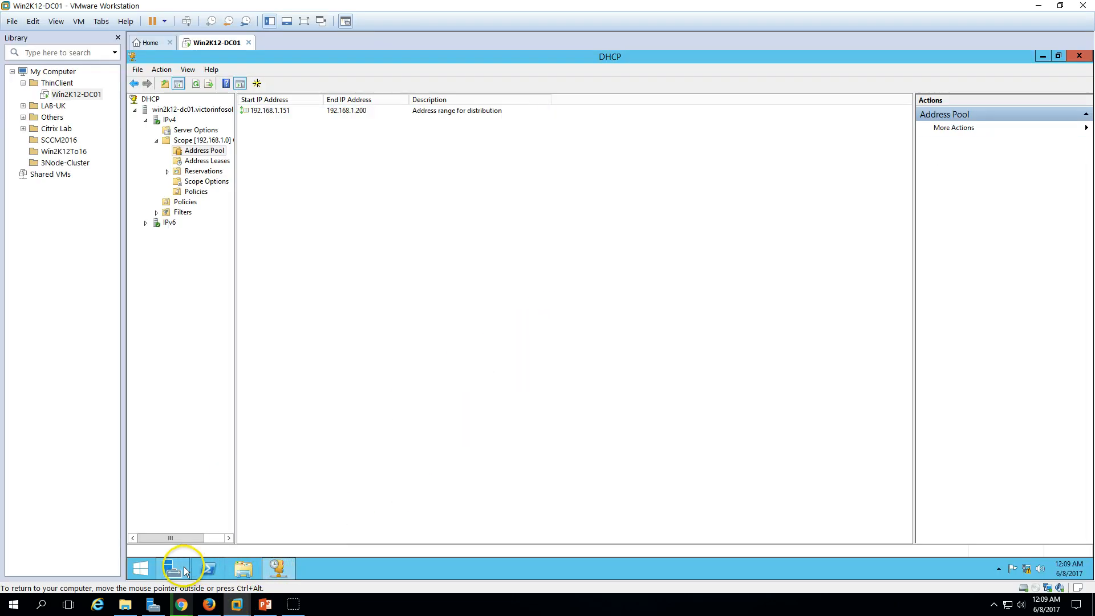
pyautogui.click(172, 568)
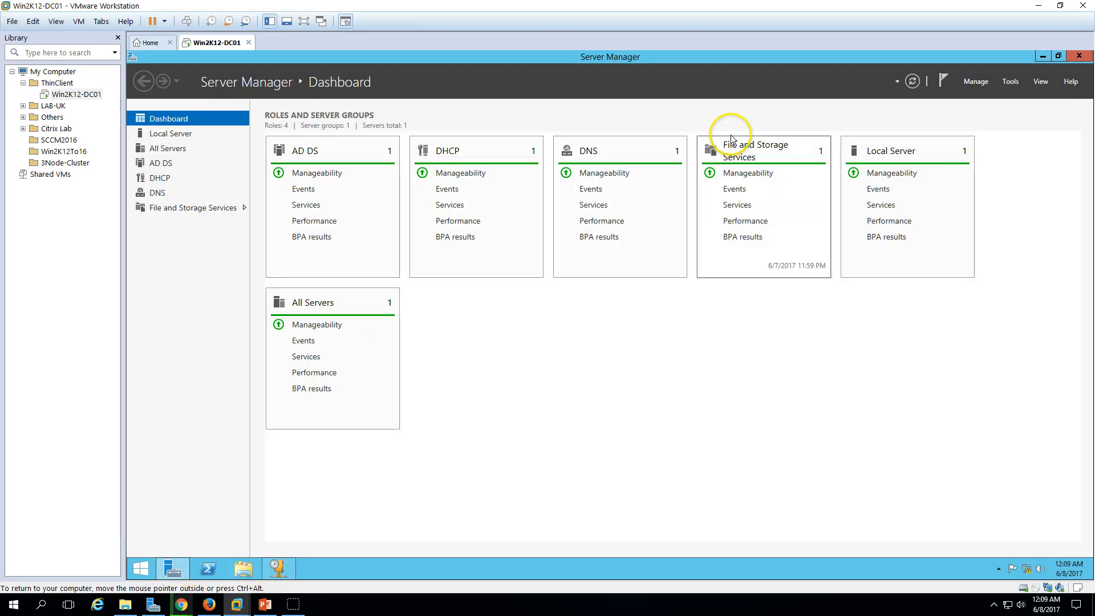
pyautogui.moveTo(681, 155)
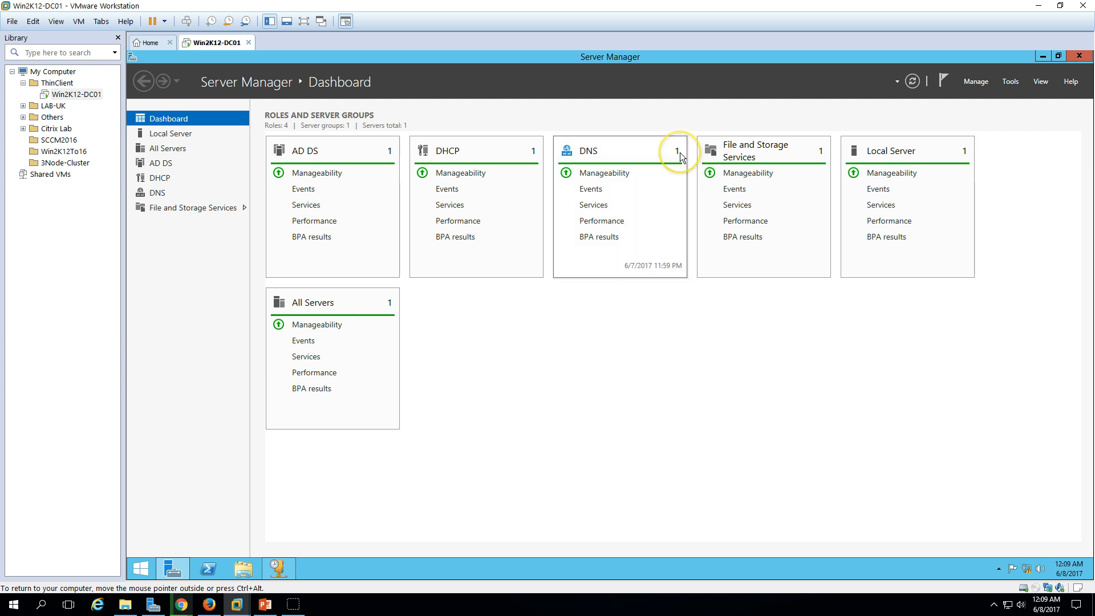
pyautogui.moveTo(416, 516)
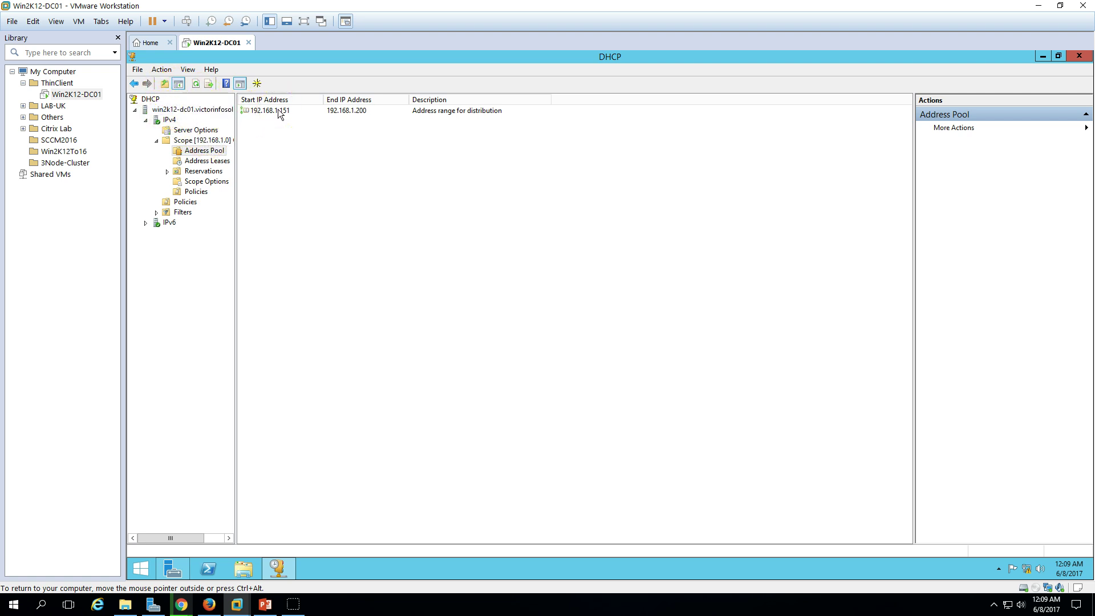
pyautogui.click(279, 110)
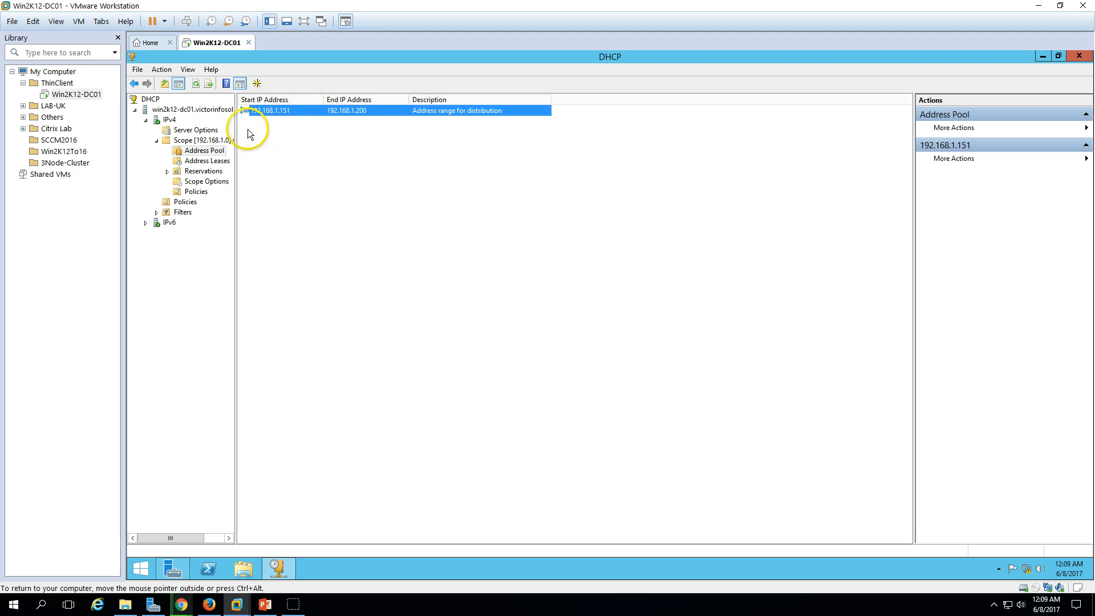
pyautogui.moveTo(278, 117)
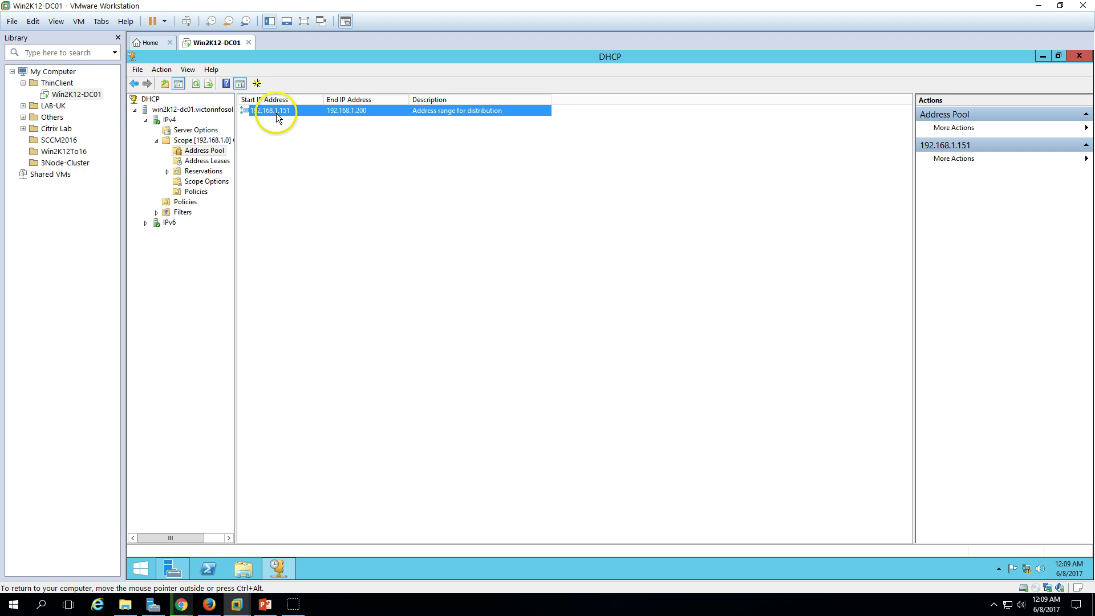
pyautogui.moveTo(368, 116)
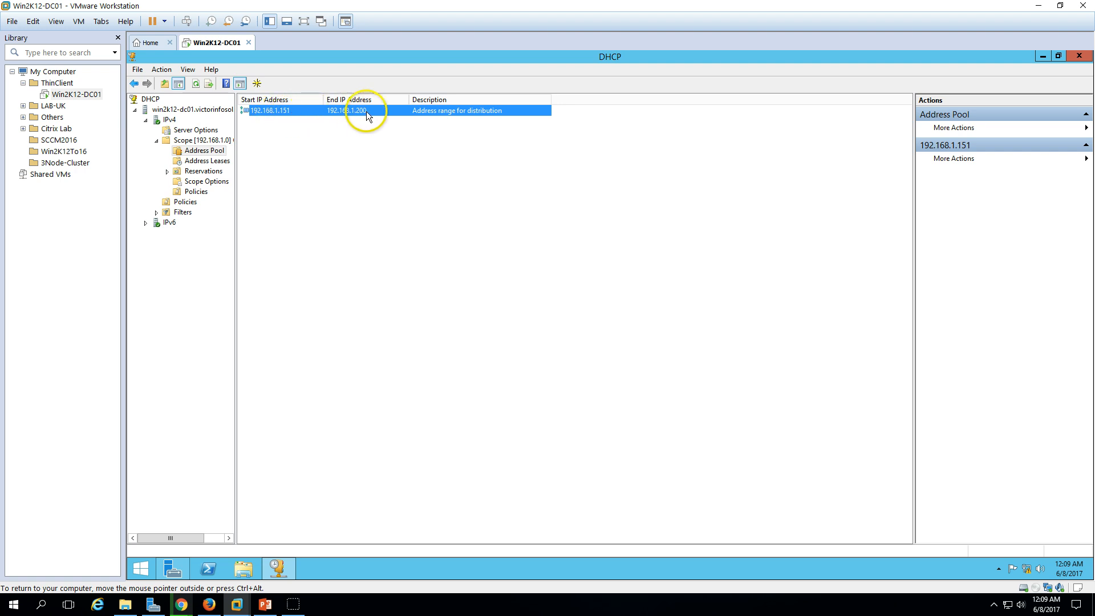
# Step: Return to the slide listing Win2K12-DC01 at 192.168.1.254 and ThinClient01 at 192.168.1.151
pyautogui.click(264, 604)
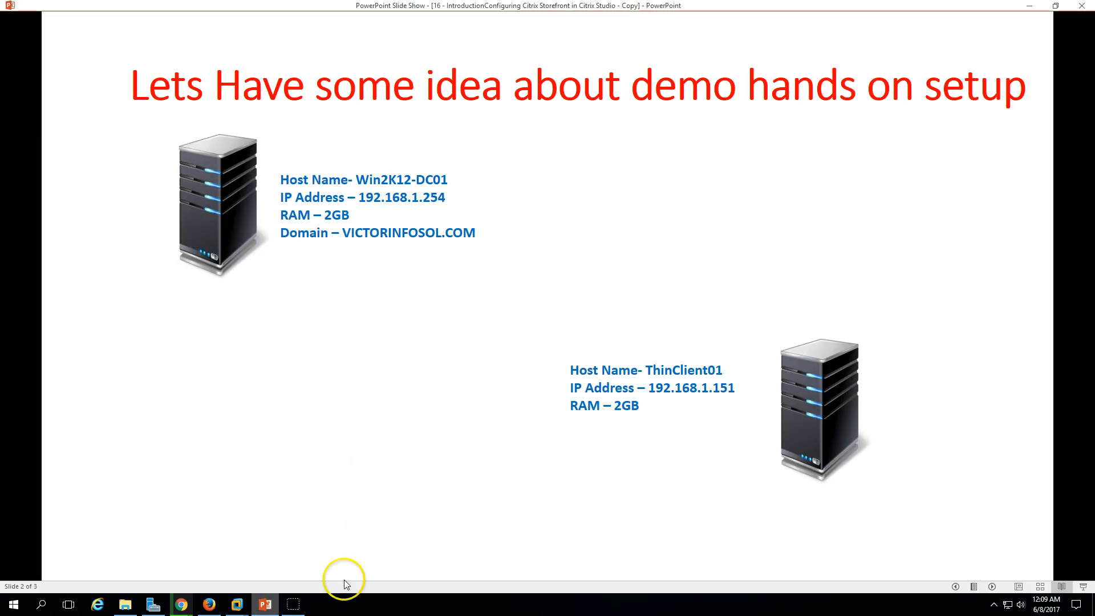
pyautogui.moveTo(734, 342)
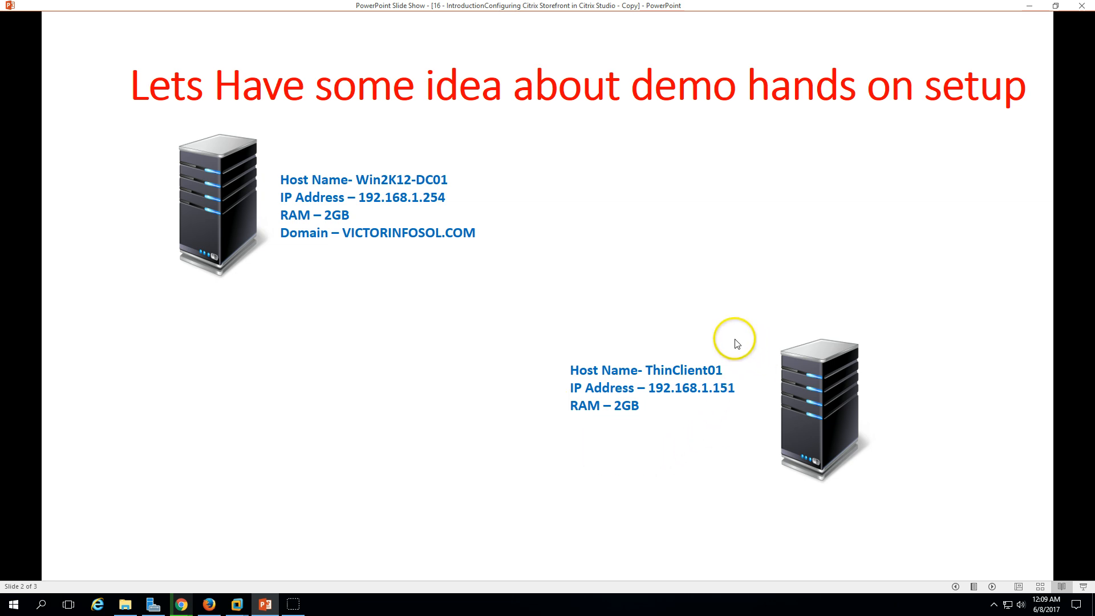
pyautogui.moveTo(572, 404)
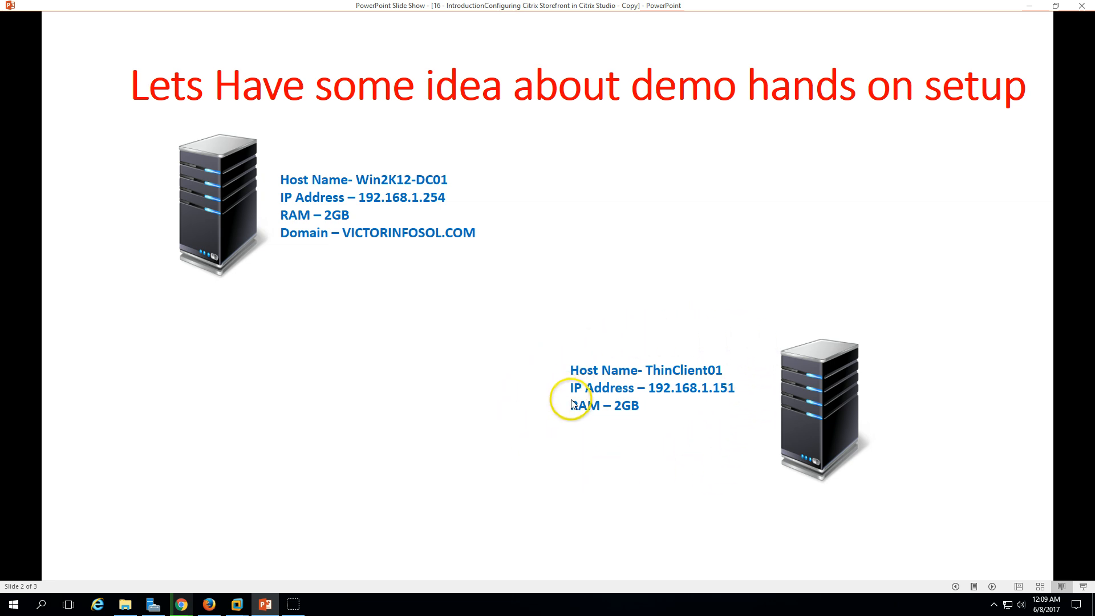
pyautogui.moveTo(572, 404)
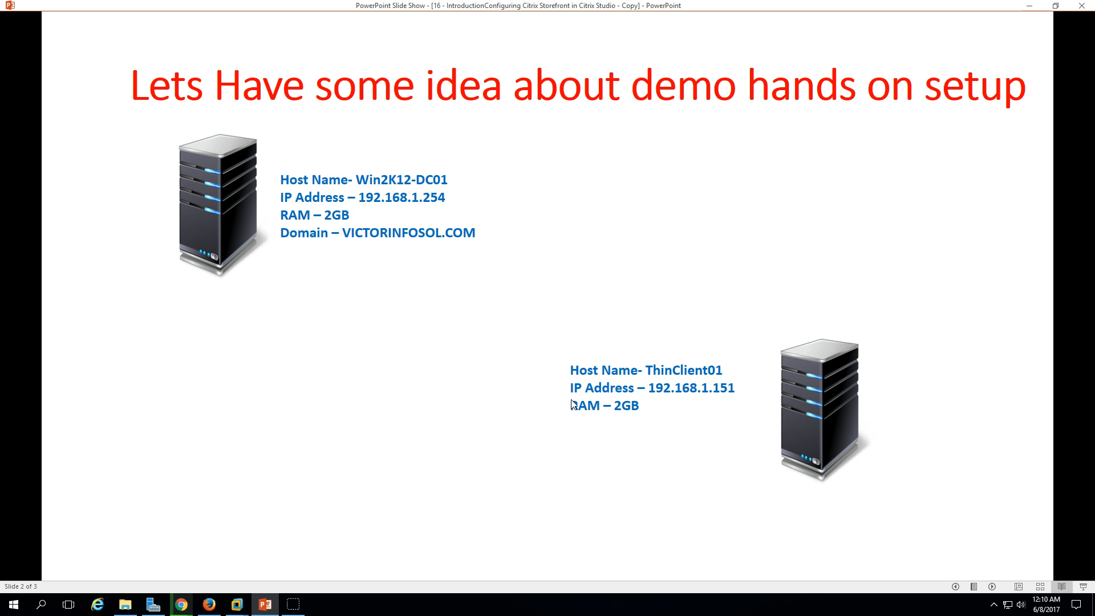
pyautogui.moveTo(1028, 6)
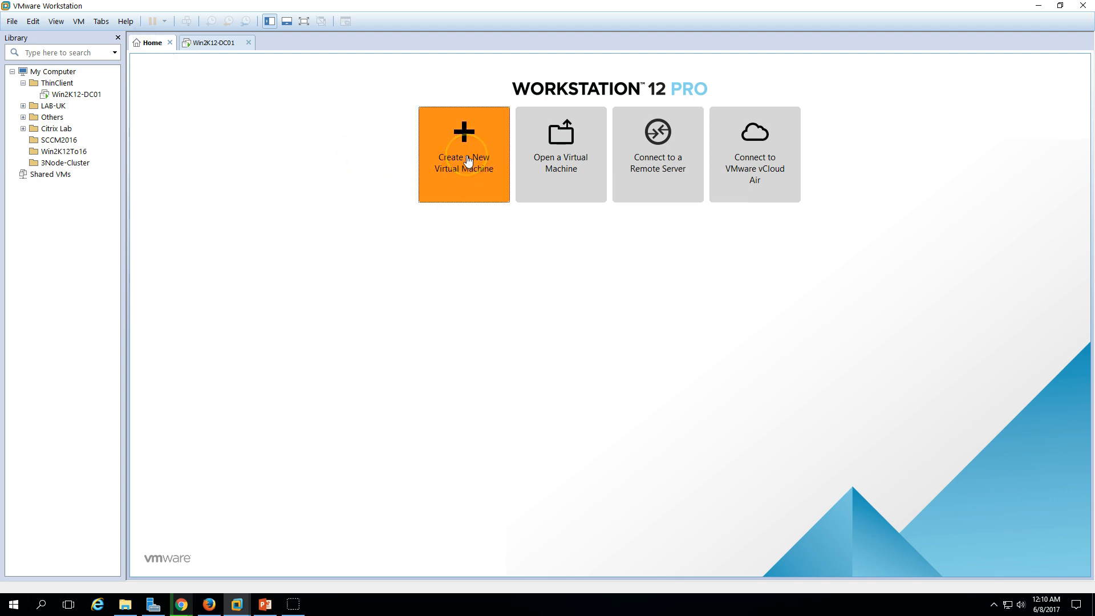
# Step: Create a Typical VM named ThinkClient-01 with a 20 GB disk stored as a single file
pyautogui.click(463, 153)
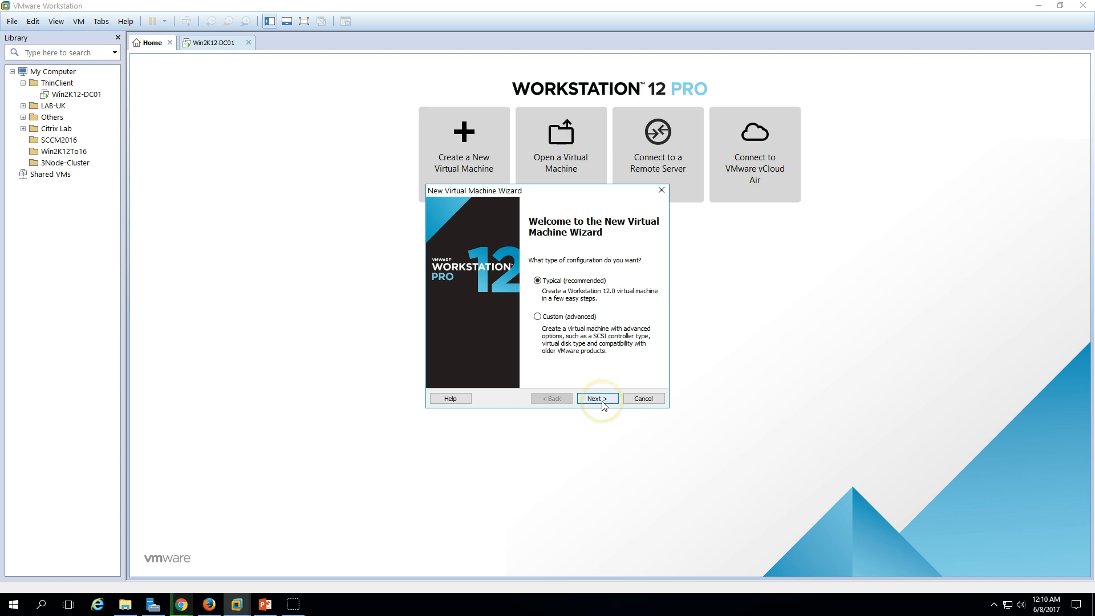
pyautogui.click(597, 399)
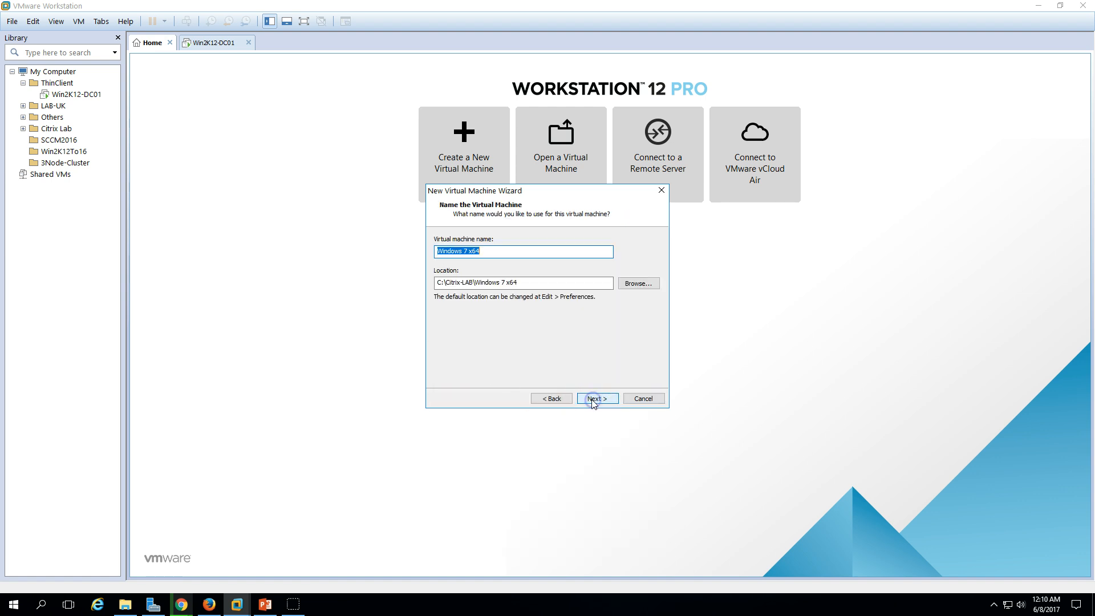
pyautogui.write('ThinkClient')
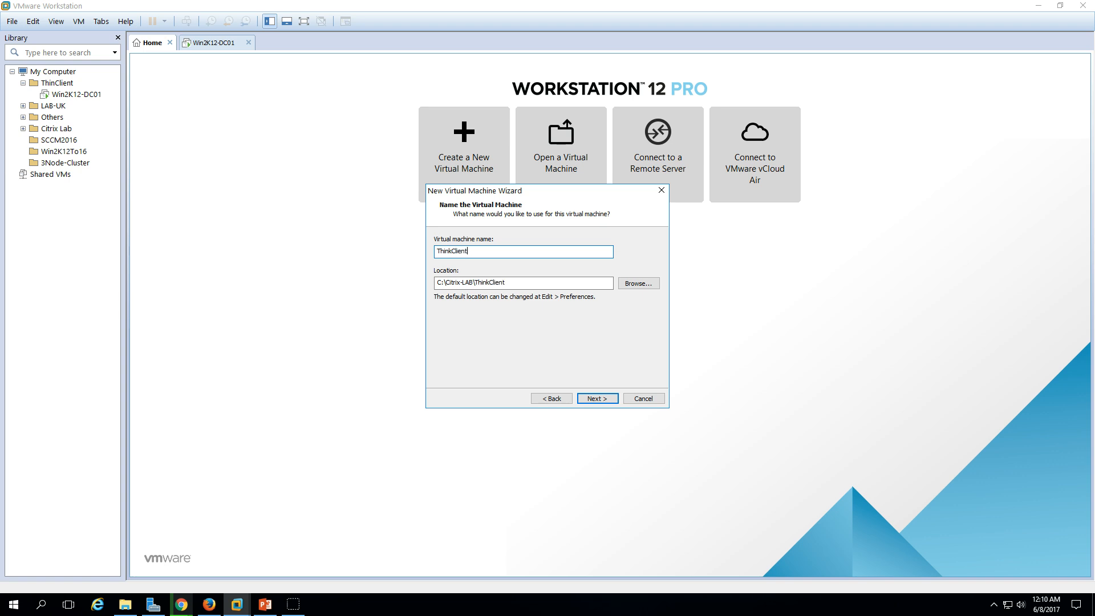
pyautogui.write('-01')
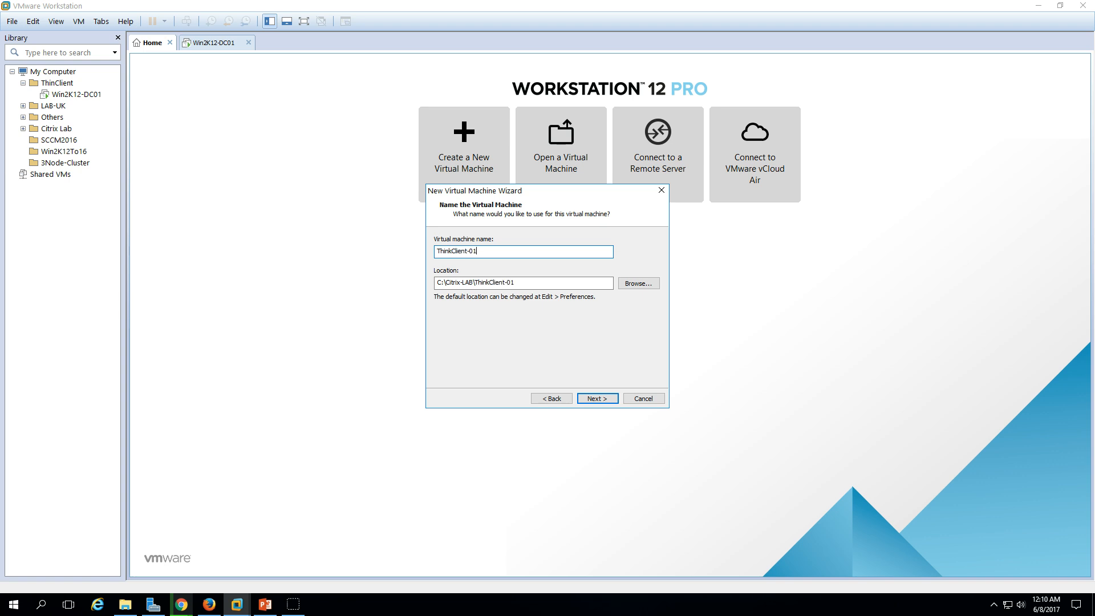
pyautogui.click(596, 399)
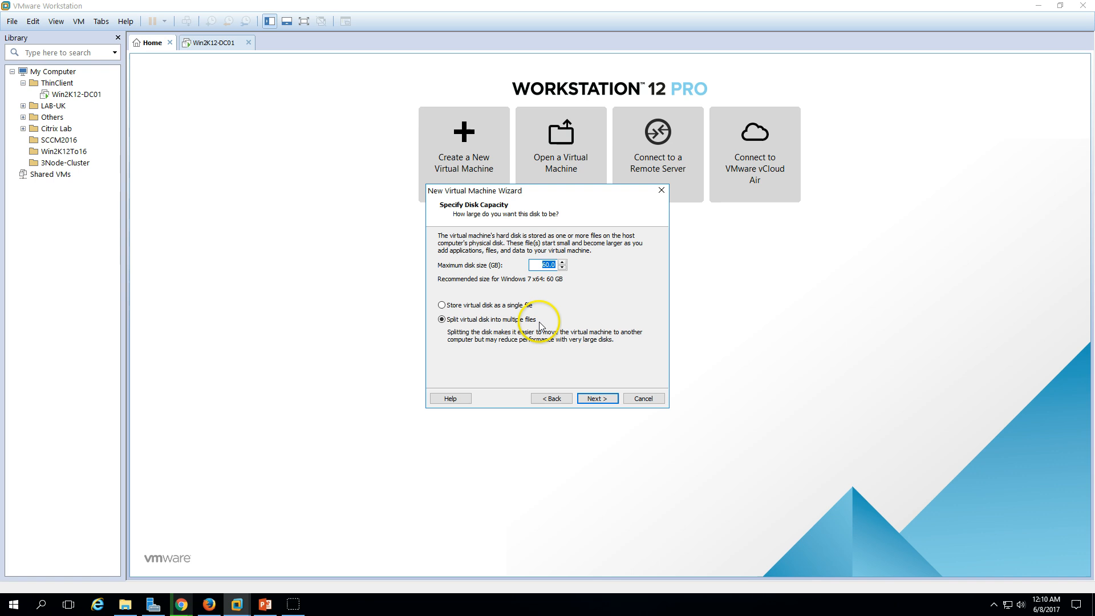
pyautogui.click(442, 305)
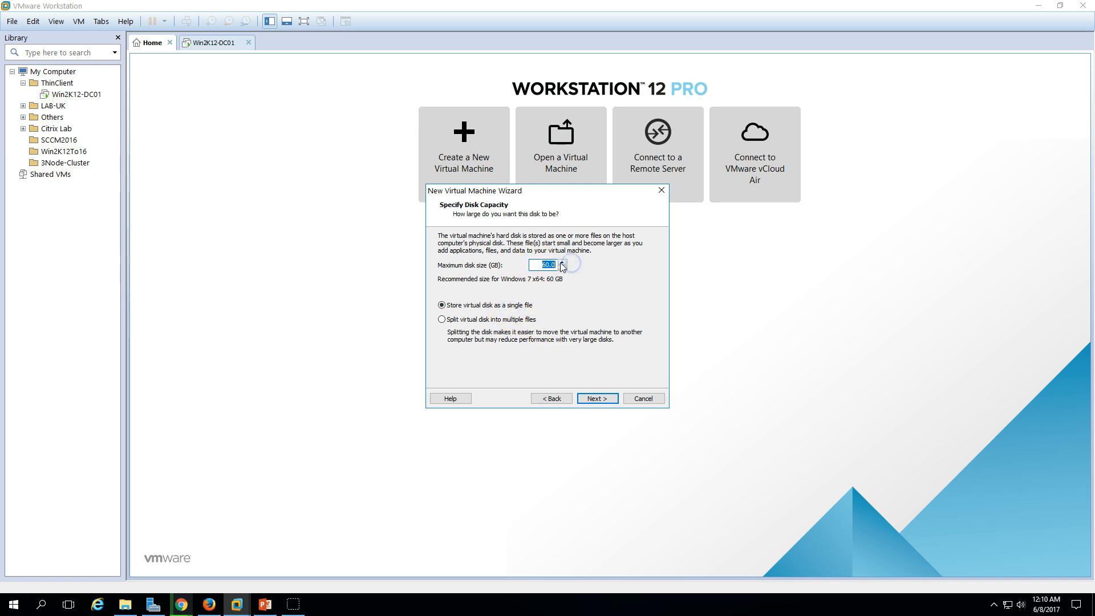
pyautogui.write('20')
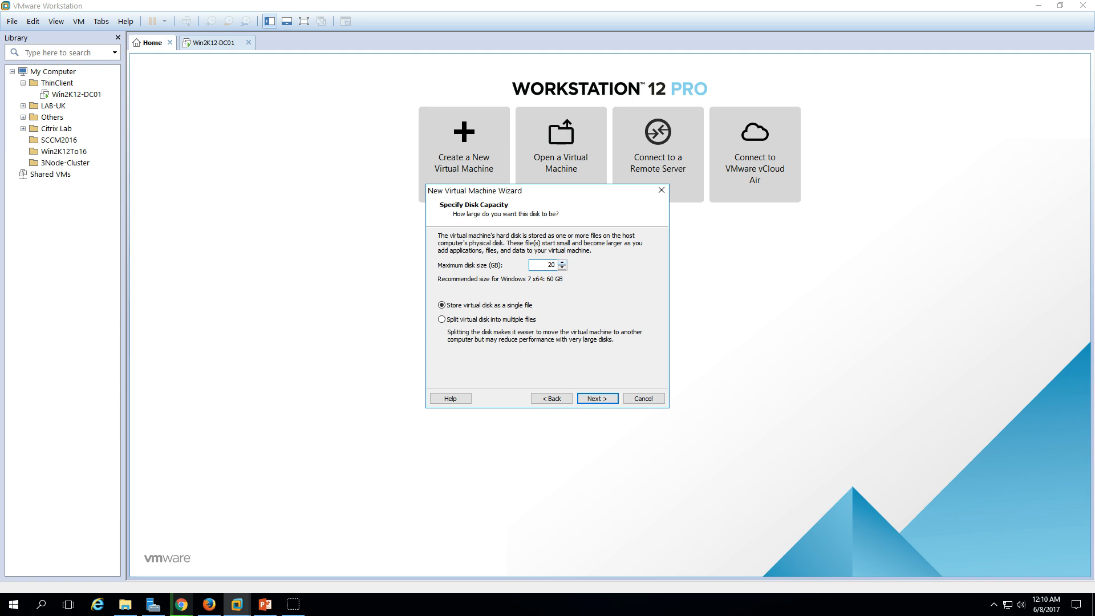
pyautogui.moveTo(598, 398)
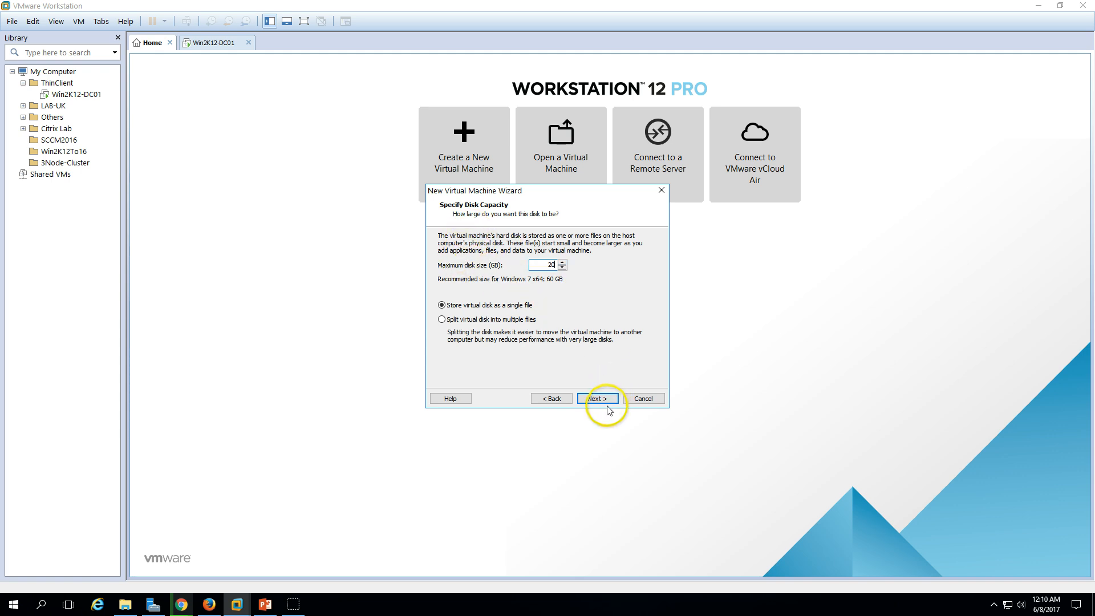
pyautogui.click(595, 398)
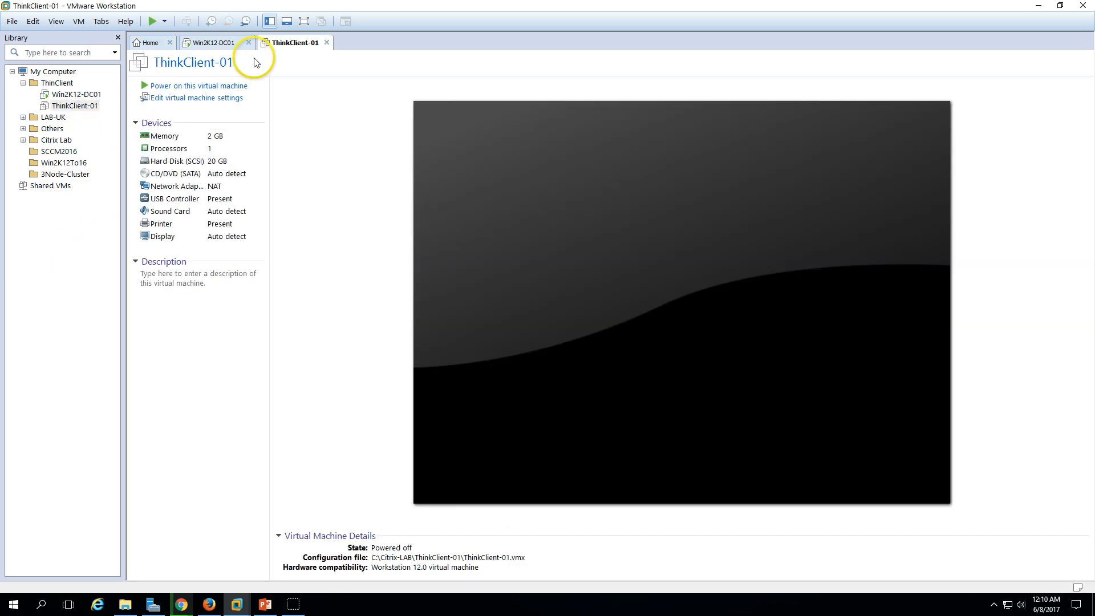
pyautogui.moveTo(197, 97)
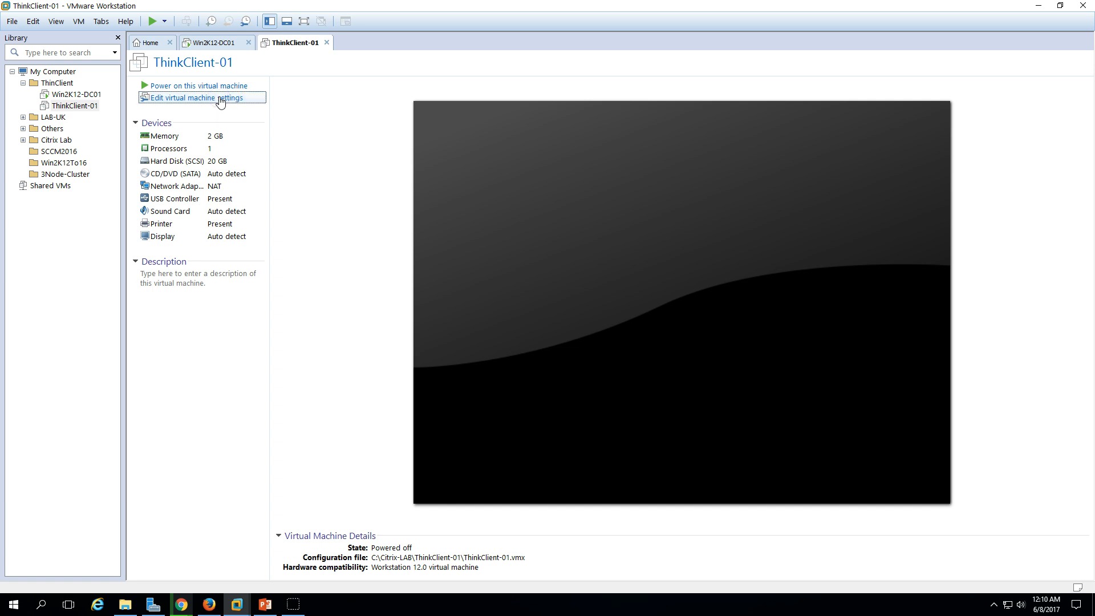
# Step: Give ThinkClient-01 2 cores per processor and switch its CD/DVD (SATA) drive to an ISO image
pyautogui.click(192, 97)
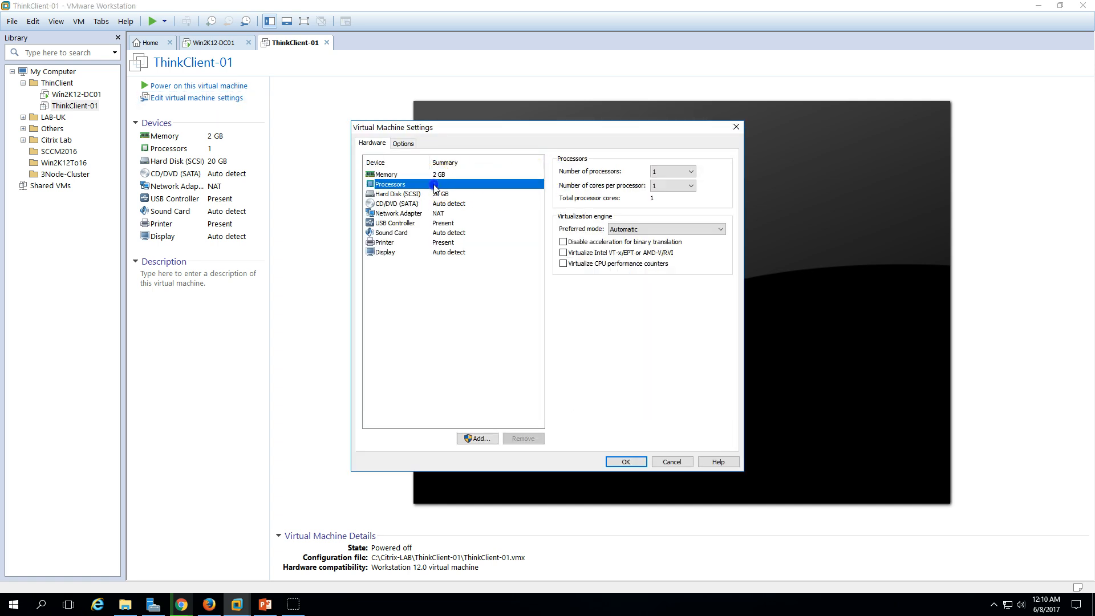
pyautogui.click(691, 185)
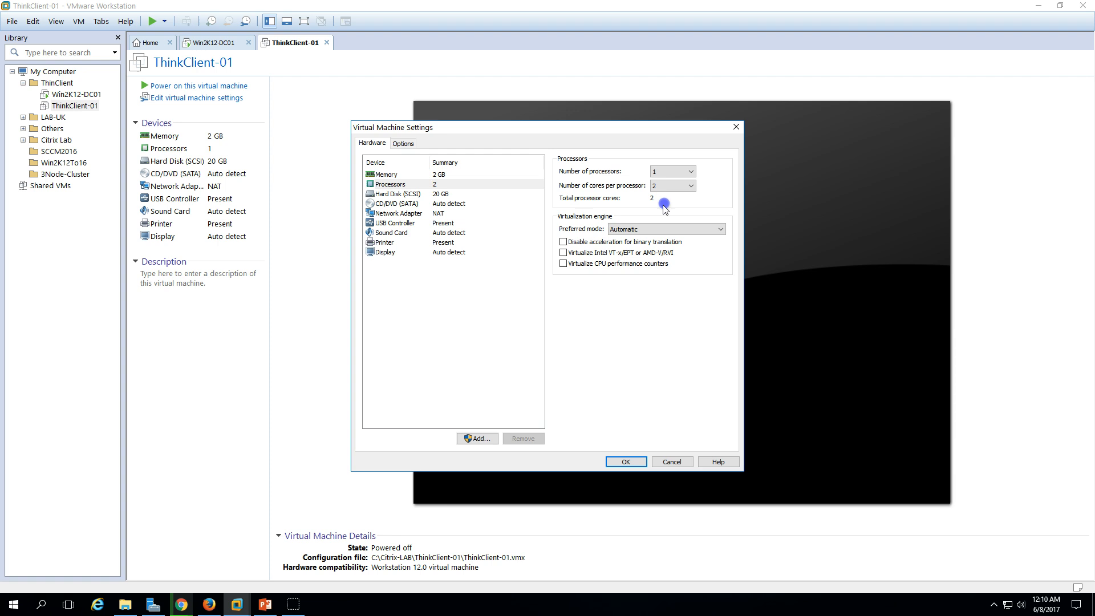
pyautogui.click(395, 203)
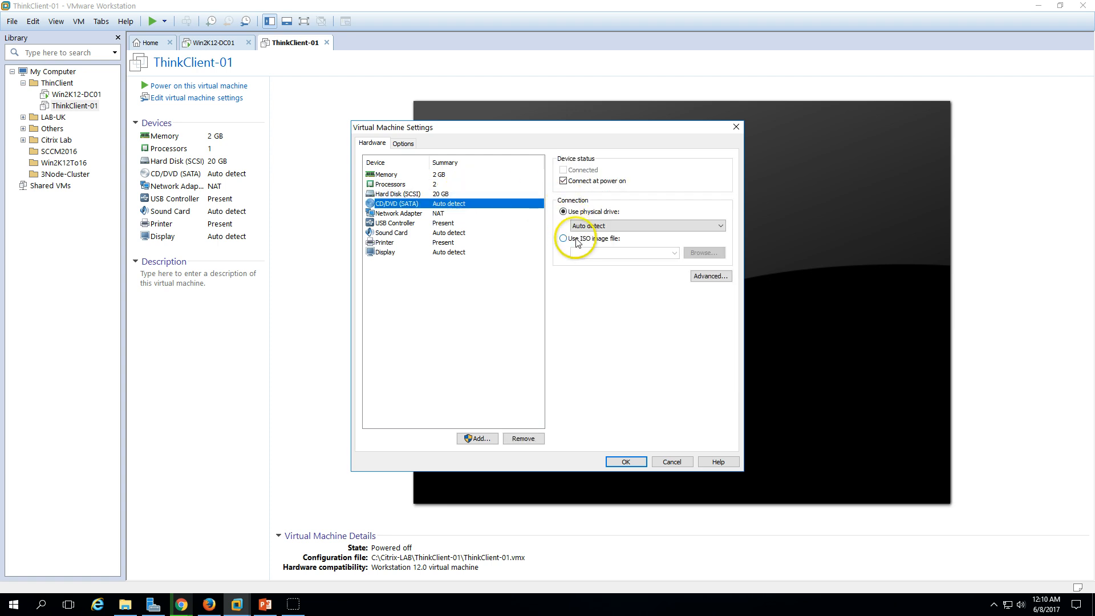
pyautogui.moveTo(577, 243)
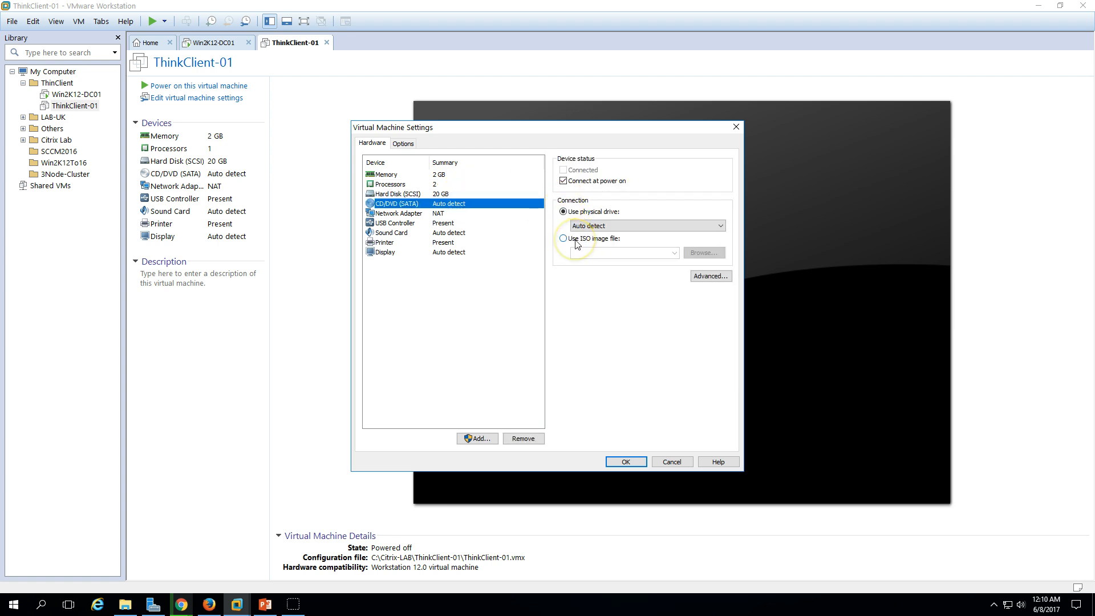
pyautogui.click(563, 238)
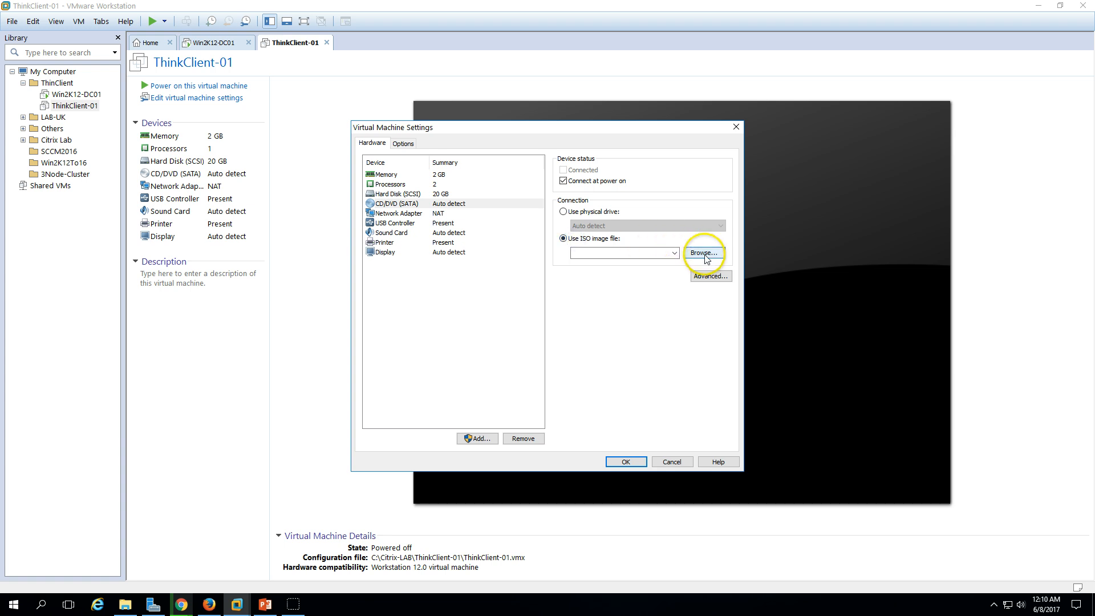
# Step: Browse to D:\ISO\Windows Client Embedded and pick the Windows 7 Embedded Standard ISO
pyautogui.click(704, 253)
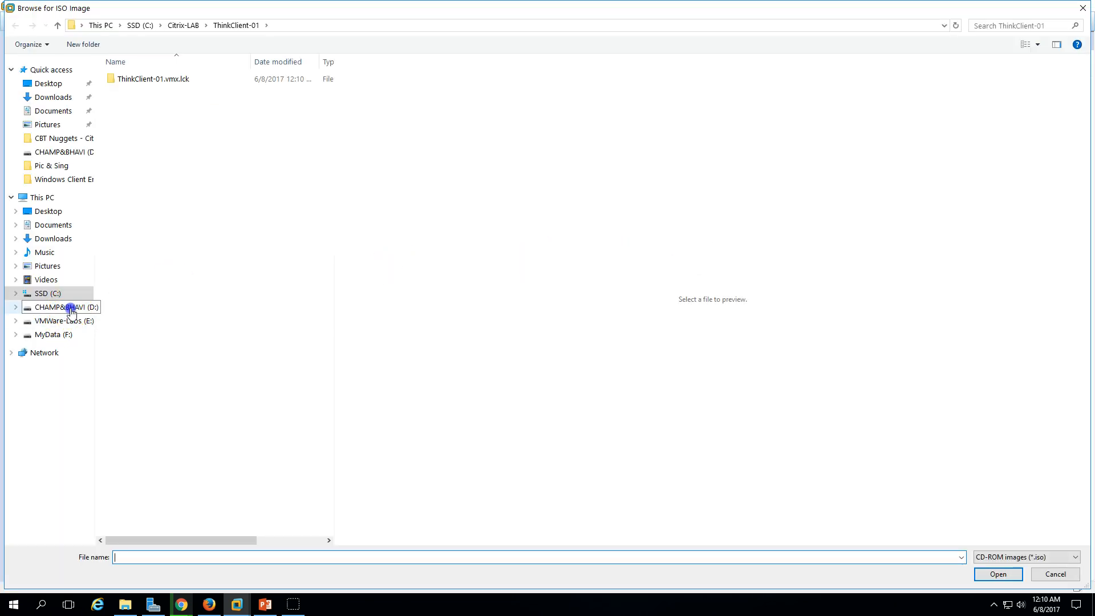
pyautogui.doubleClick(63, 307)
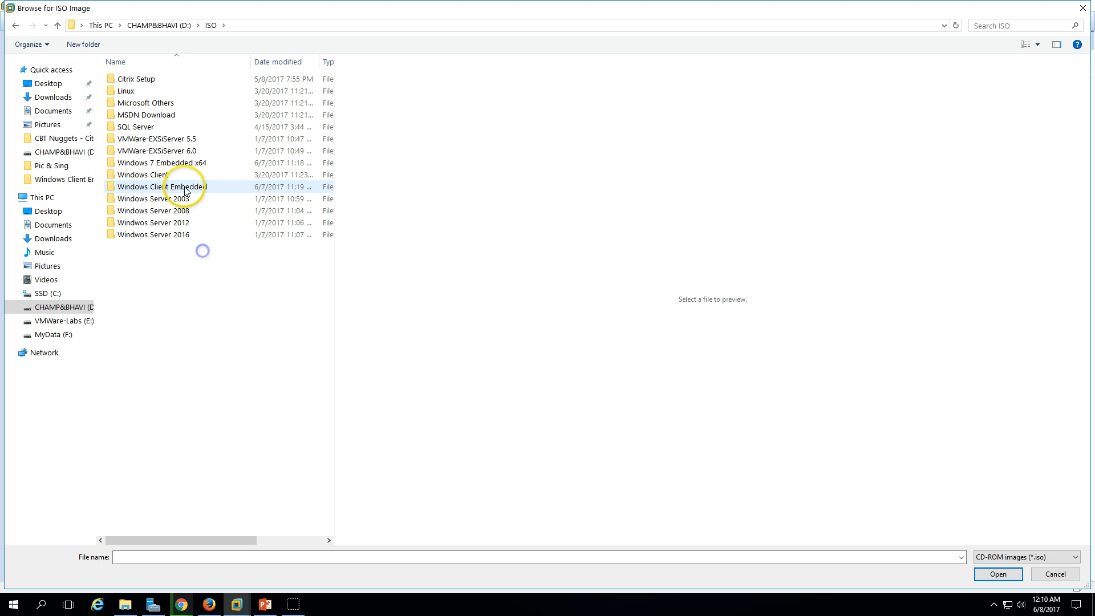
pyautogui.click(161, 162)
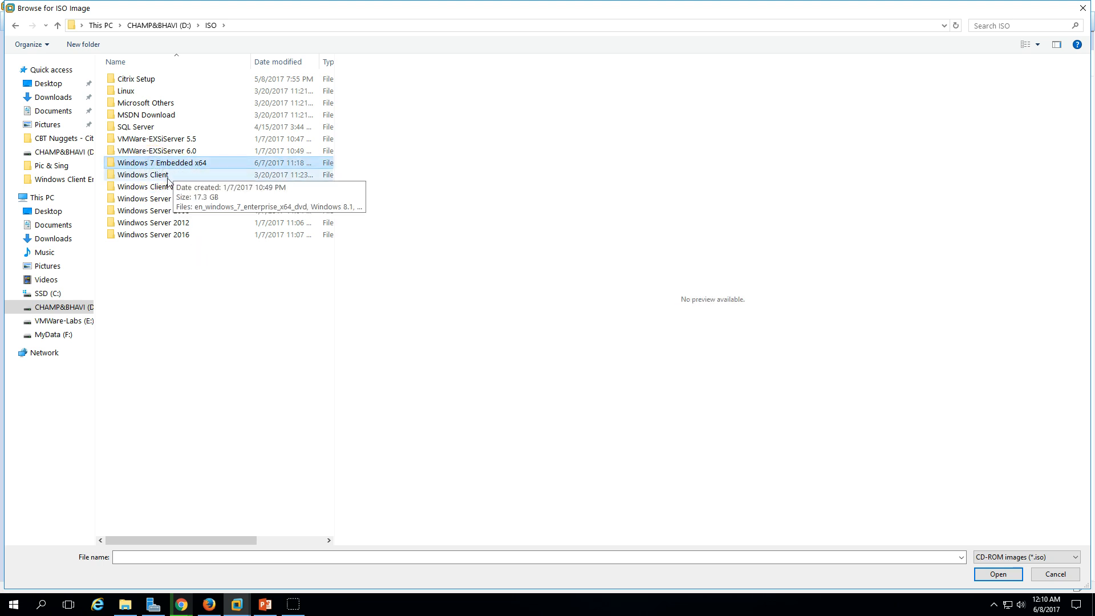
pyautogui.doubleClick(143, 174)
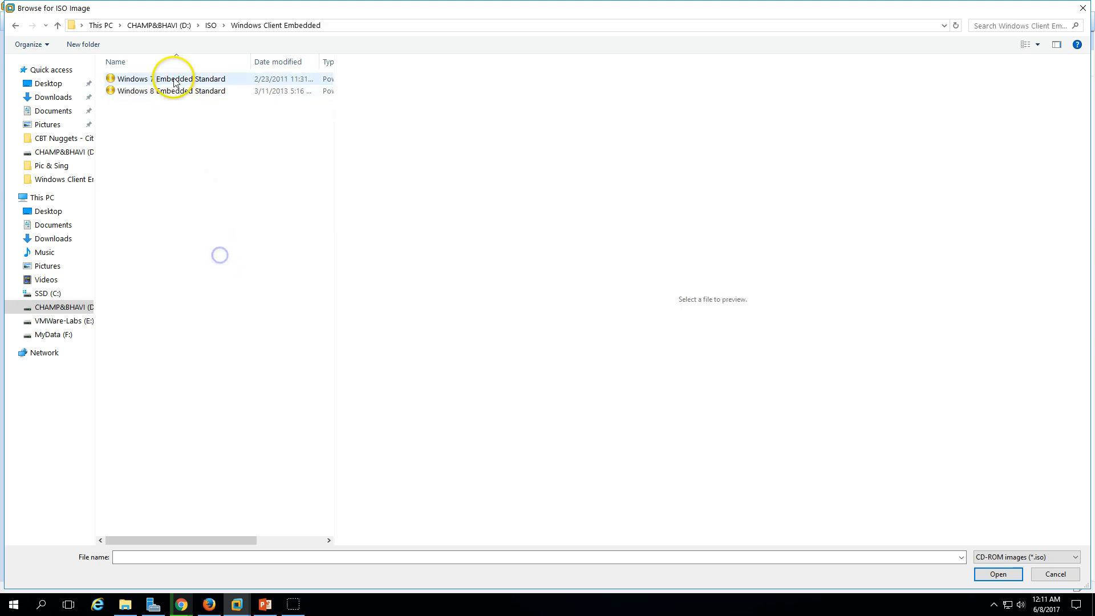
pyautogui.click(175, 78)
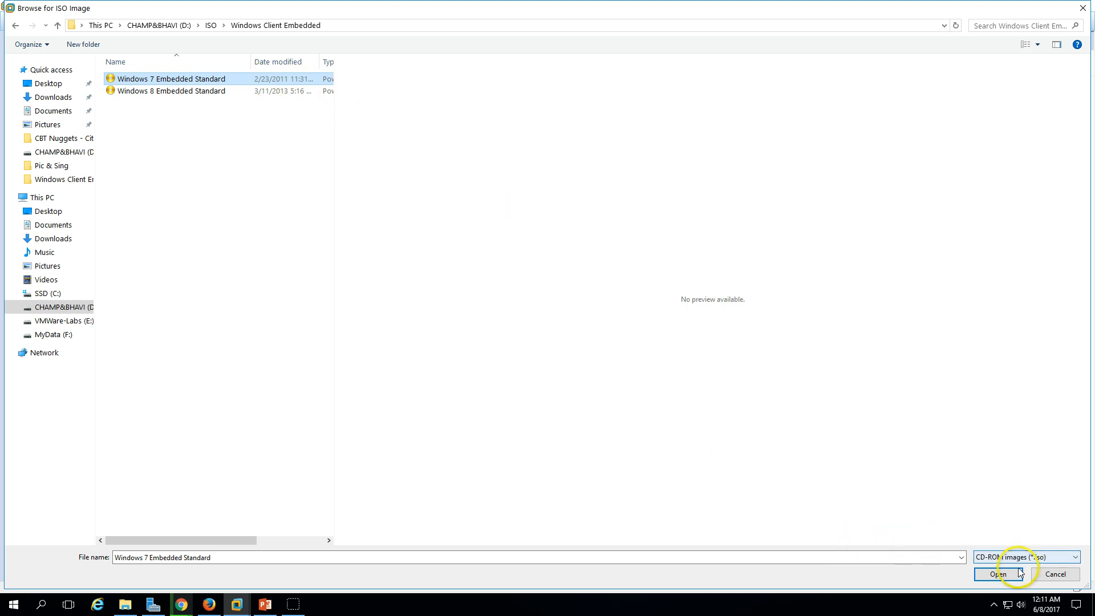
# Step: Attach the ISO, set bridged networking, remove the USB controller, and power on ThinClient-01
pyautogui.click(997, 573)
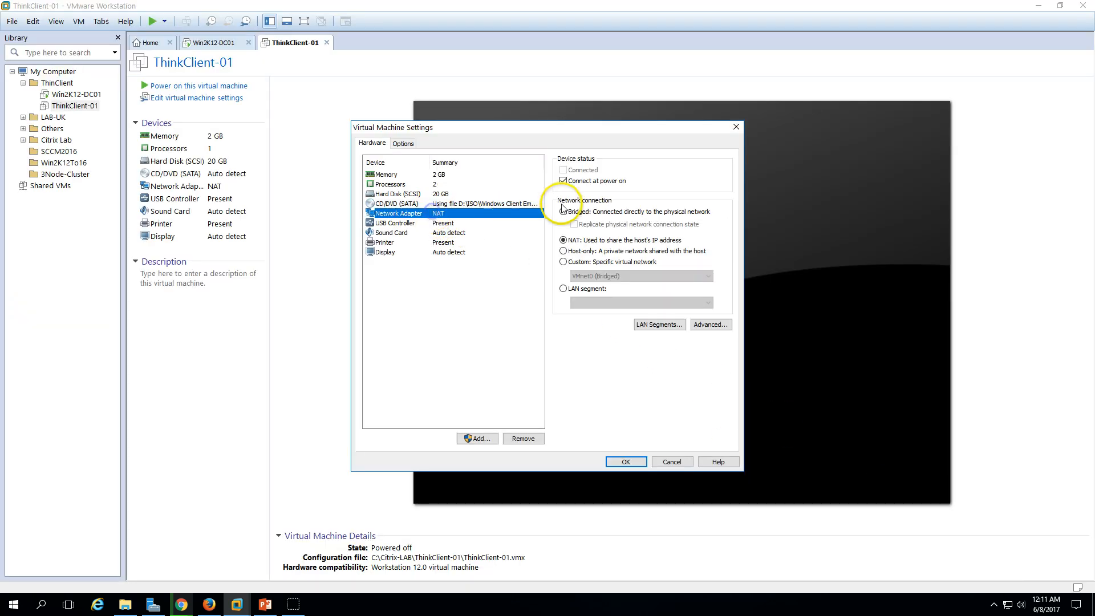
pyautogui.click(564, 211)
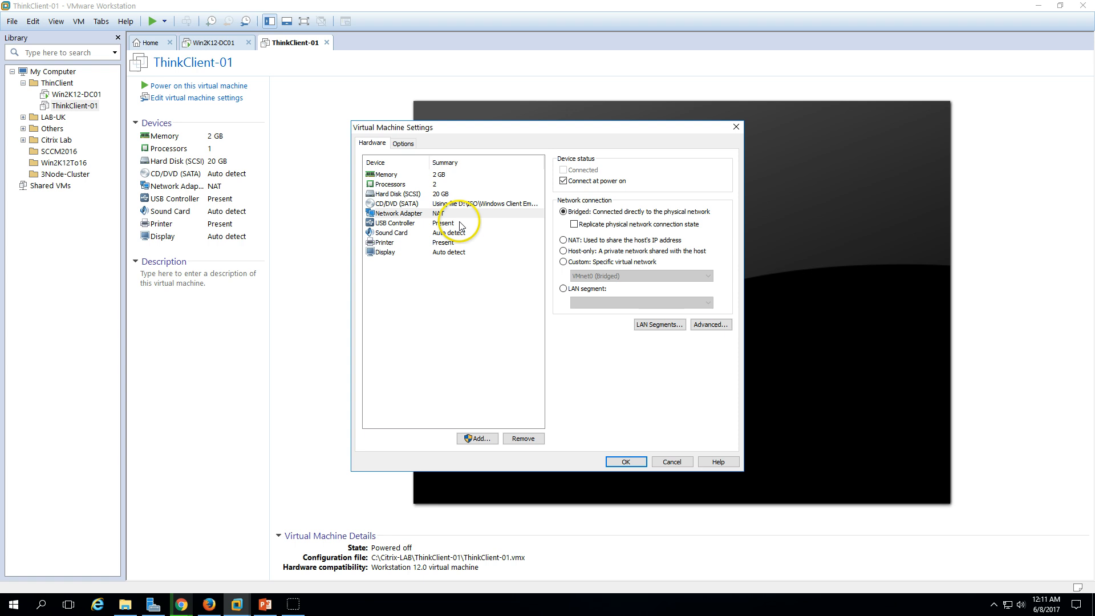
pyautogui.click(394, 222)
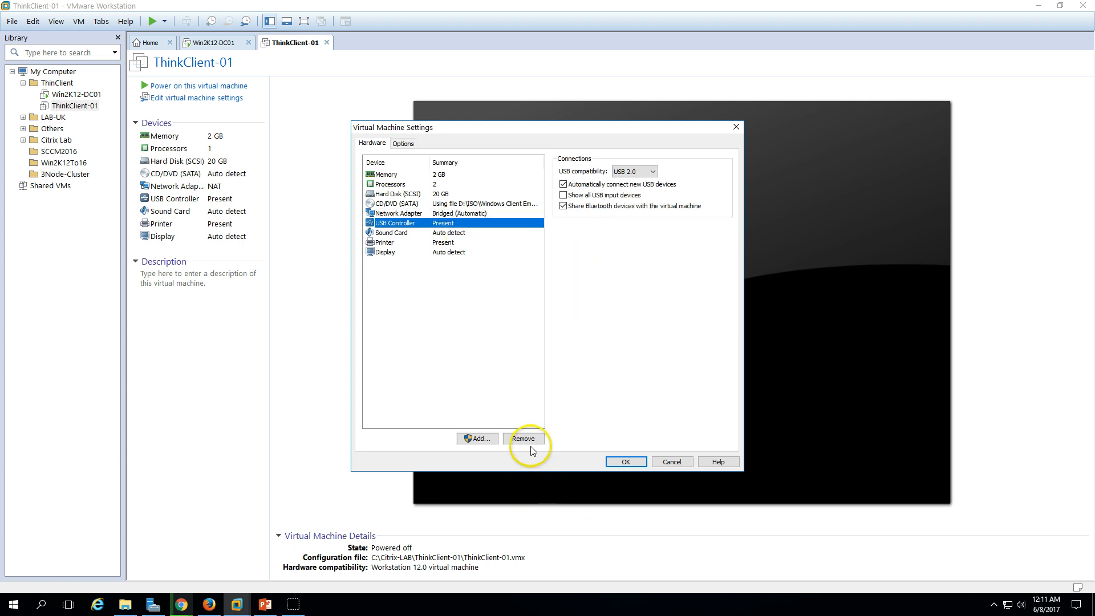
pyautogui.click(524, 438)
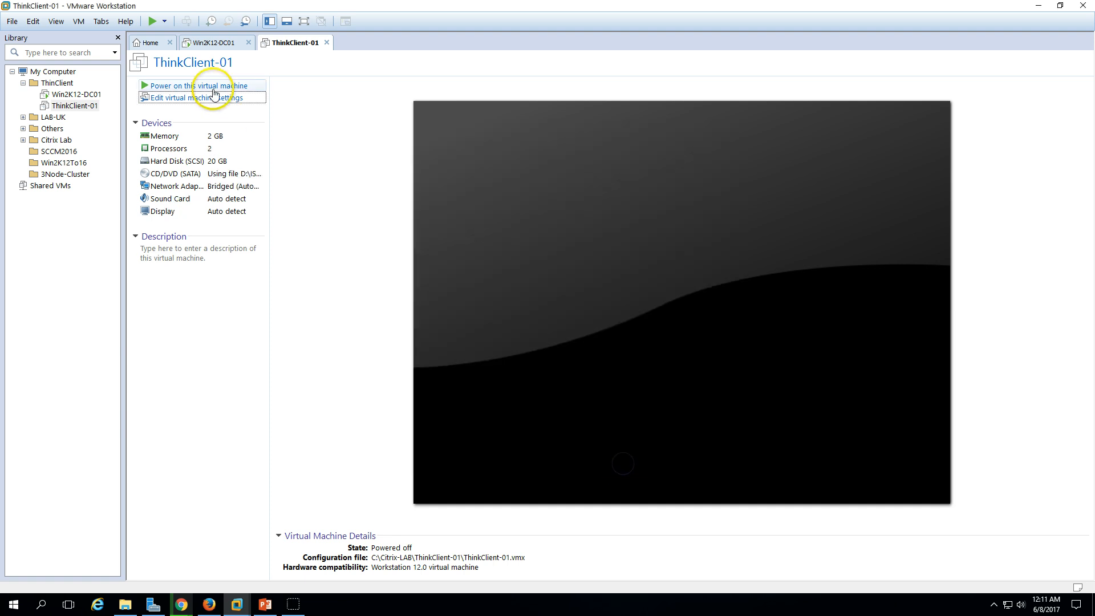
pyautogui.click(202, 85)
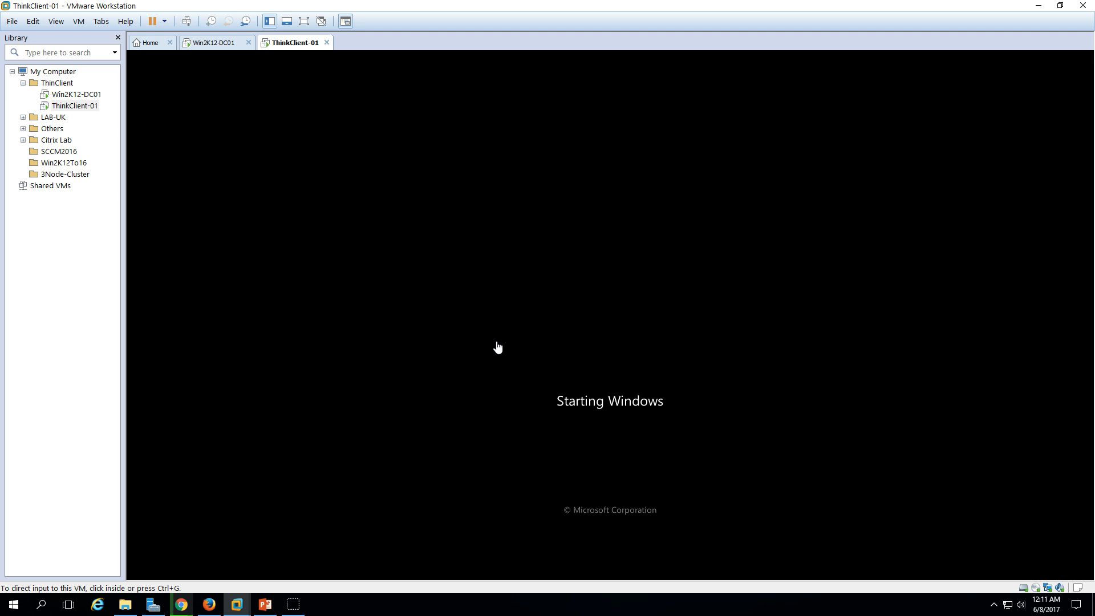
# Step: Capture input in the booting VM as it reaches the Windows Embedded Standard 7 installer
pyautogui.click(455, 473)
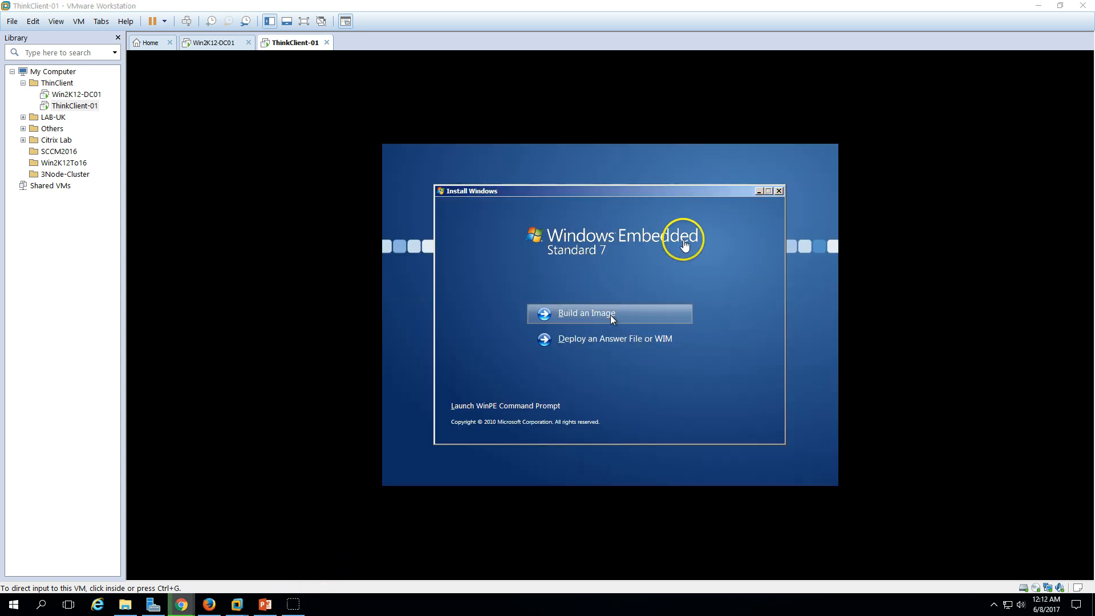
pyautogui.moveTo(579, 360)
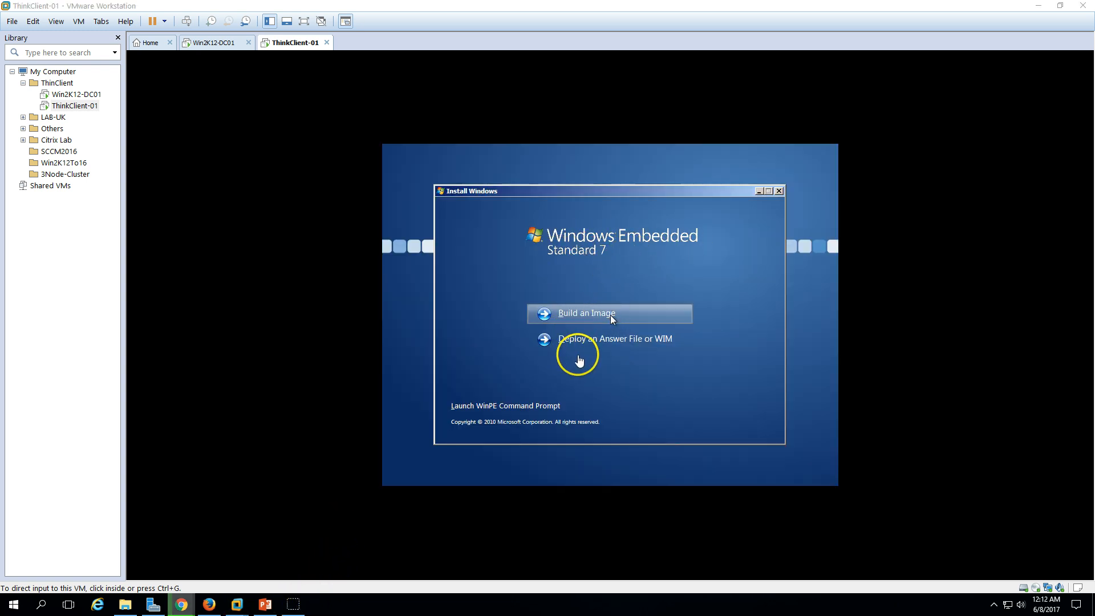
pyautogui.click(603, 355)
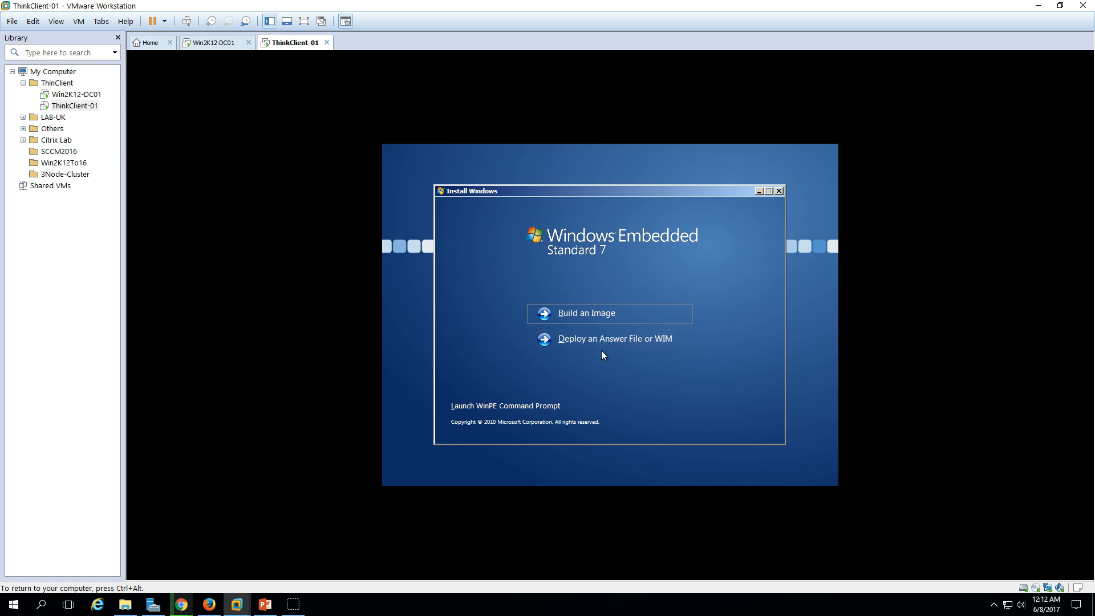
pyautogui.moveTo(629, 352)
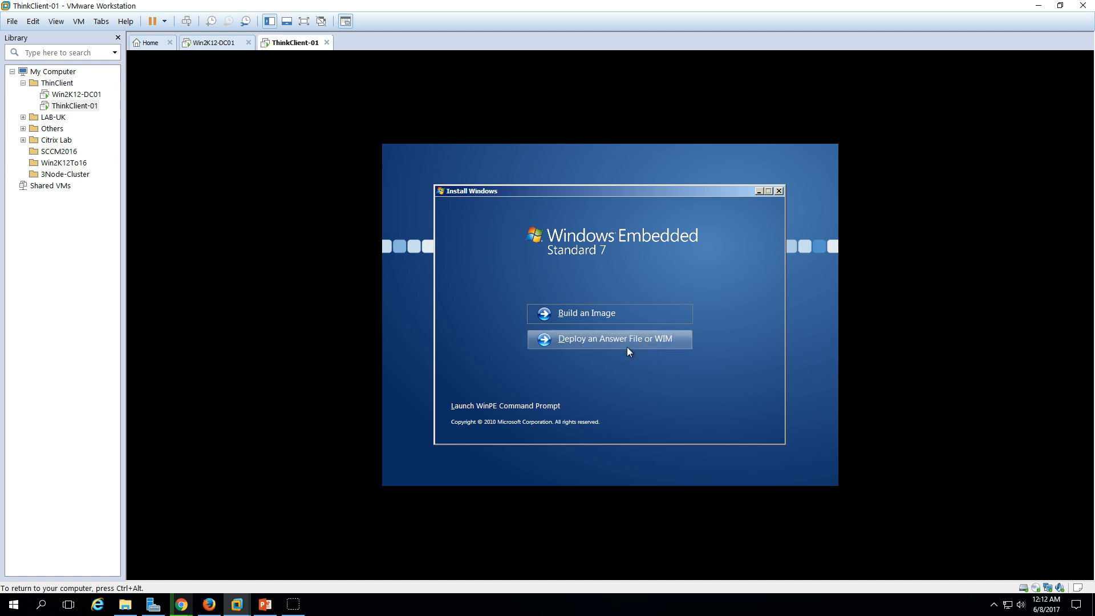
pyautogui.moveTo(588, 313)
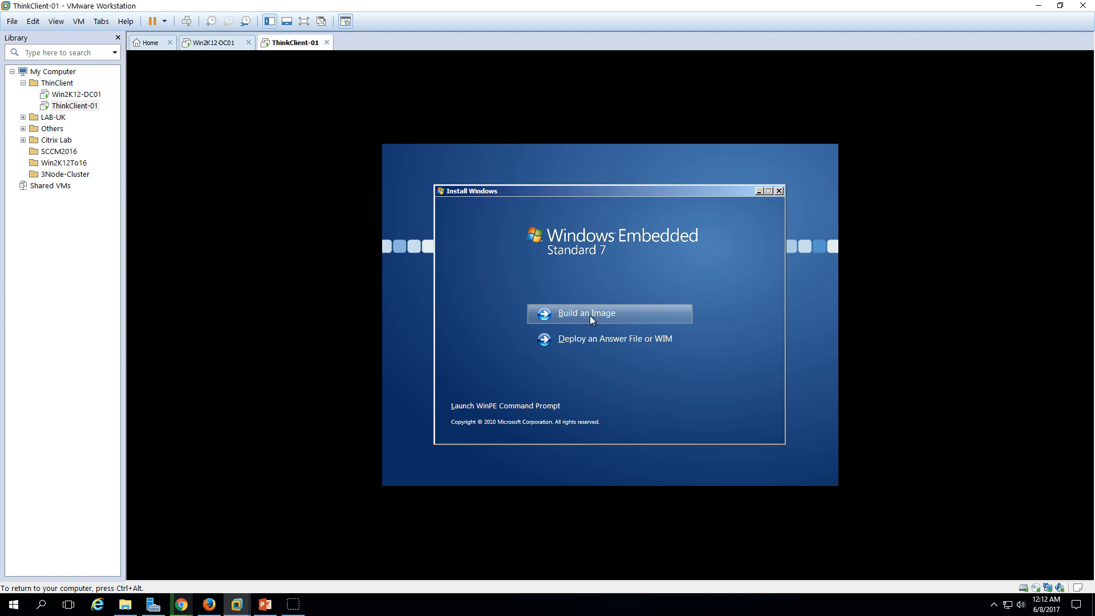
# Step: Choose Build an Image, accept the license terms, and continue to the template choice
pyautogui.click(588, 314)
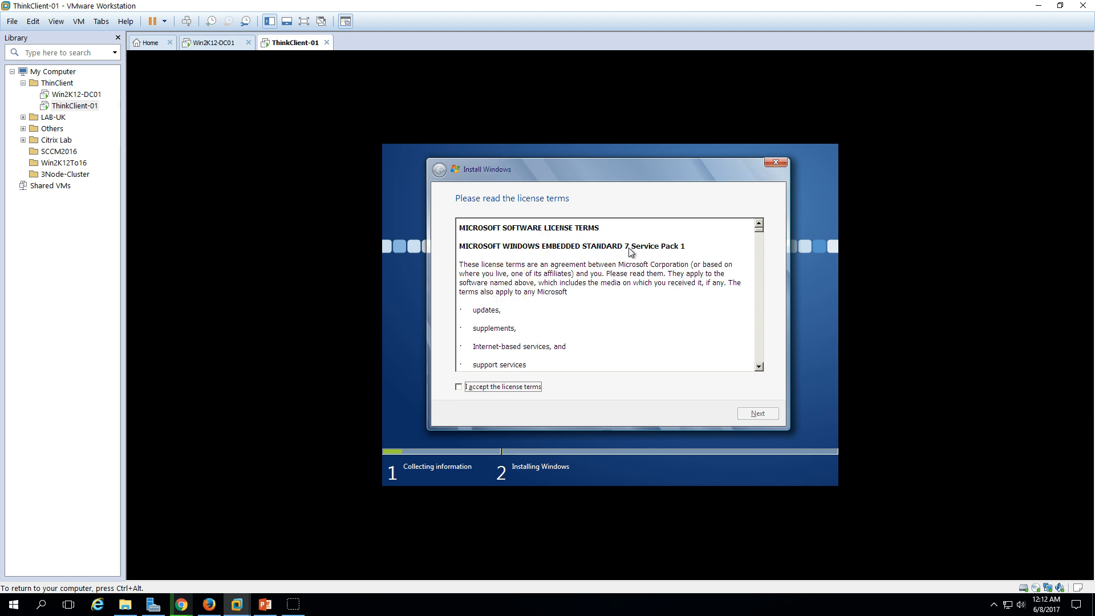
pyautogui.click(458, 386)
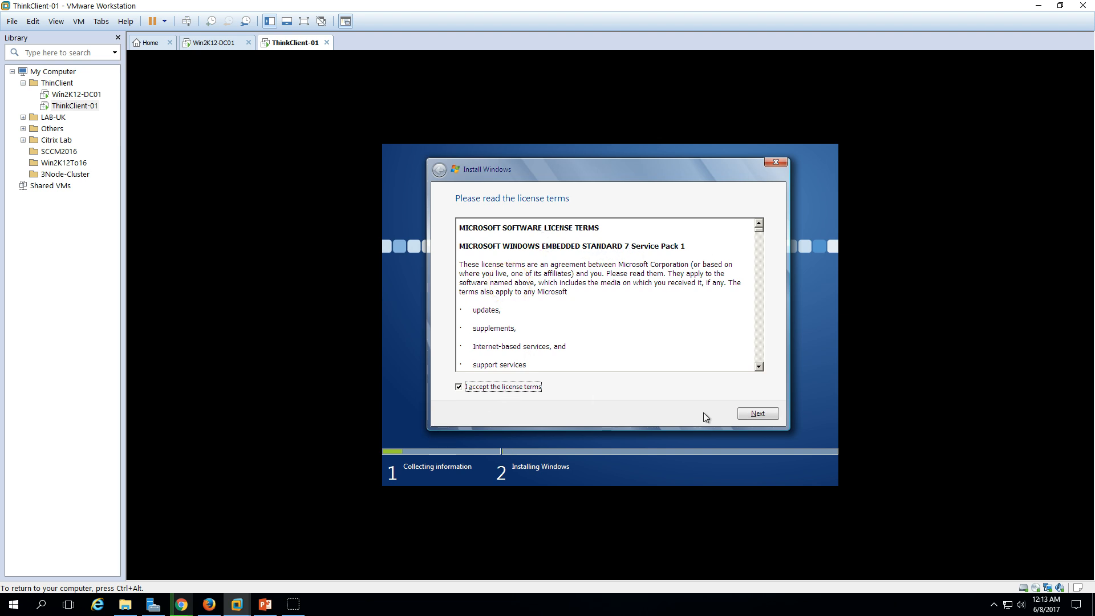
pyautogui.click(757, 413)
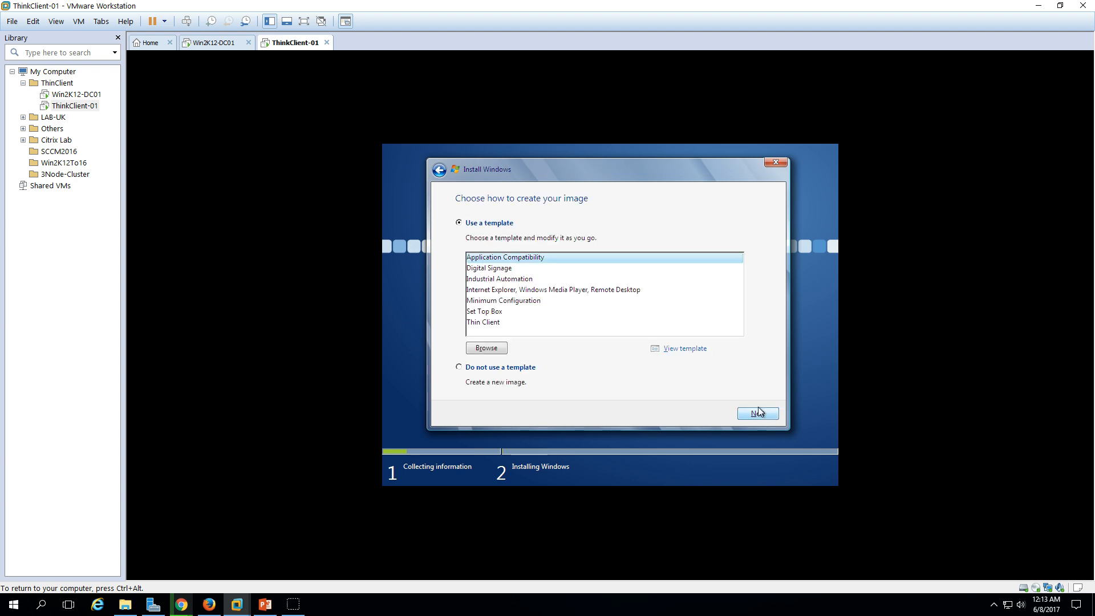
pyautogui.moveTo(492, 219)
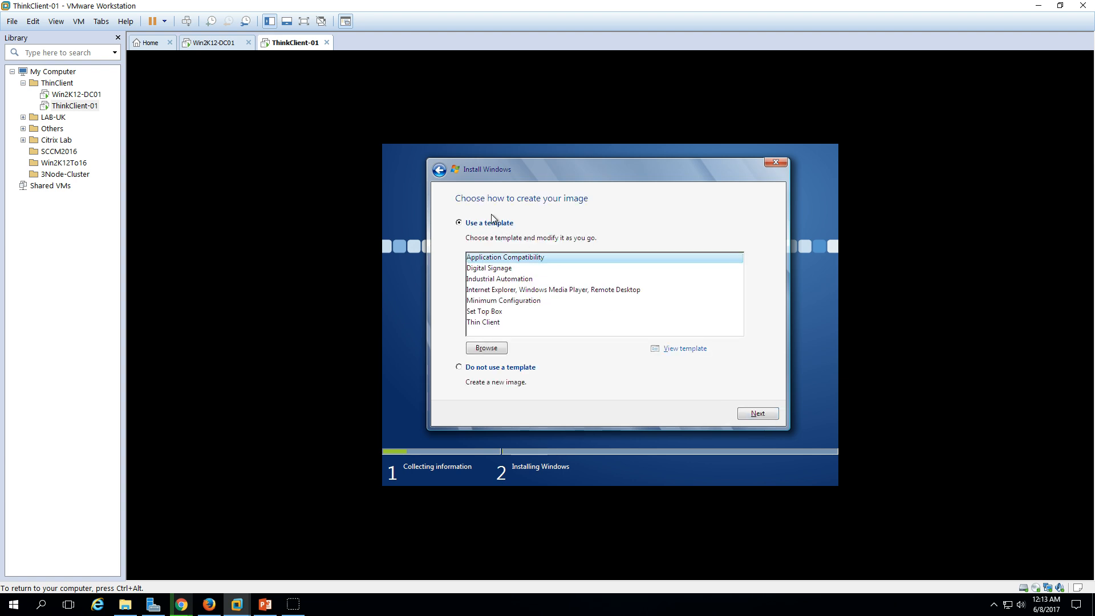
pyautogui.moveTo(521, 221)
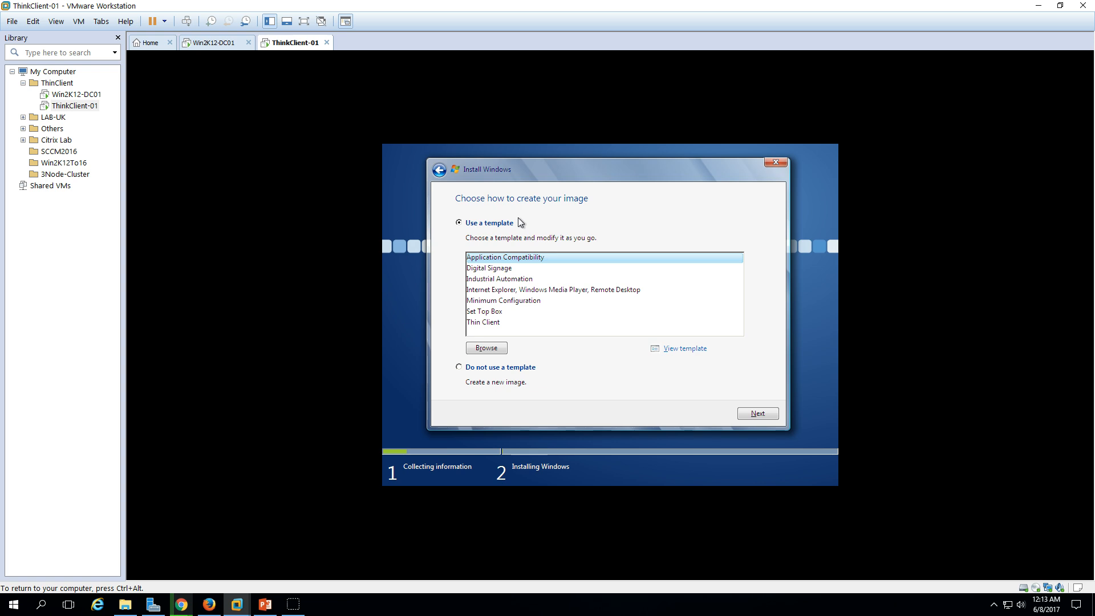
pyautogui.moveTo(563, 202)
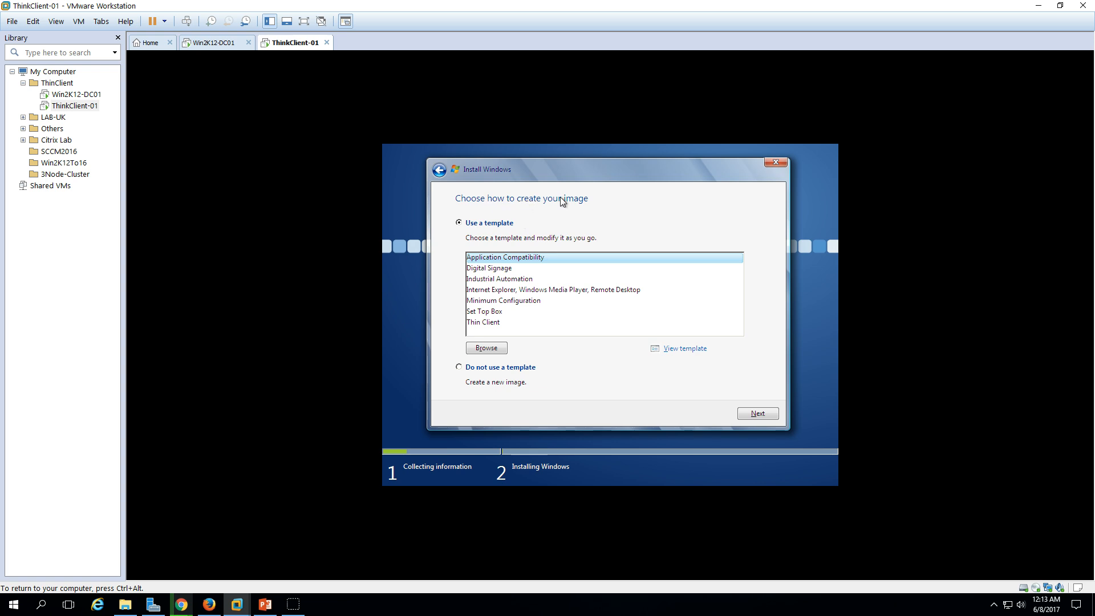
pyautogui.moveTo(500, 264)
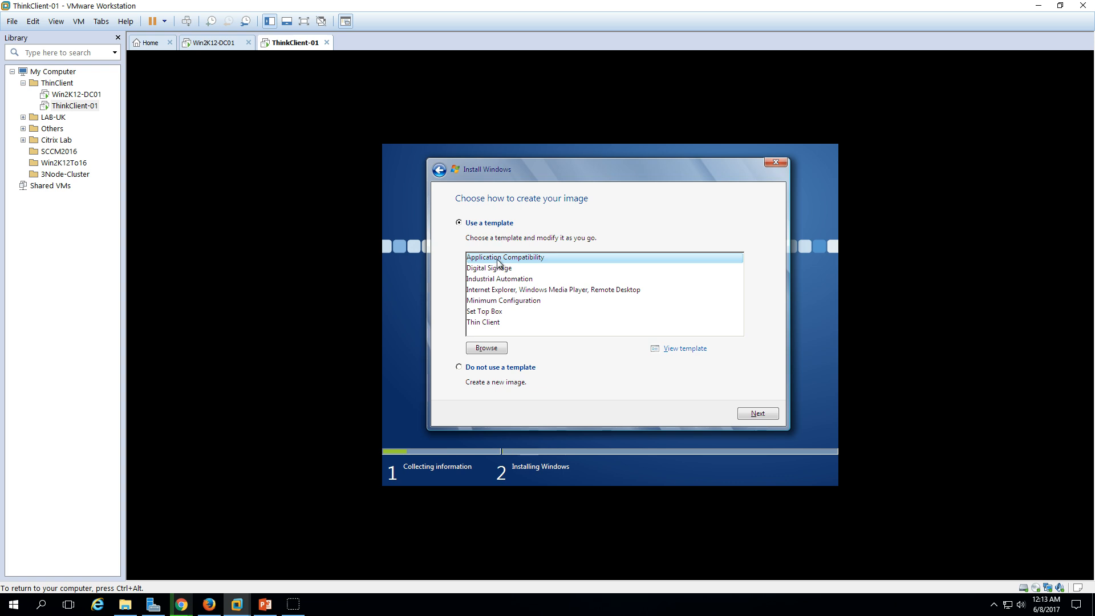
# Step: Compare the Digital Signage, Industrial Automation, Set Top Box and Thin Client templates, then choose no template
pyautogui.click(489, 269)
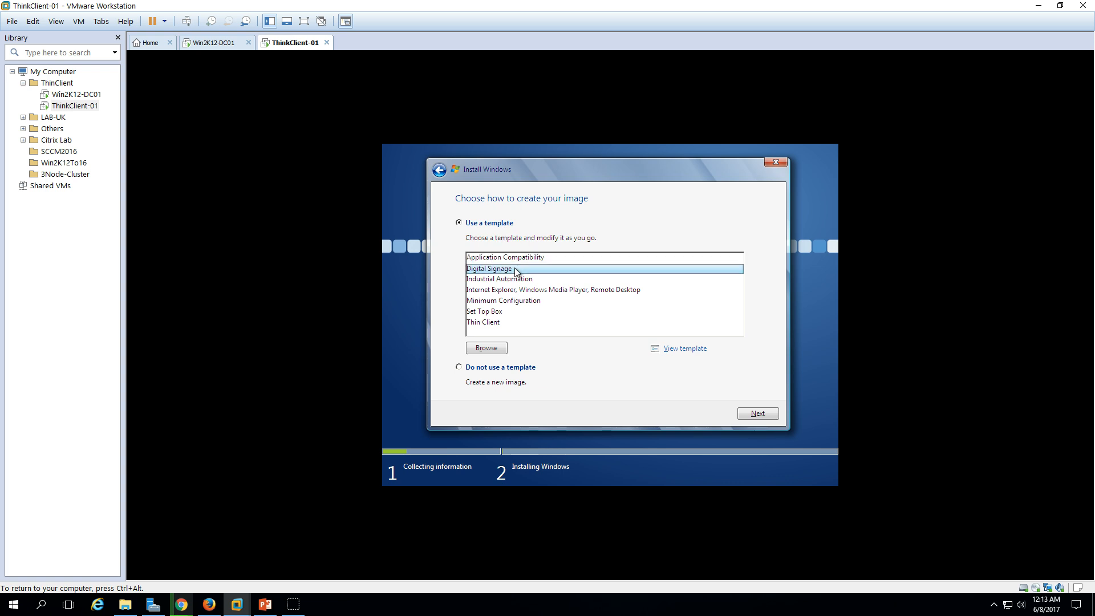
pyautogui.click(498, 279)
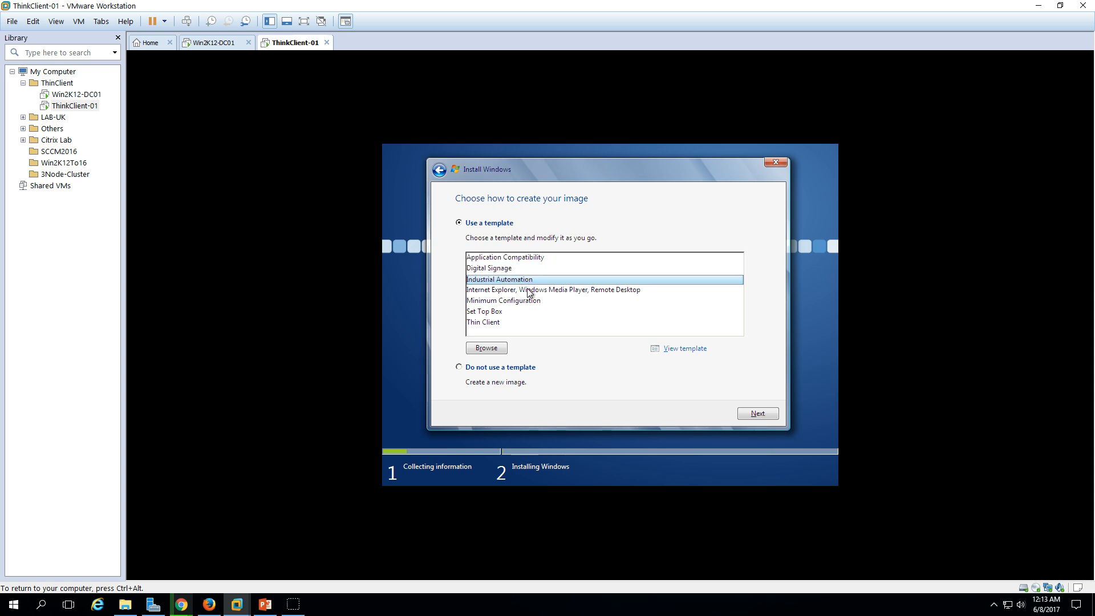
pyautogui.click(554, 289)
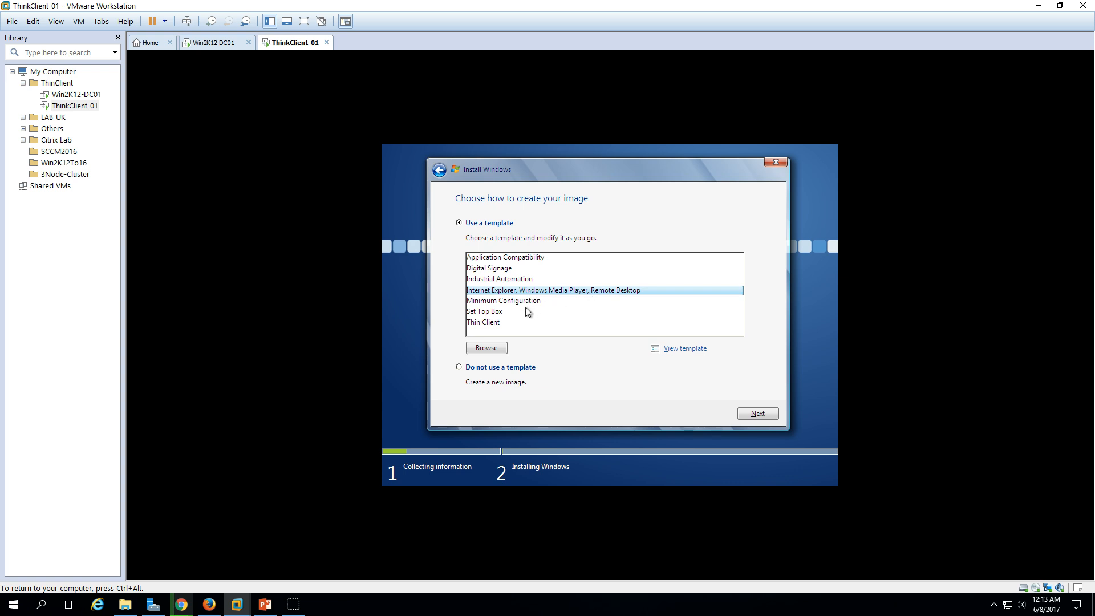
pyautogui.click(484, 311)
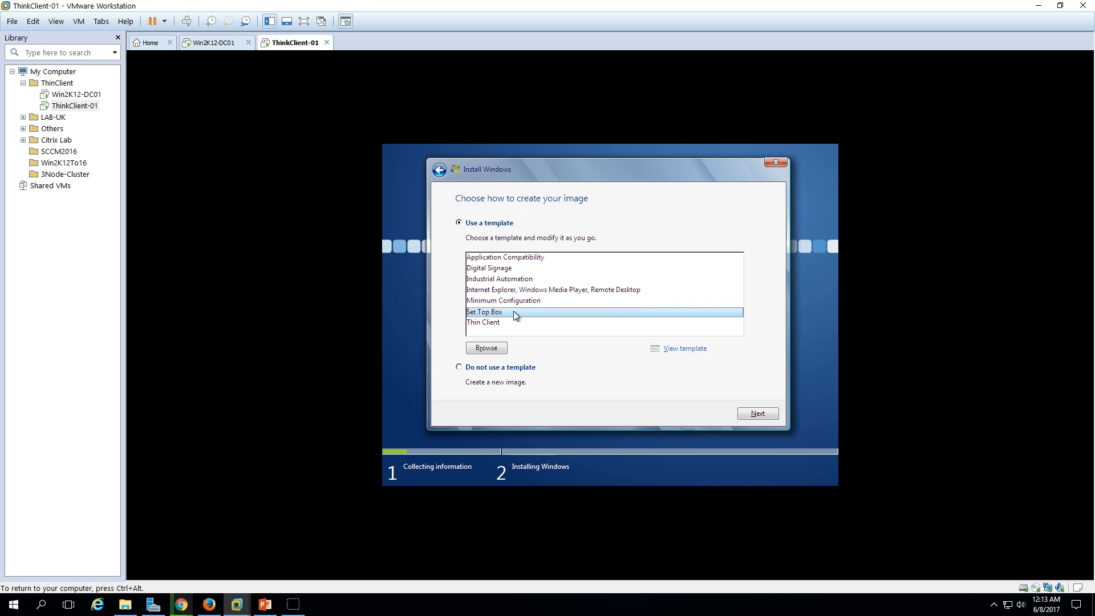
pyautogui.moveTo(515, 327)
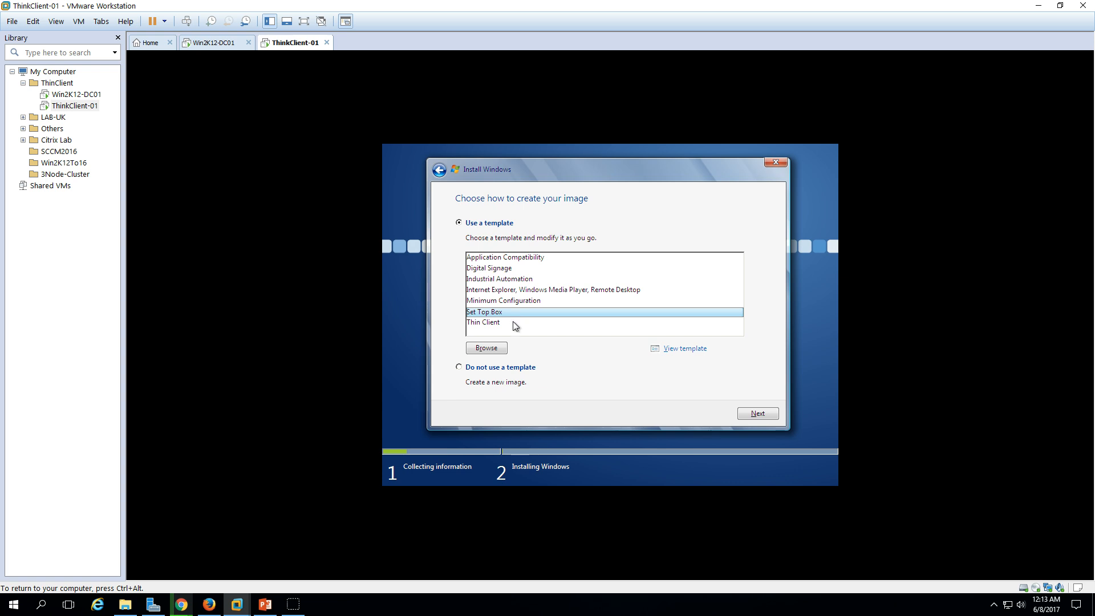
pyautogui.click(483, 322)
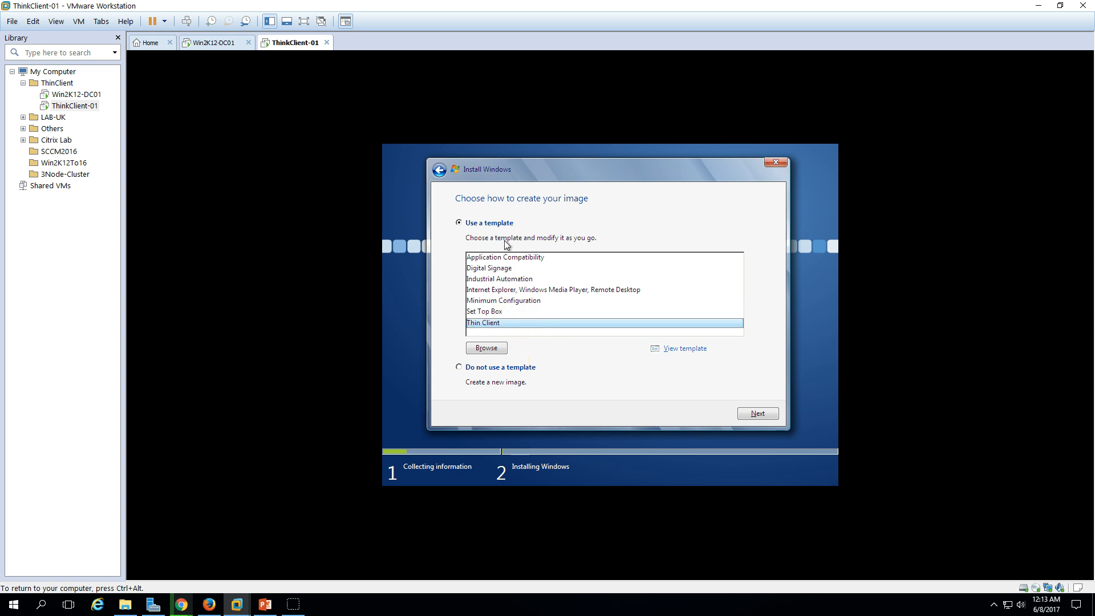
pyautogui.click(459, 367)
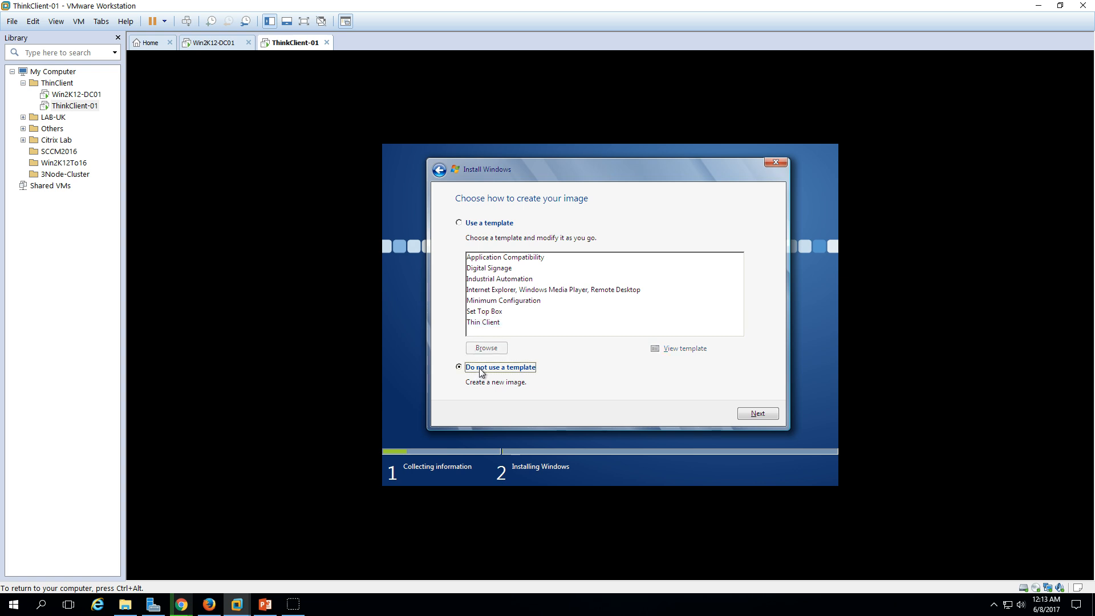
# Step: Keep English language settings, add no extra drivers, reach packages, then go back a step
pyautogui.click(758, 413)
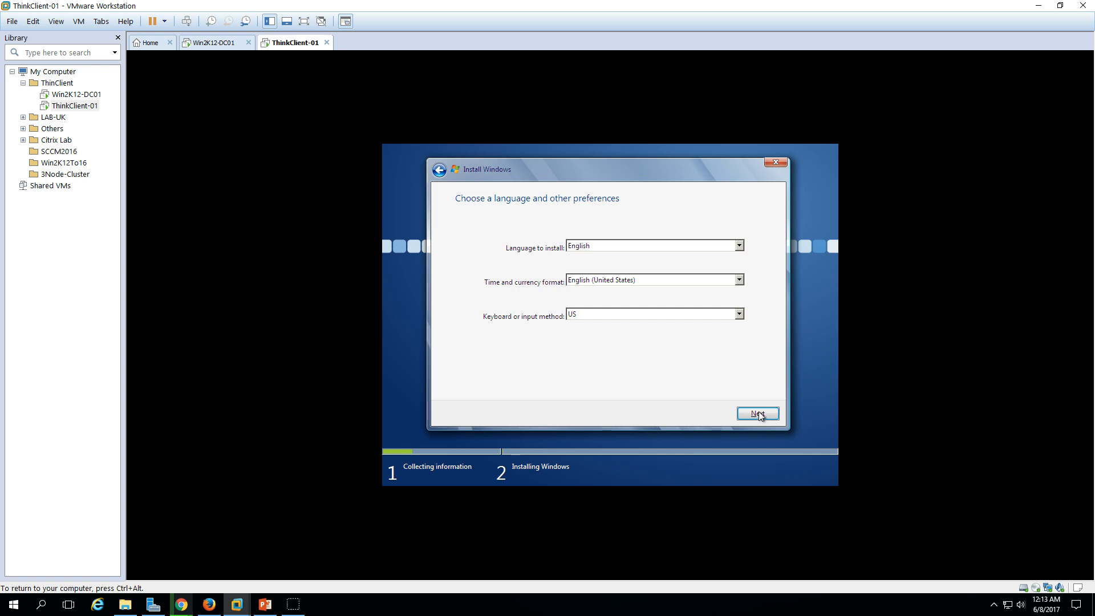
pyautogui.click(758, 413)
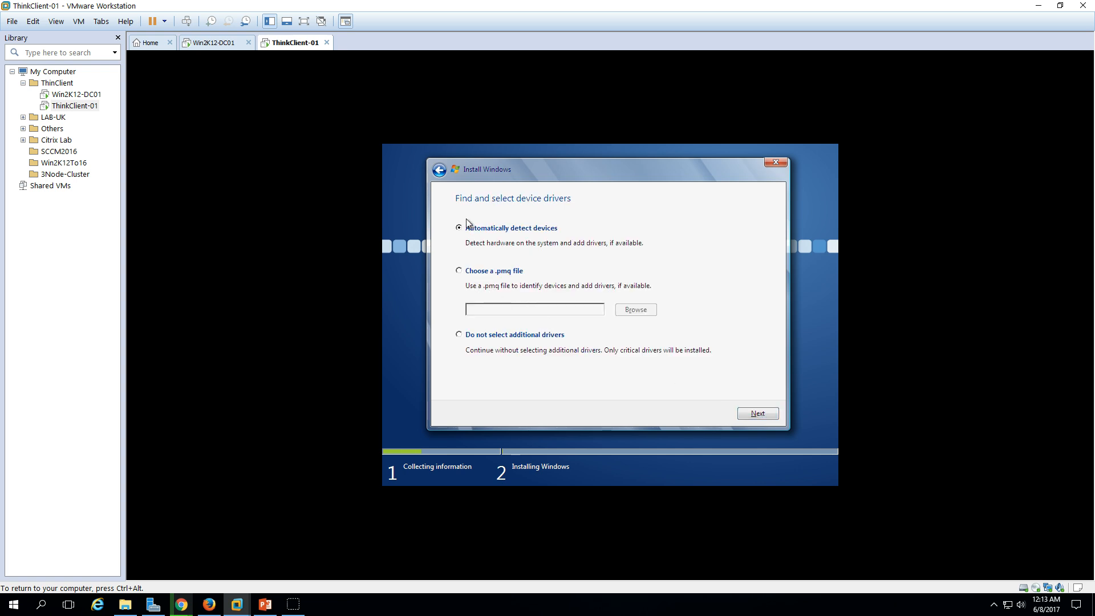
pyautogui.moveTo(470, 339)
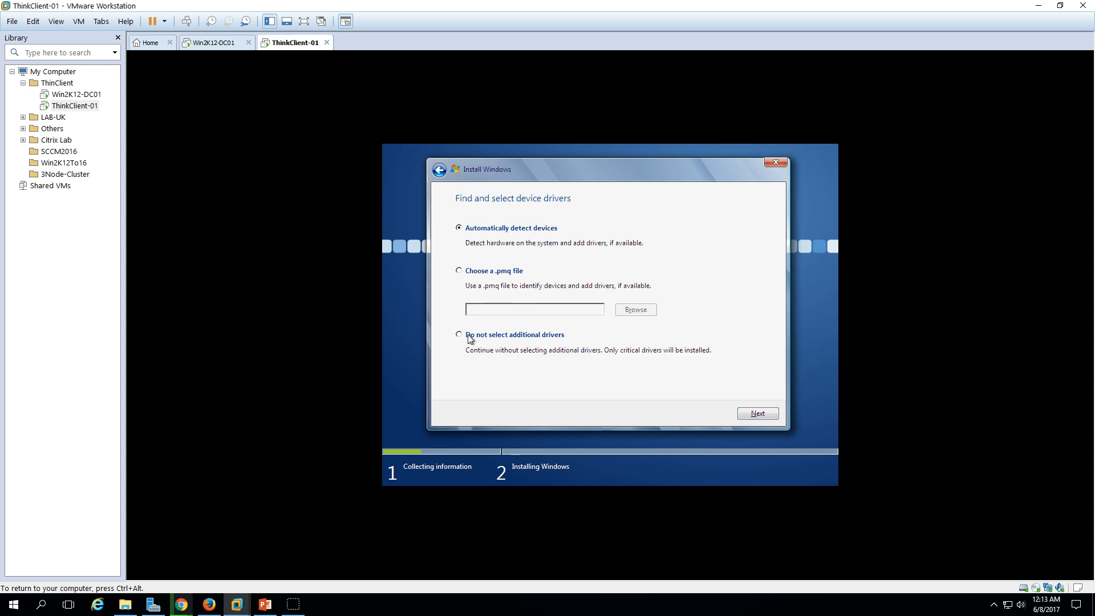
pyautogui.click(460, 335)
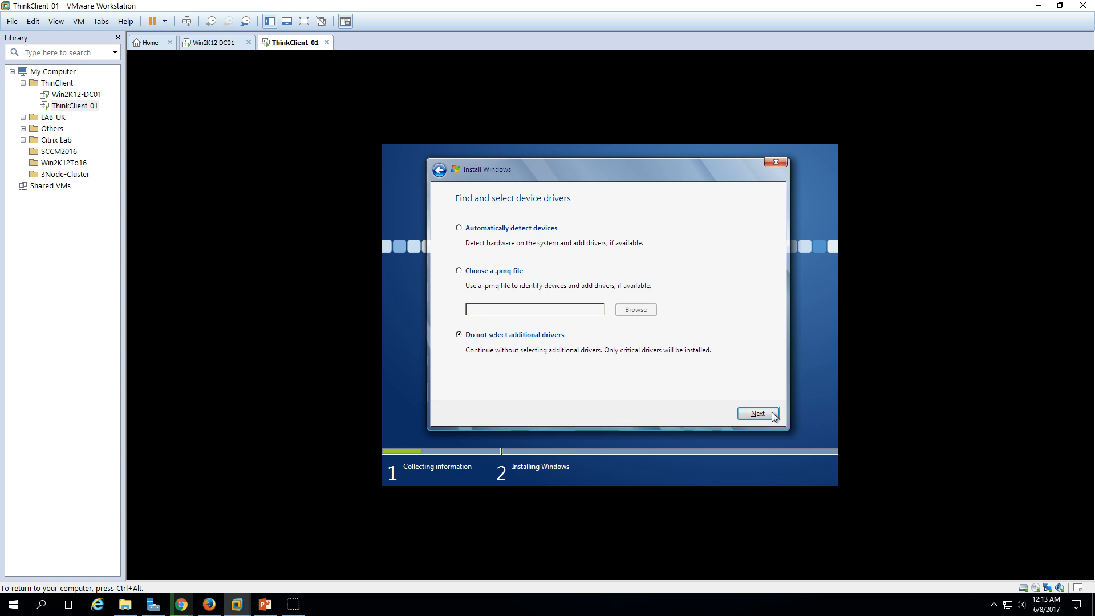
pyautogui.click(758, 414)
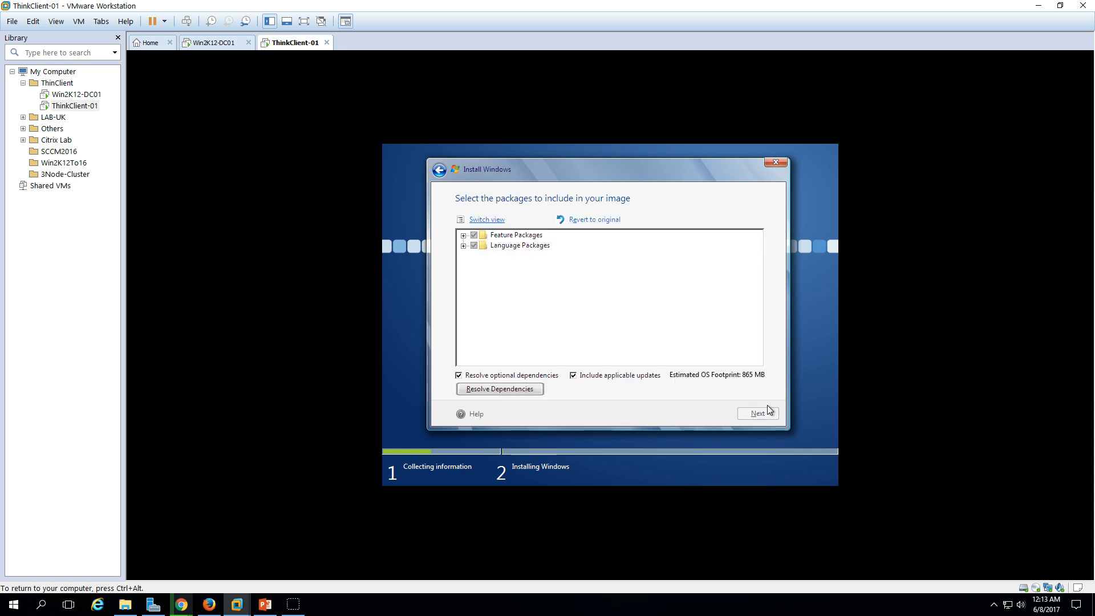
pyautogui.moveTo(499, 421)
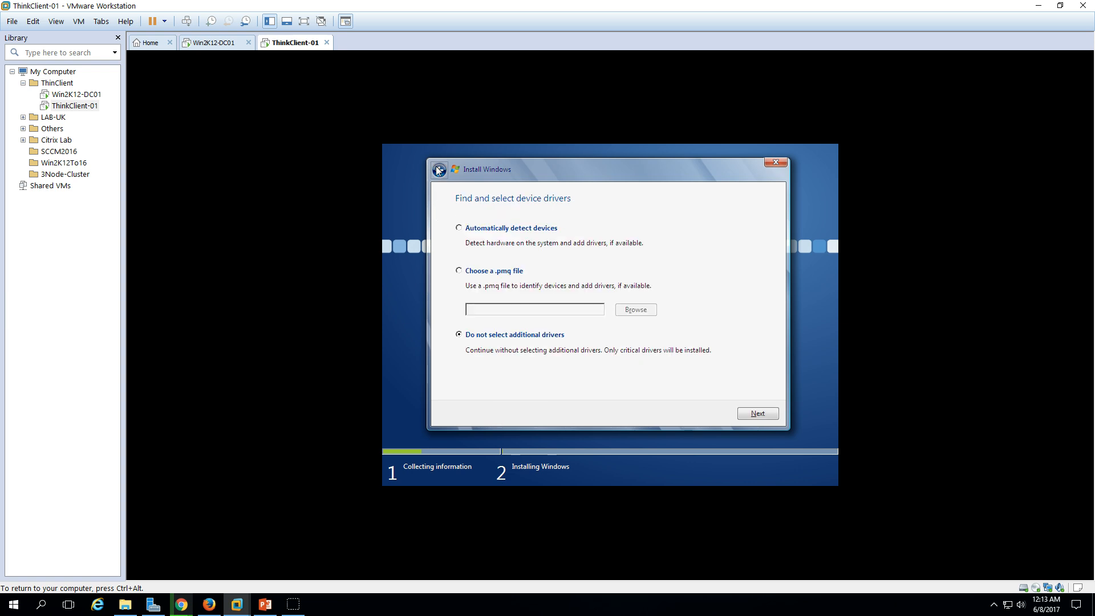
pyautogui.click(757, 413)
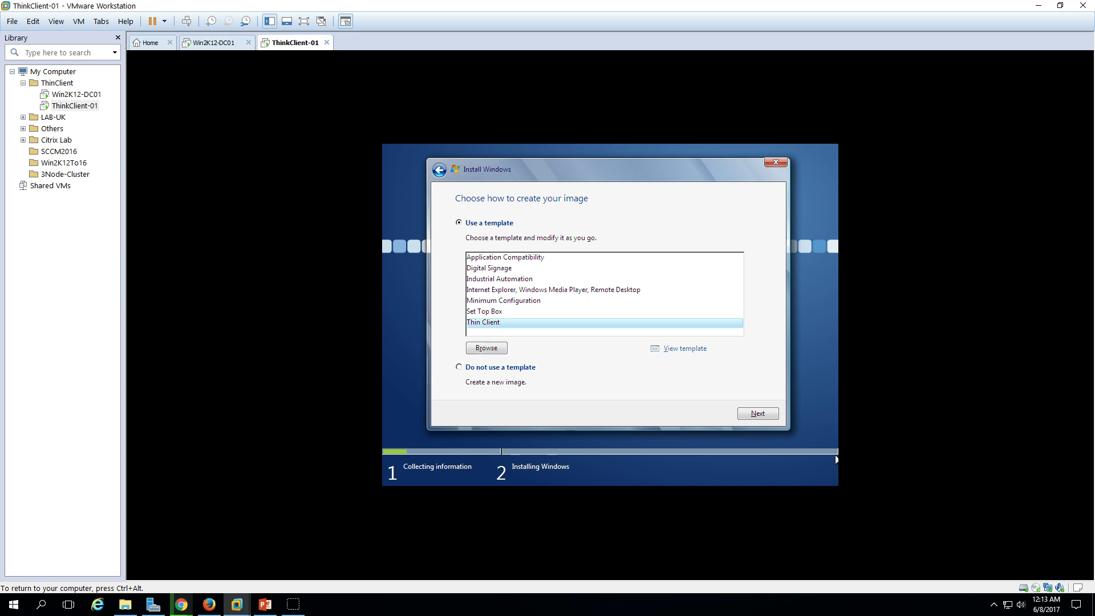
# Step: Choose the Thin Client template and accept the English language settings
pyautogui.click(759, 414)
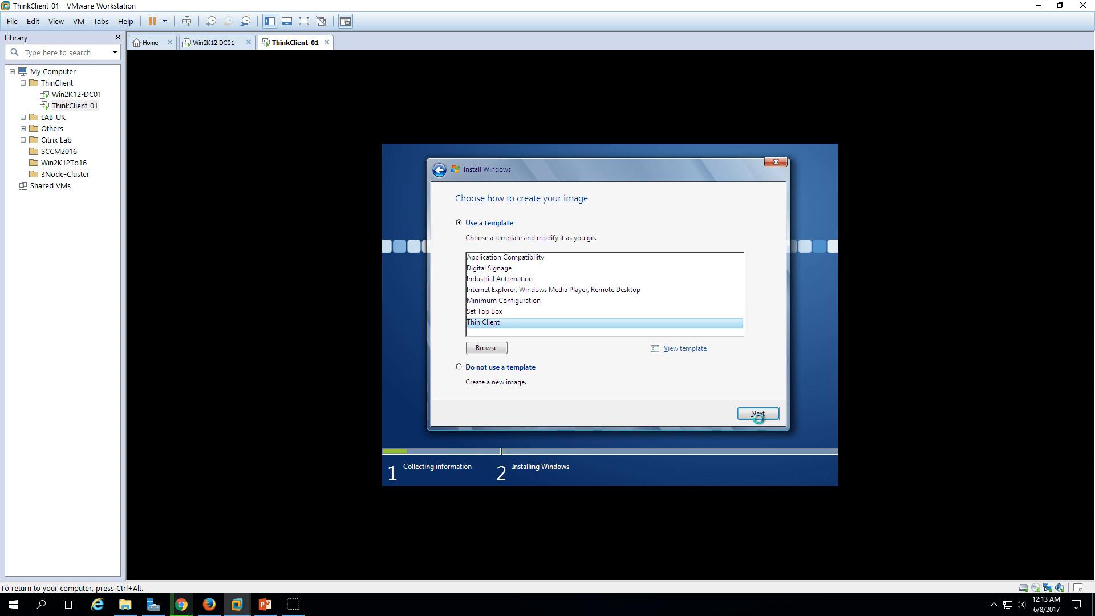
pyautogui.click(758, 413)
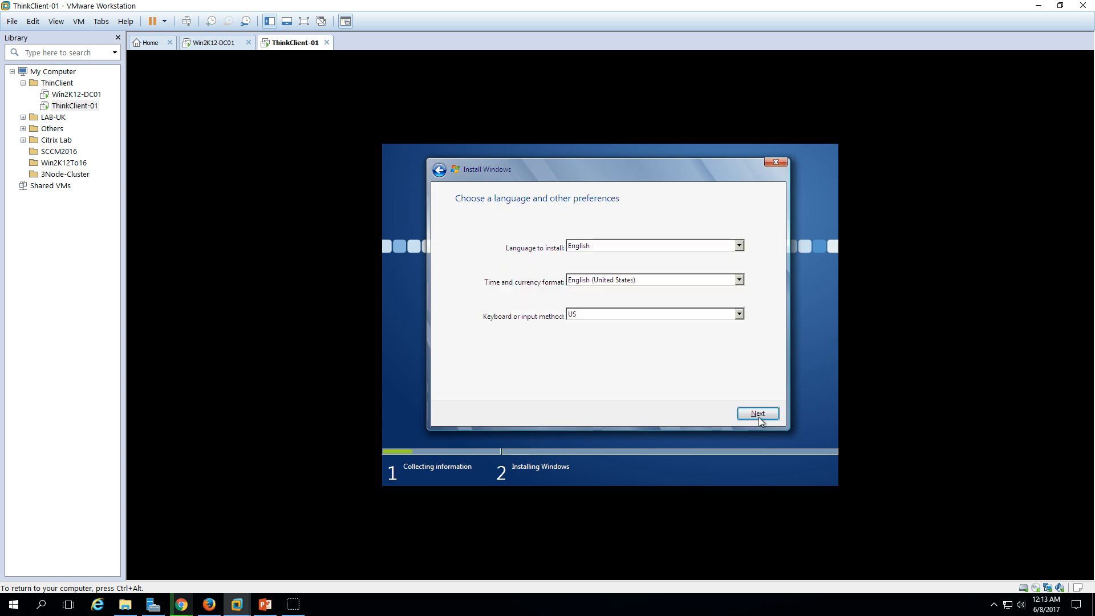
pyautogui.click(758, 413)
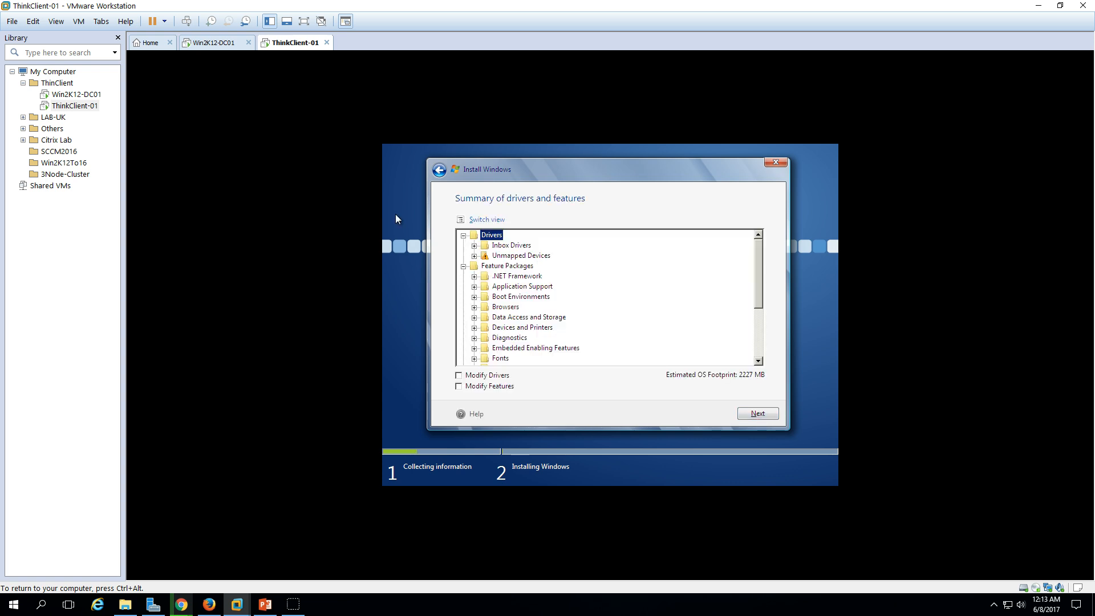
pyautogui.moveTo(800, 266)
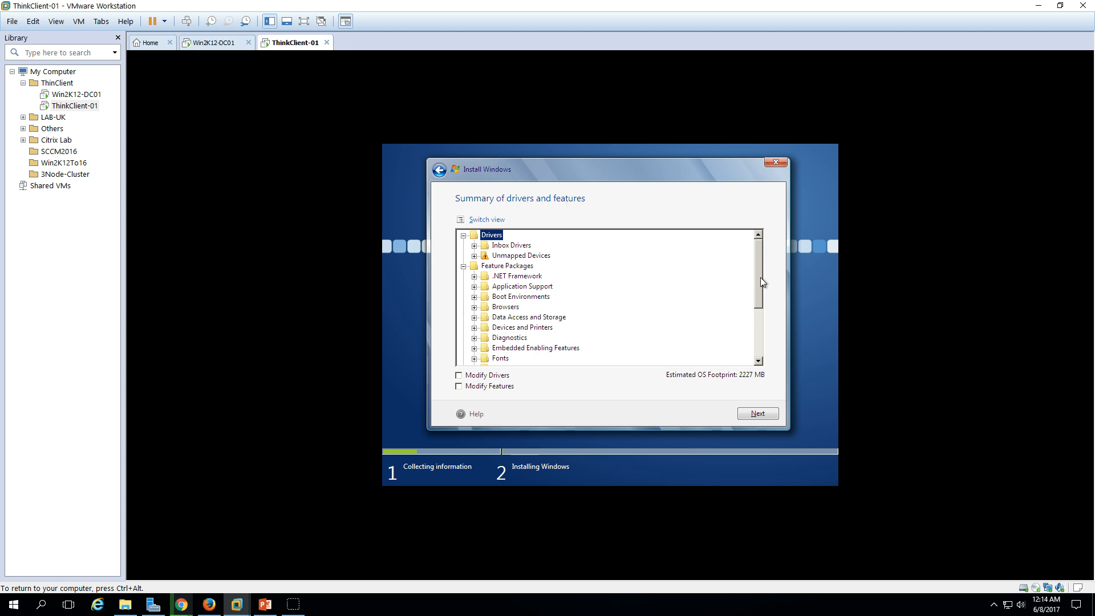
# Step: Browse the Management, Networking and Remote Connections feature groups, then tick Modify Features
pyautogui.scroll(-3)
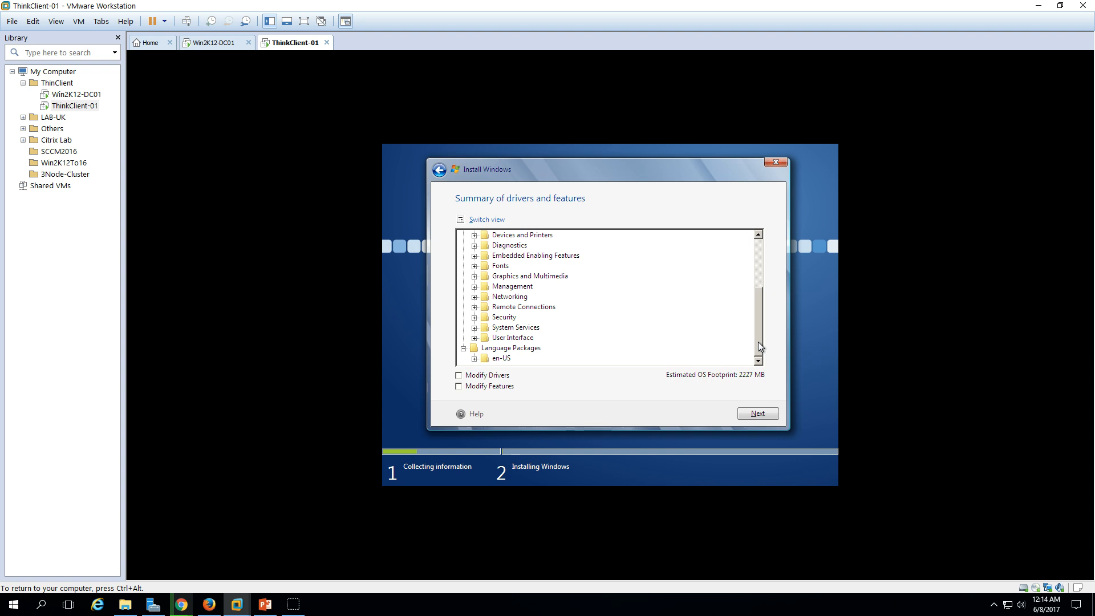
pyautogui.moveTo(448, 289)
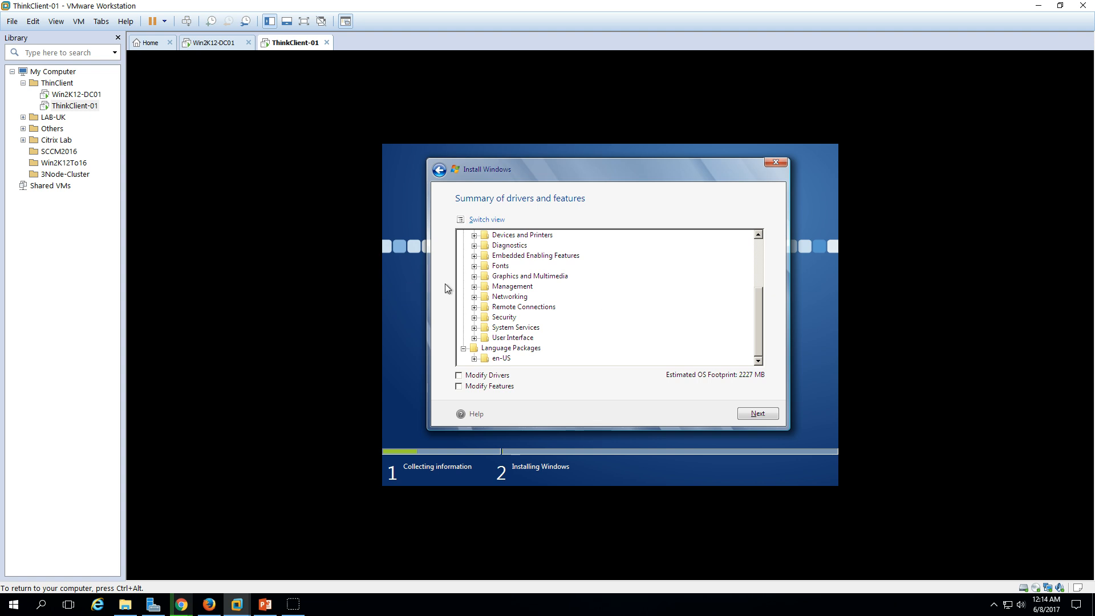
pyautogui.click(474, 286)
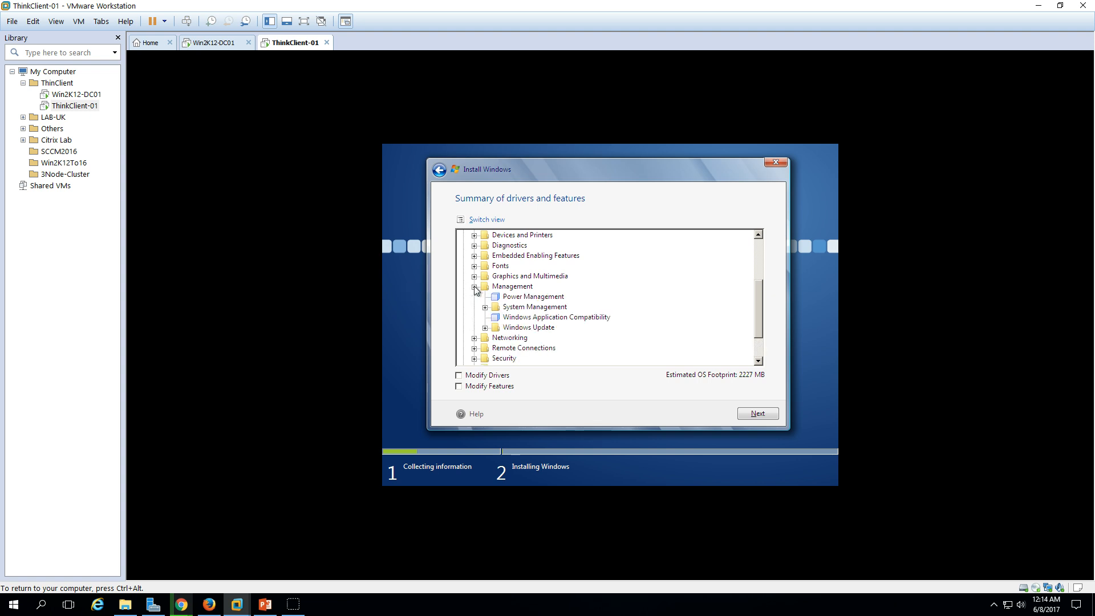
pyautogui.click(474, 286)
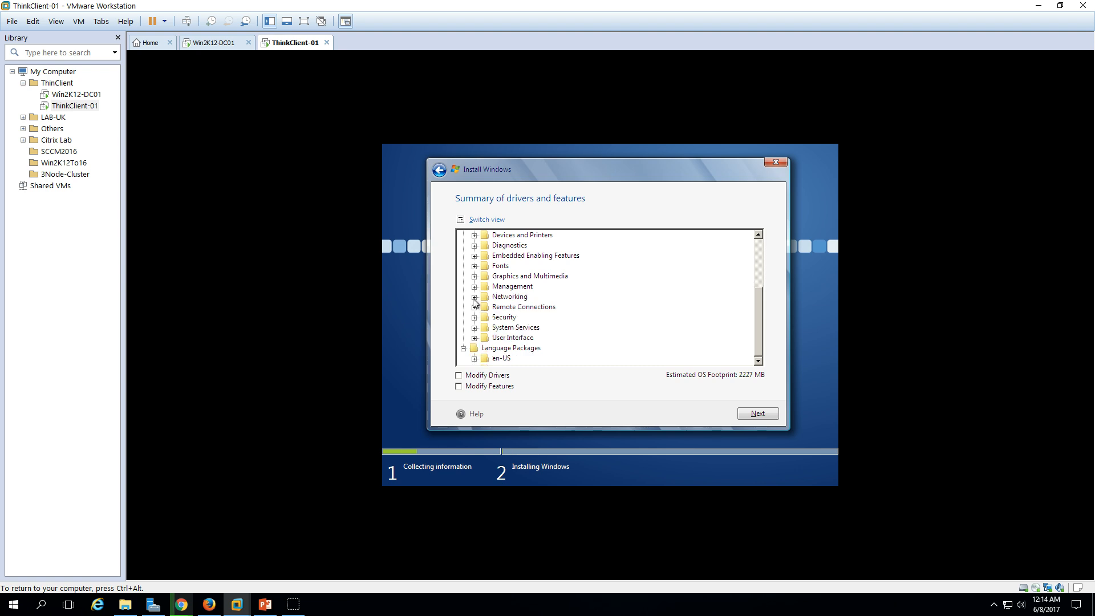
pyautogui.click(476, 296)
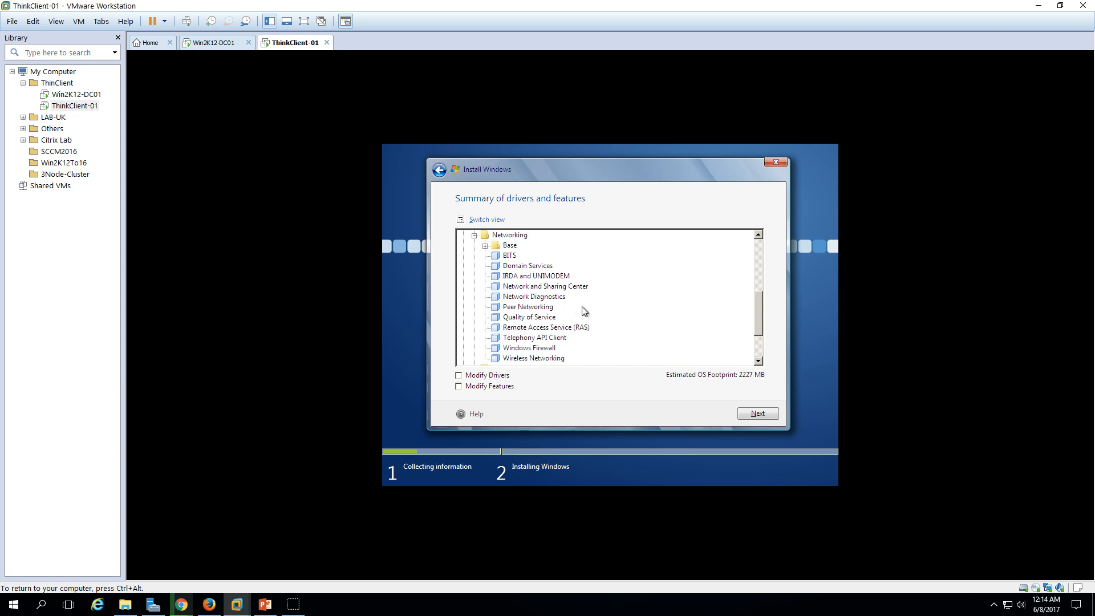
pyautogui.moveTo(540, 291)
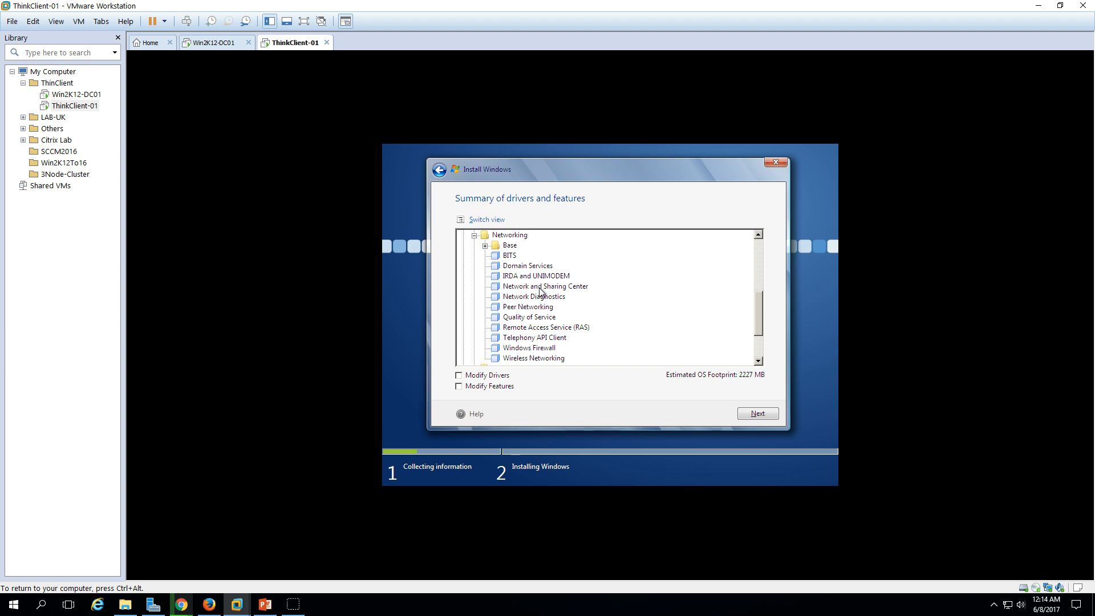
pyautogui.moveTo(774, 339)
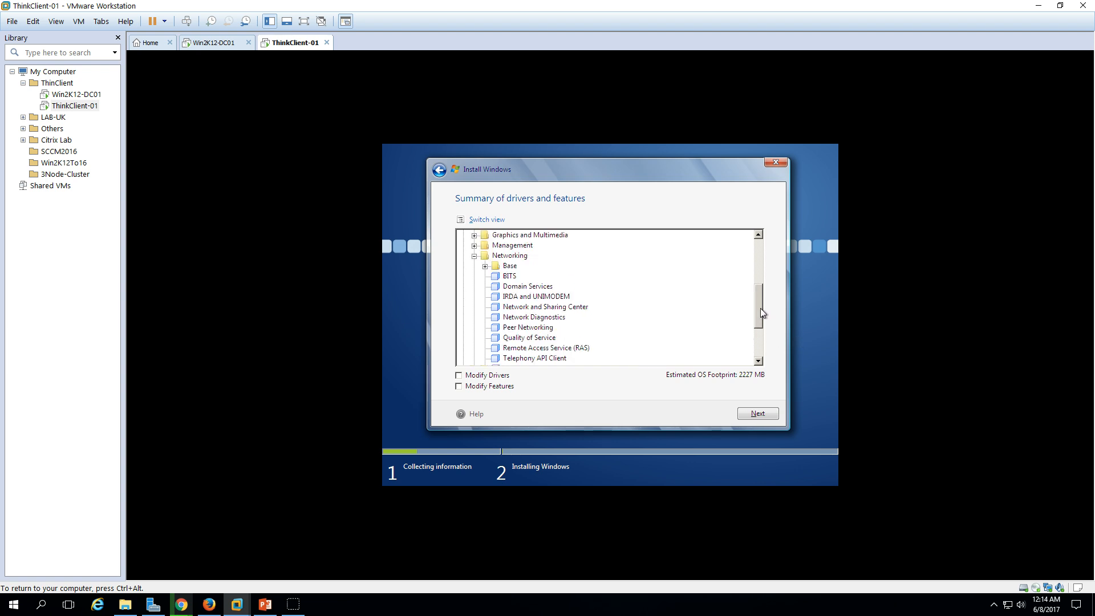
pyautogui.scroll(3)
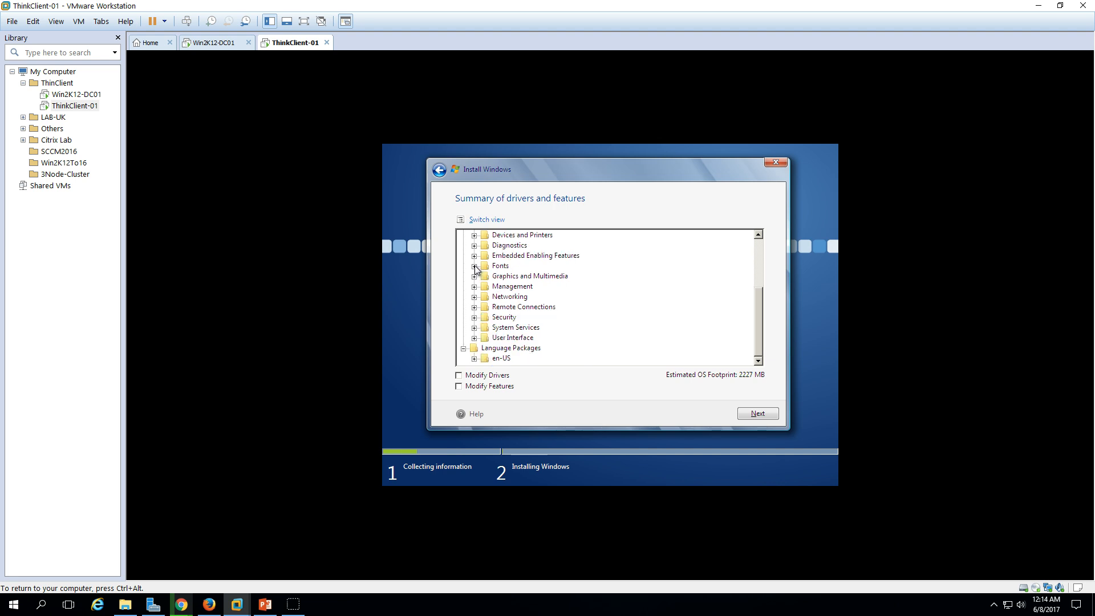
pyautogui.moveTo(486, 316)
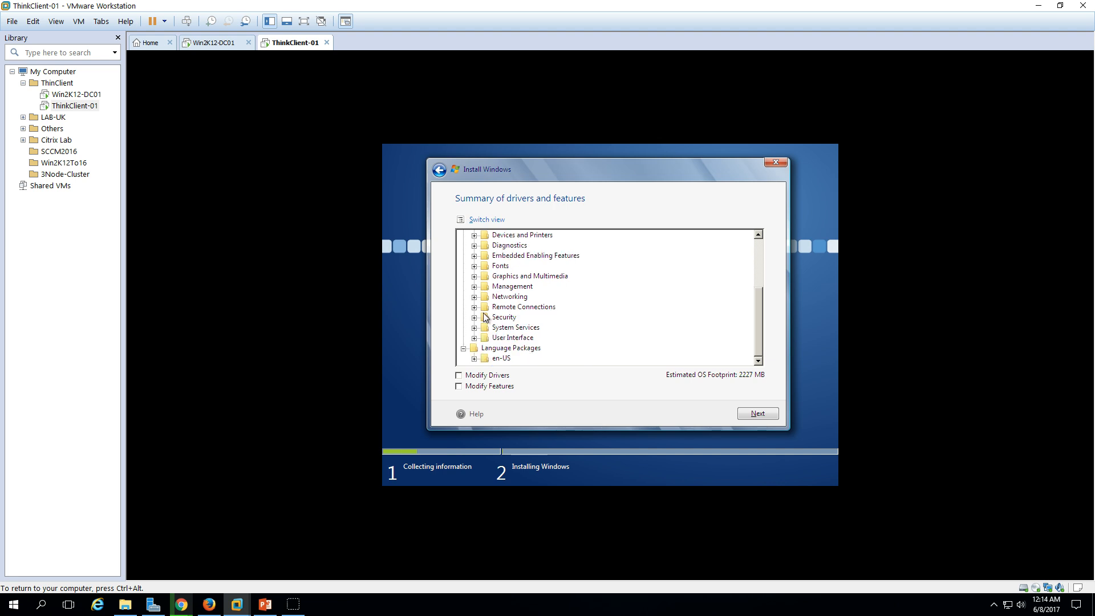
pyautogui.click(474, 307)
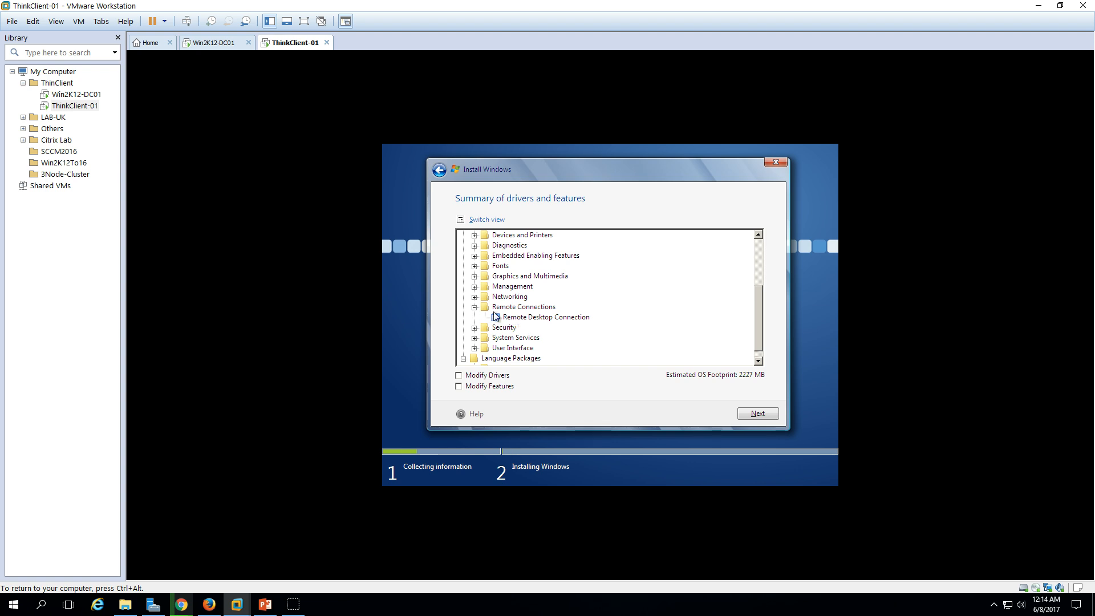
pyautogui.click(474, 307)
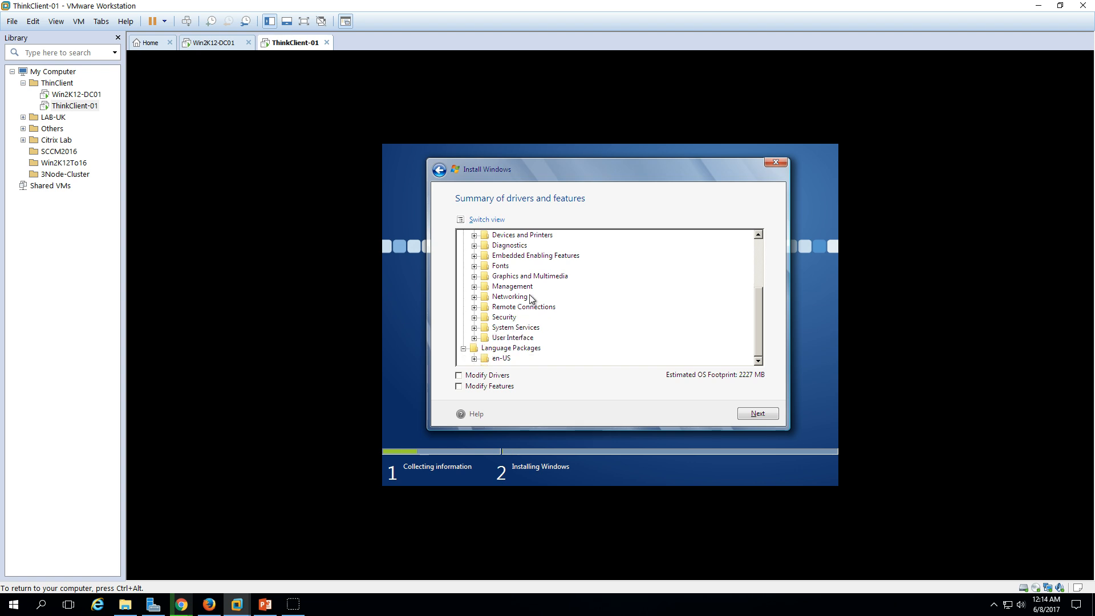
pyautogui.scroll(3)
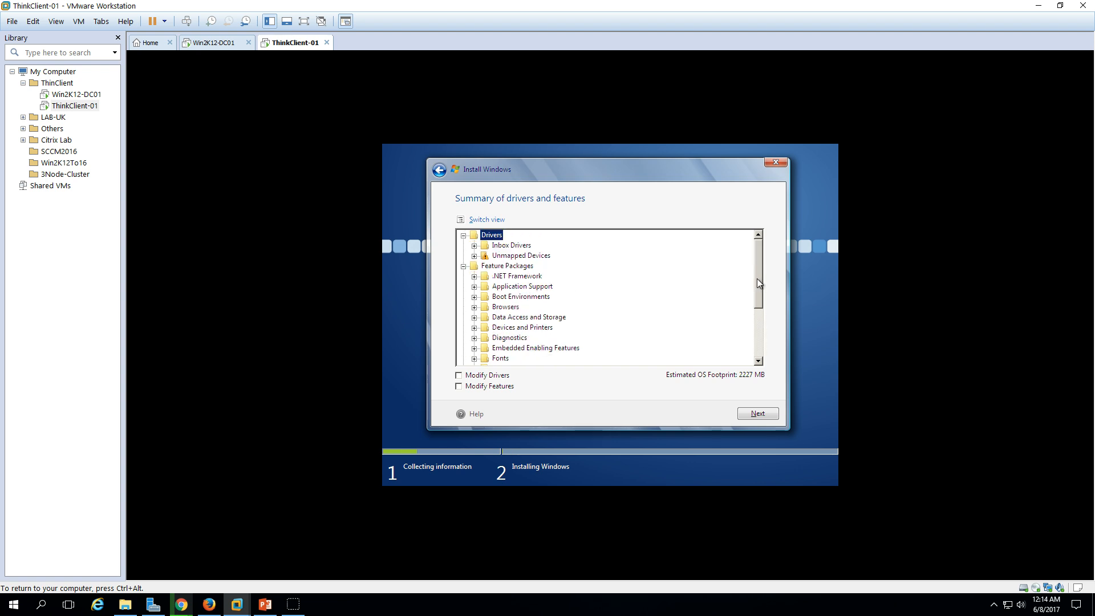
pyautogui.moveTo(513, 303)
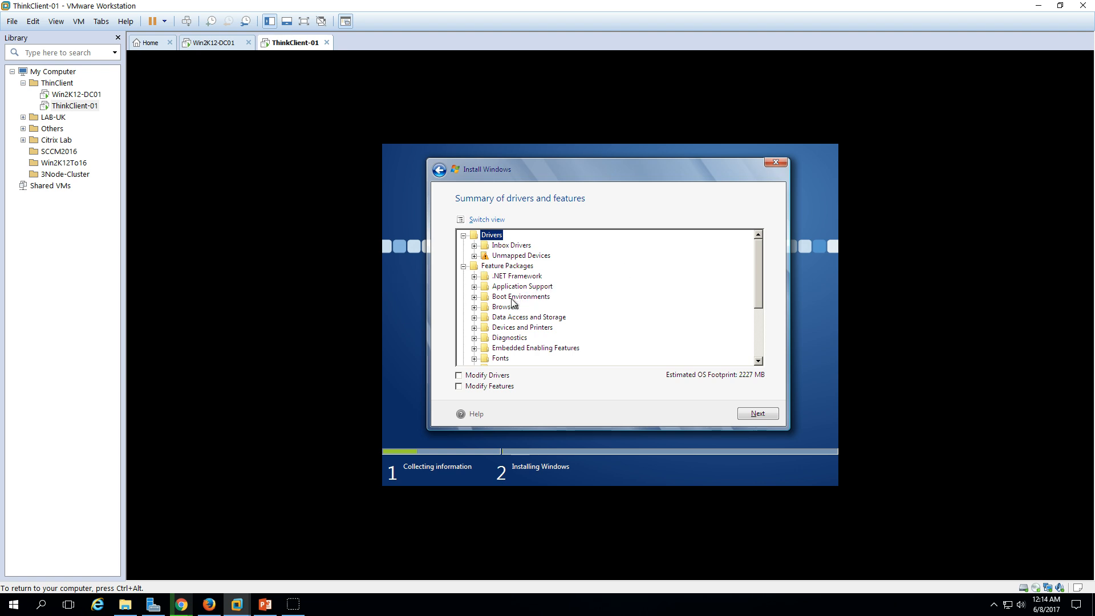
pyautogui.moveTo(530, 299)
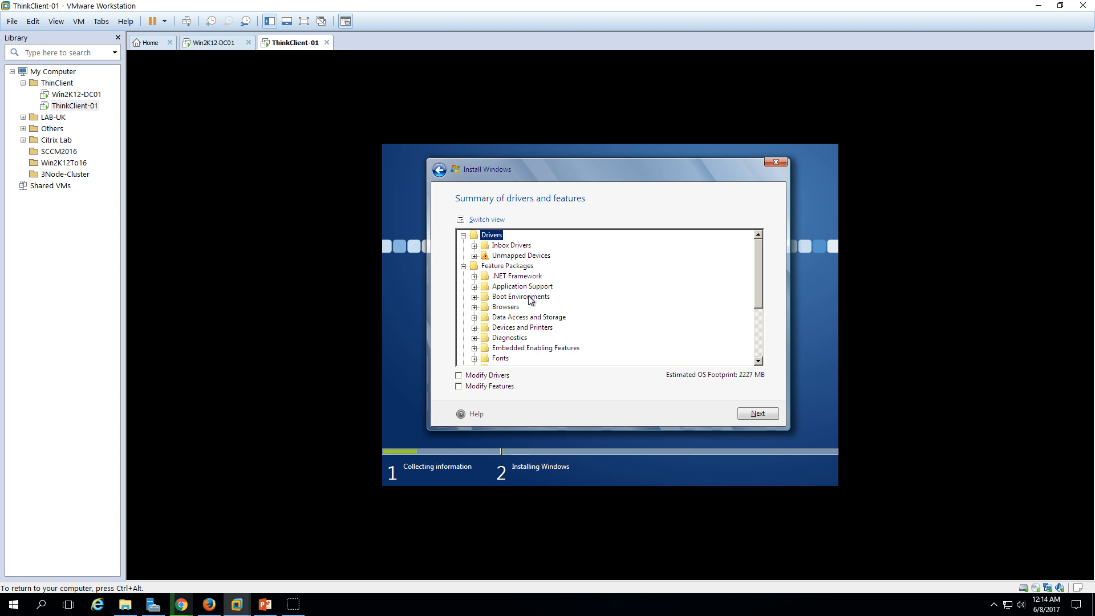
pyautogui.moveTo(486, 386)
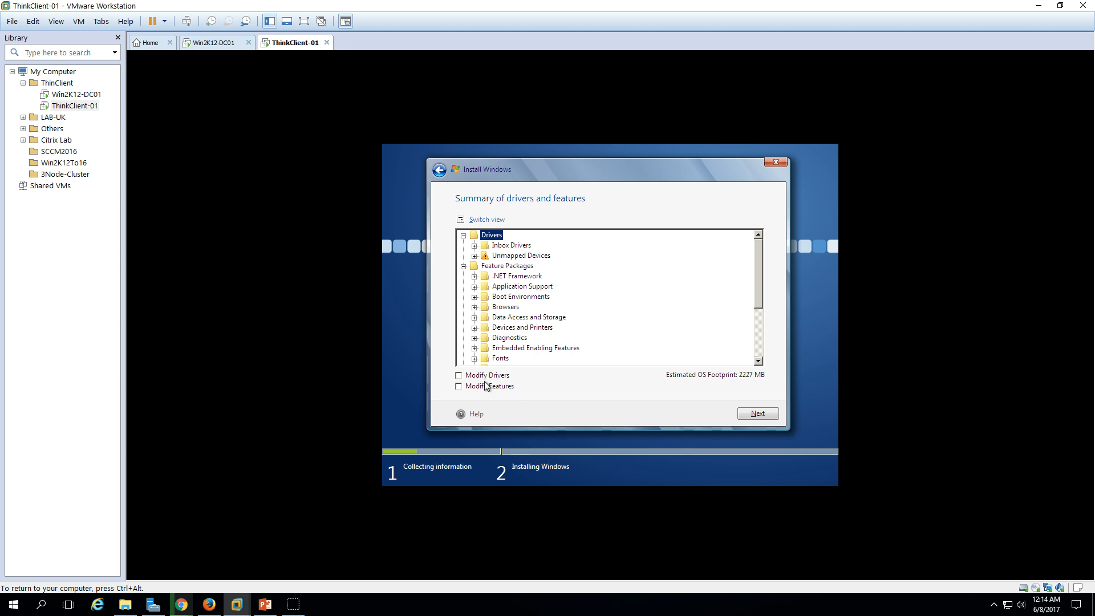
pyautogui.click(459, 386)
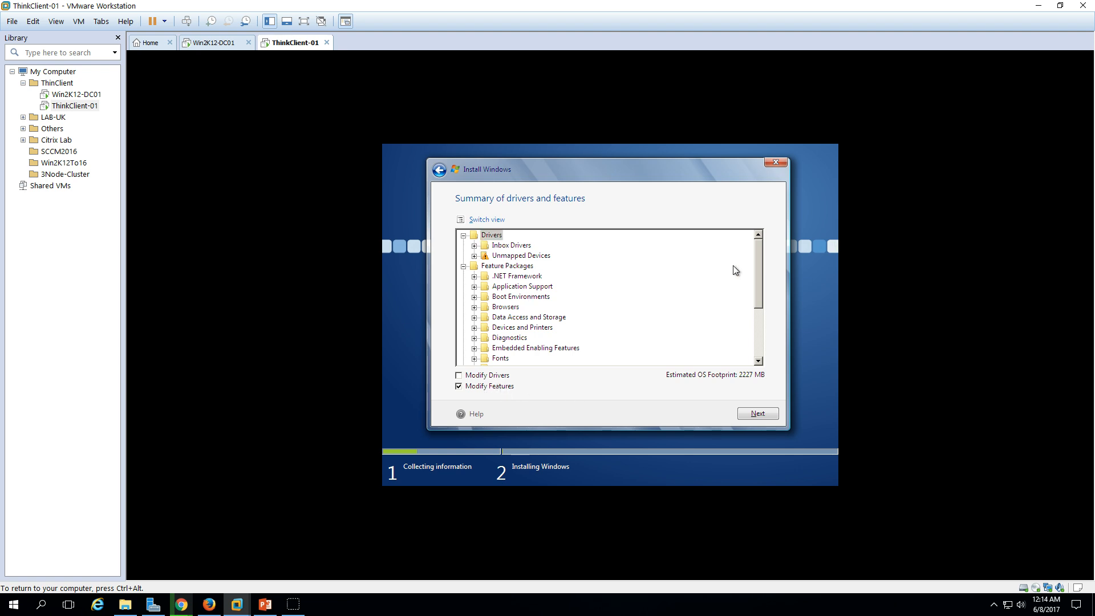
pyautogui.scroll(-3)
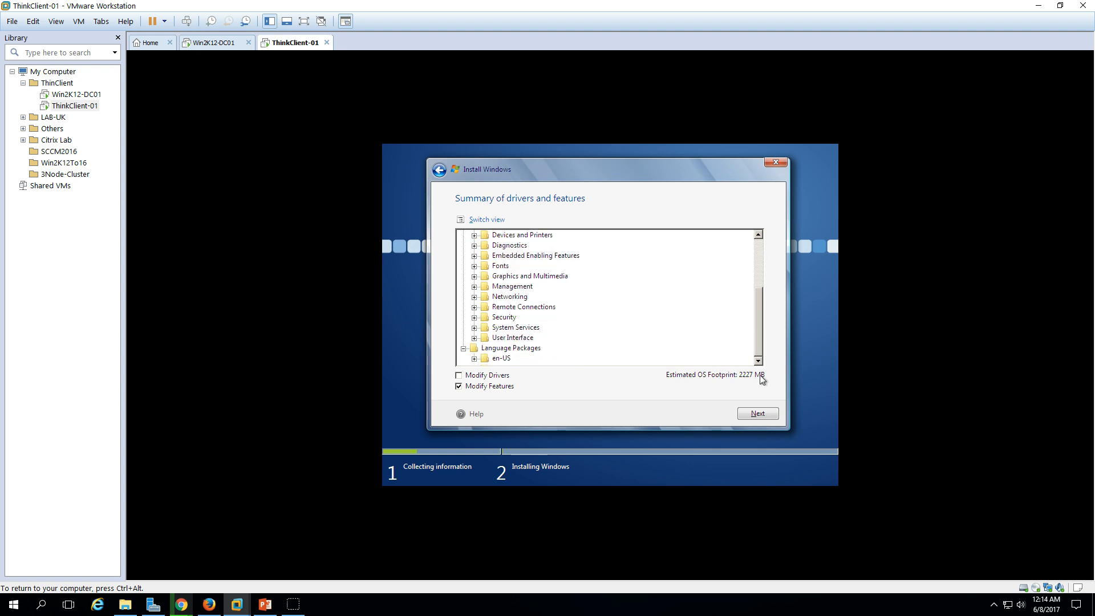
pyautogui.moveTo(706, 399)
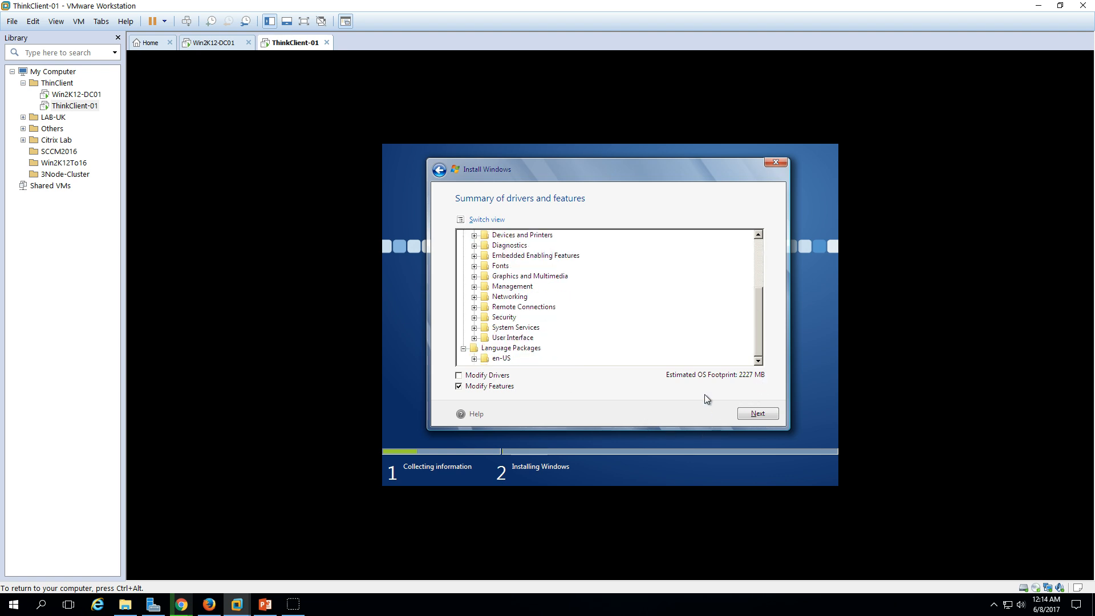
pyautogui.moveTo(710, 381)
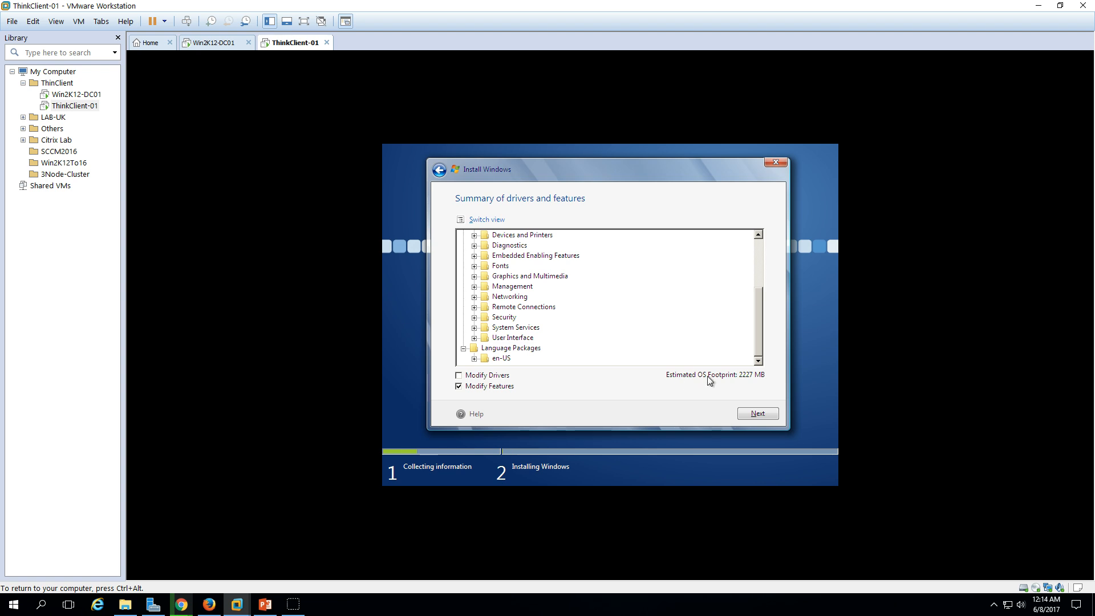
pyautogui.moveTo(751, 387)
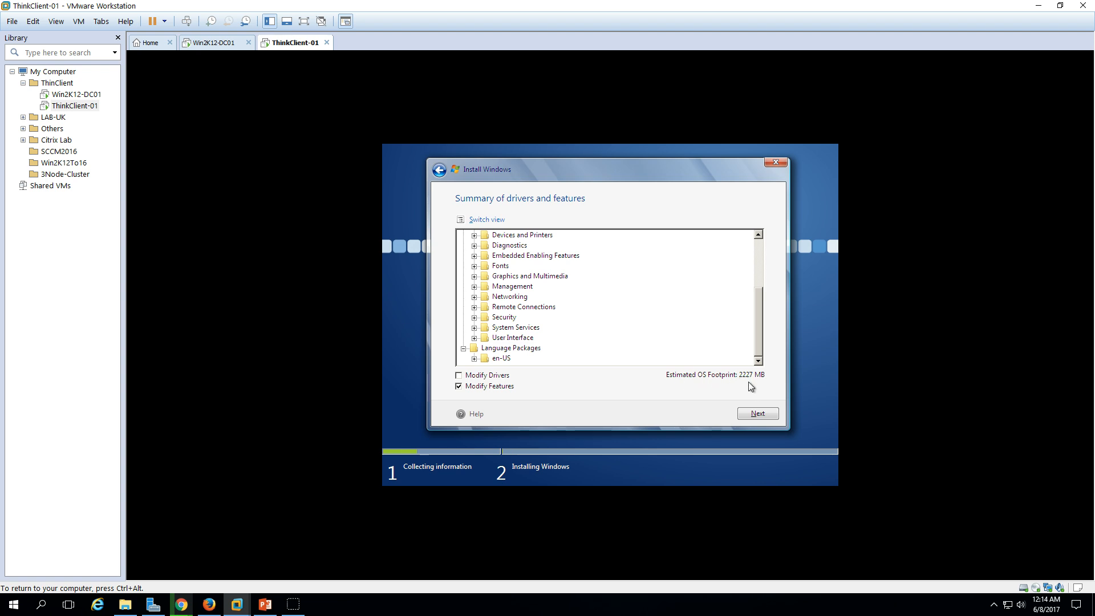
pyautogui.moveTo(759, 404)
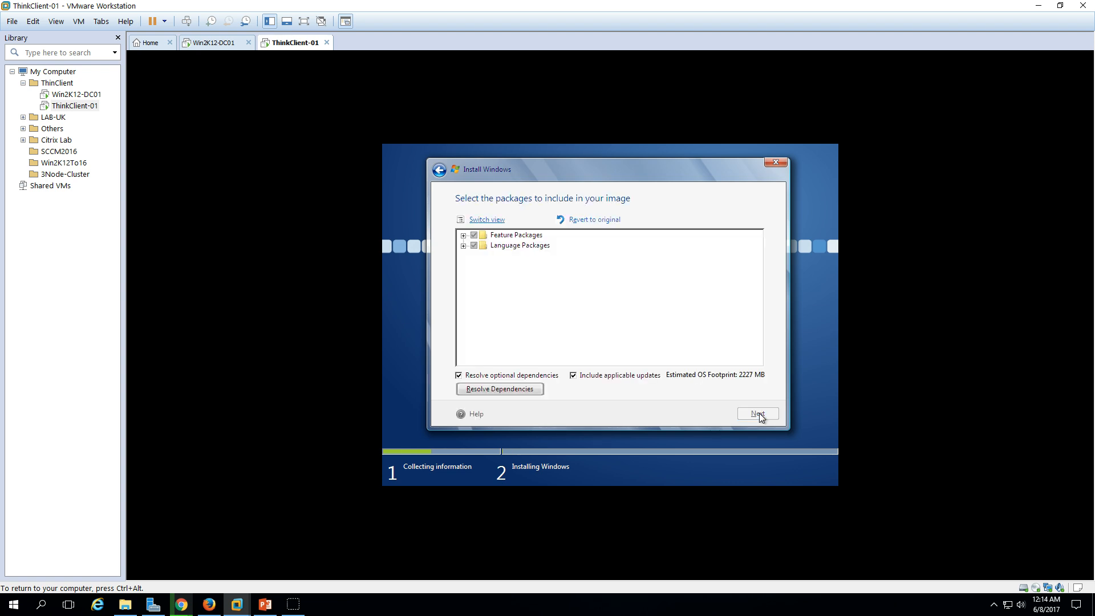
# Step: Expand Feature Packages and toggle the Browsers package off and back on
pyautogui.click(466, 235)
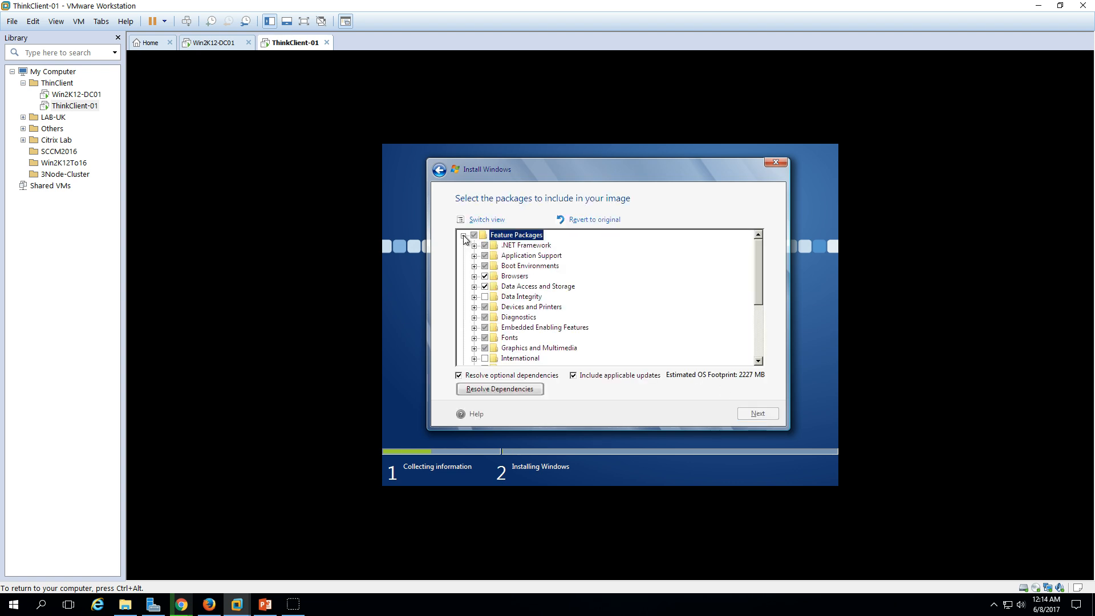
pyautogui.click(475, 276)
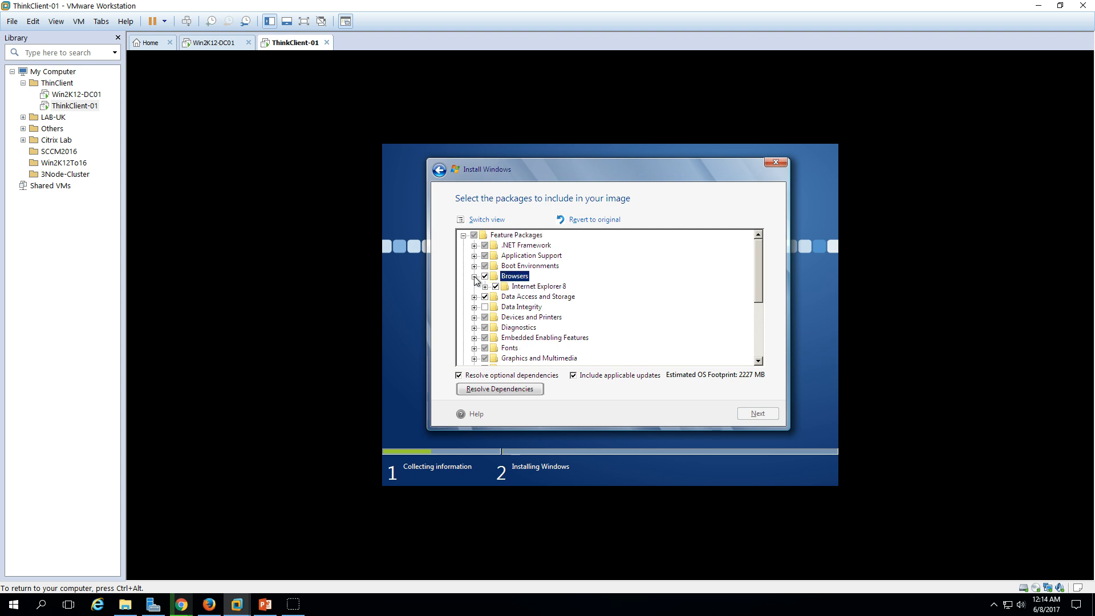
pyautogui.click(484, 276)
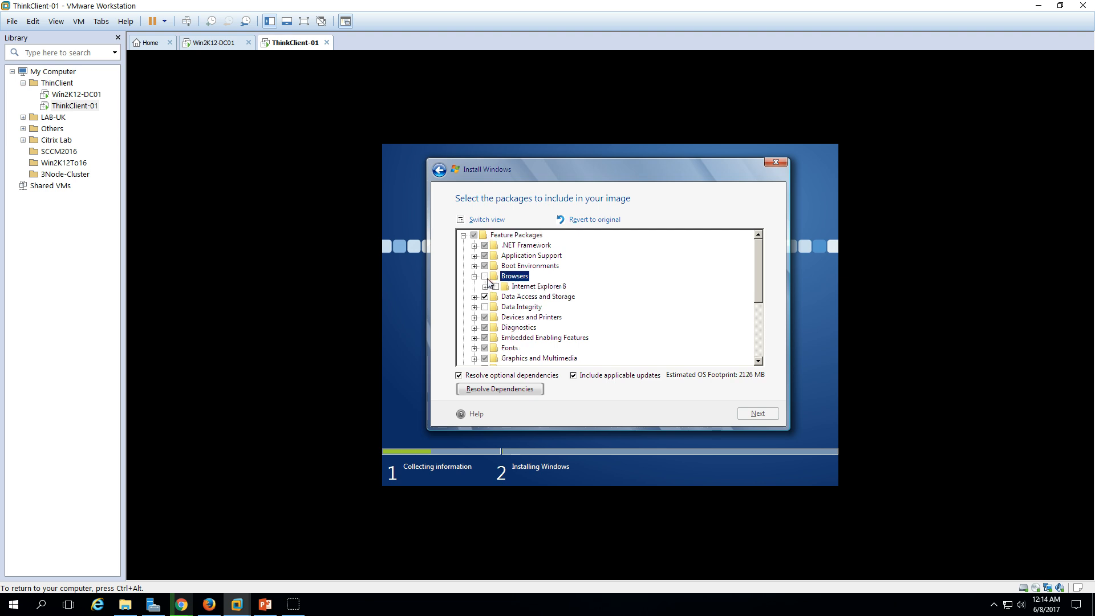
pyautogui.click(475, 276)
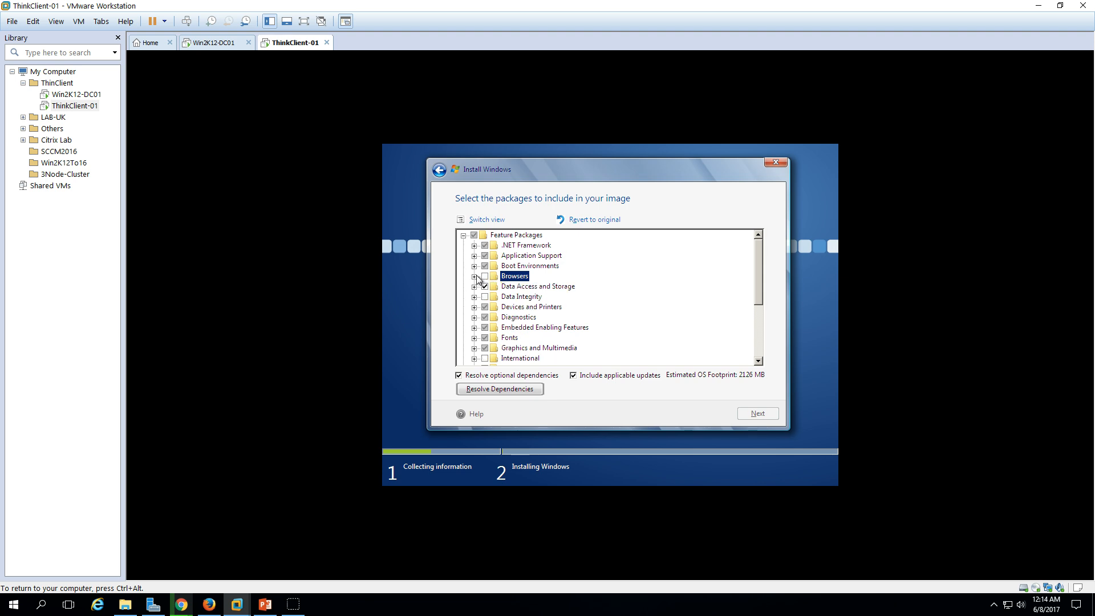
pyautogui.click(484, 276)
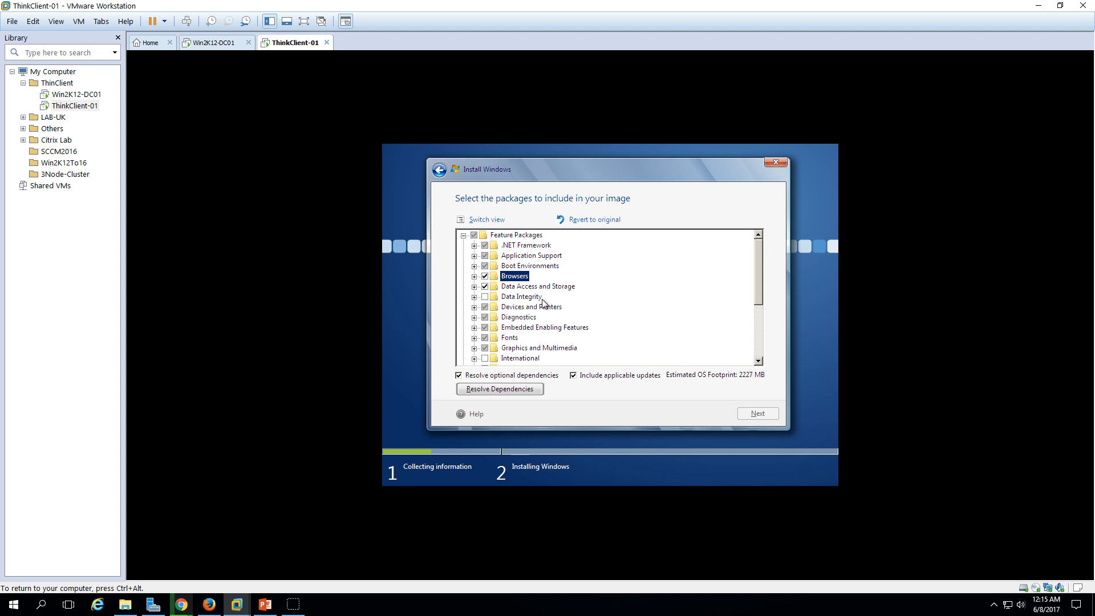
pyautogui.scroll(-3)
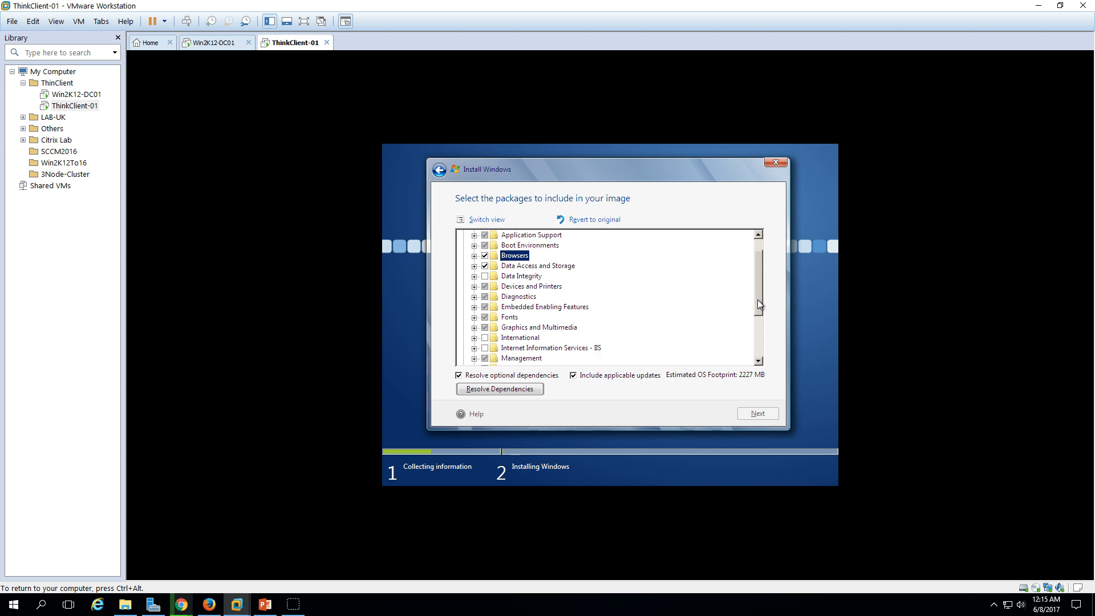
pyautogui.scroll(-3)
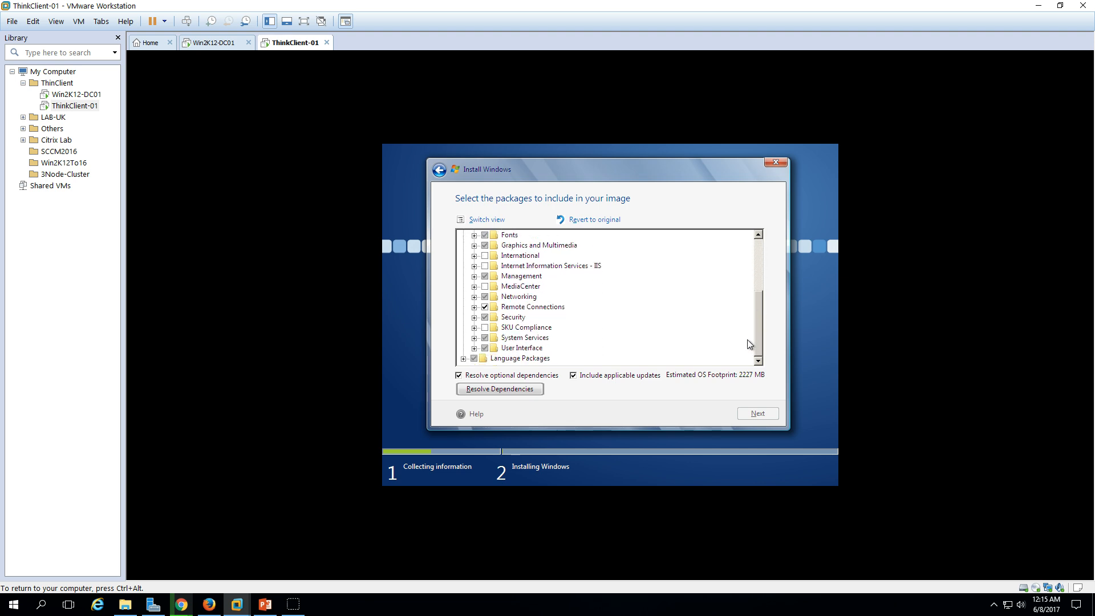
pyautogui.moveTo(748, 359)
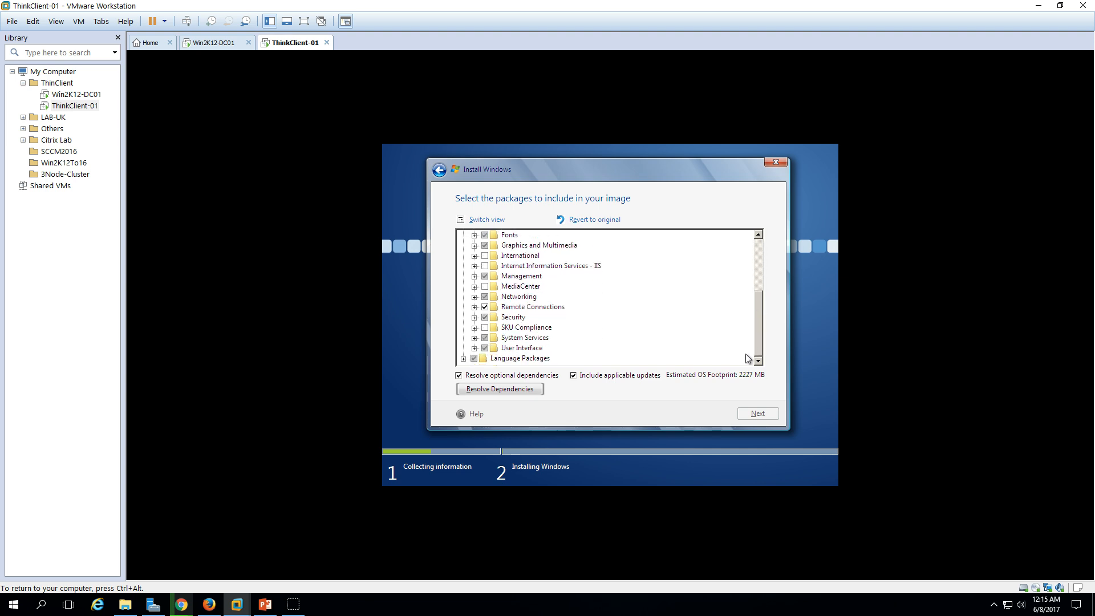
pyautogui.moveTo(527, 317)
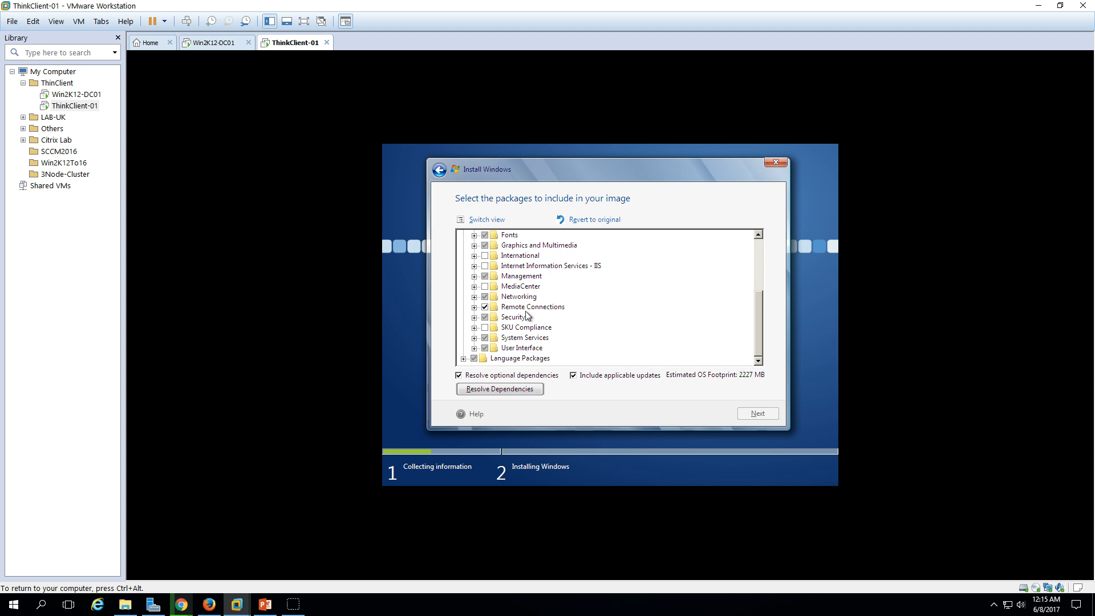
pyautogui.moveTo(610, 327)
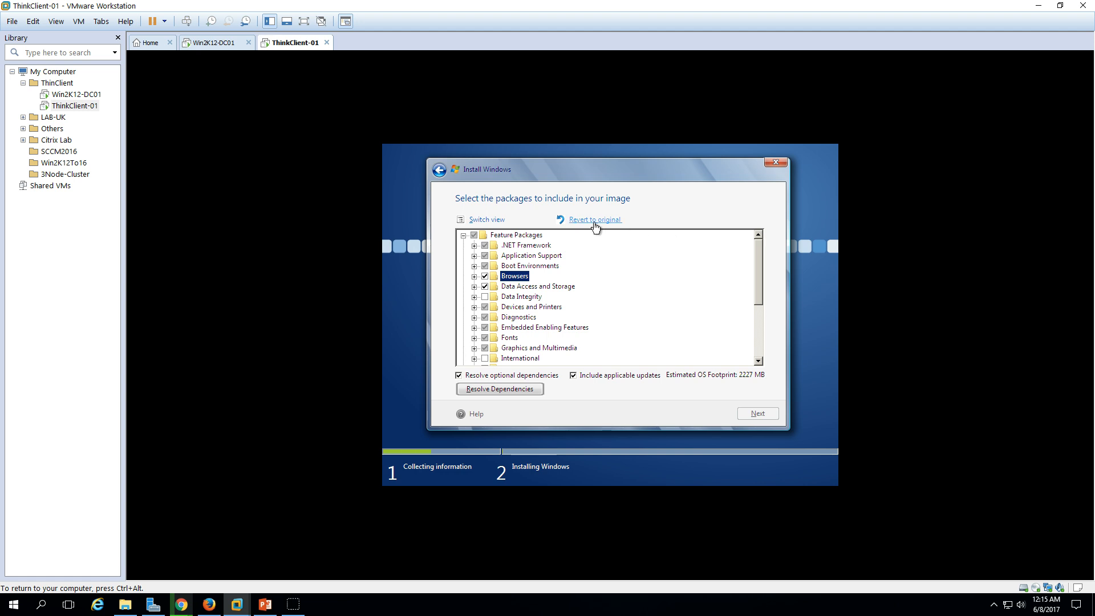
pyautogui.moveTo(450, 185)
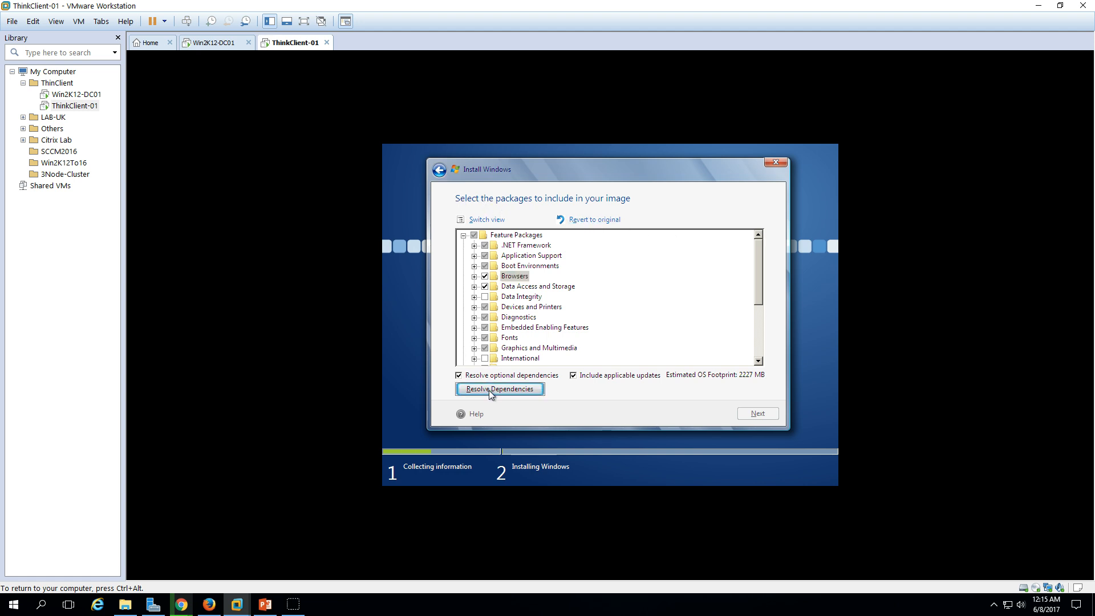
# Step: Resolve package dependencies, accept the 3285 MB summary, and install on Disk 0's unallocated space
pyautogui.click(498, 389)
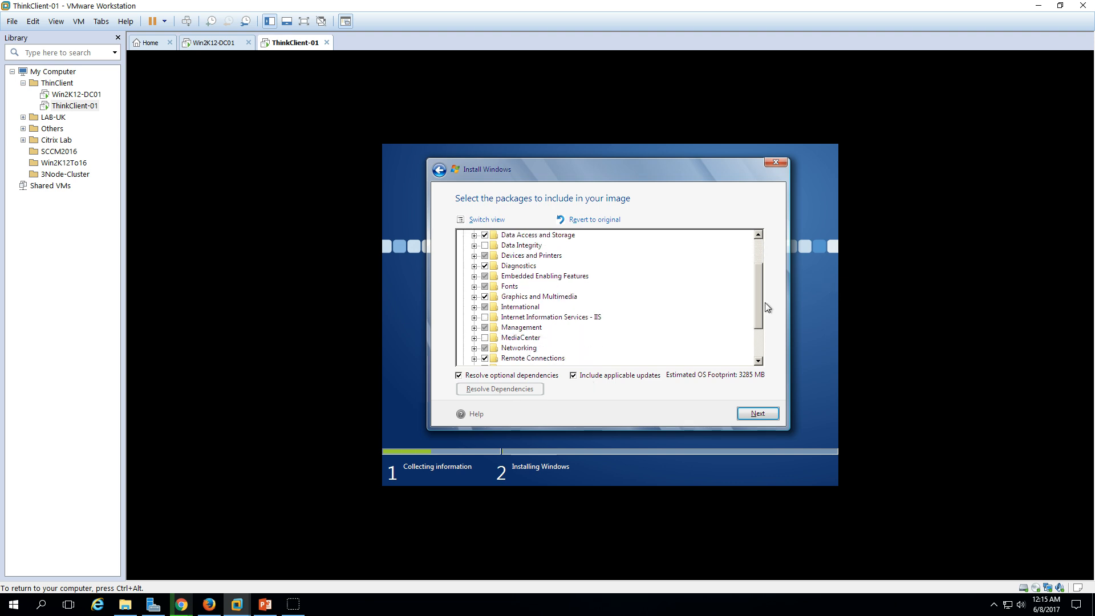
pyautogui.scroll(-3)
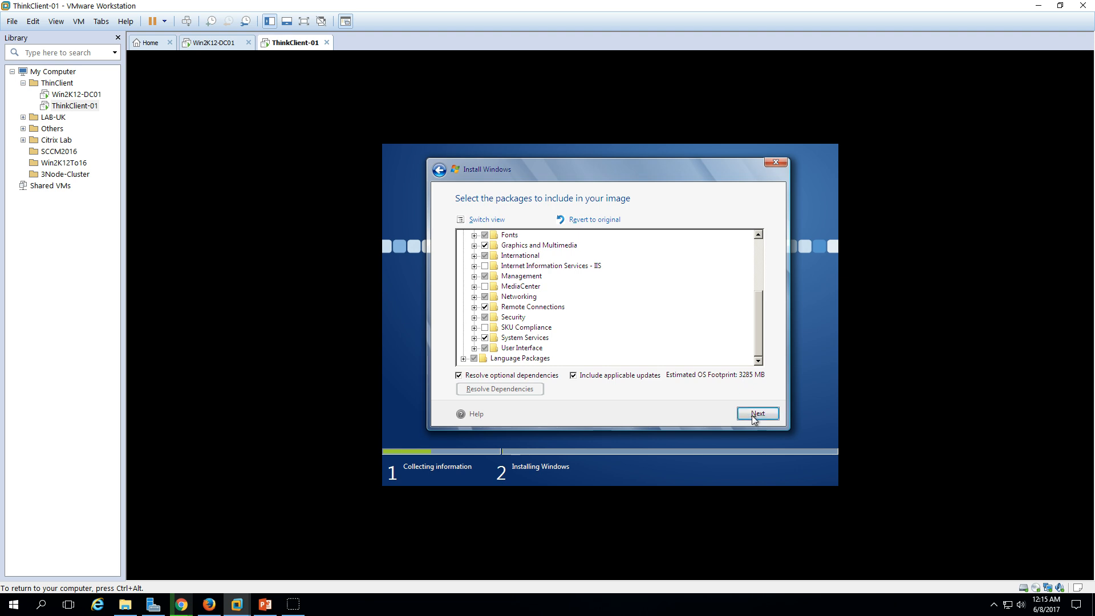
pyautogui.click(758, 414)
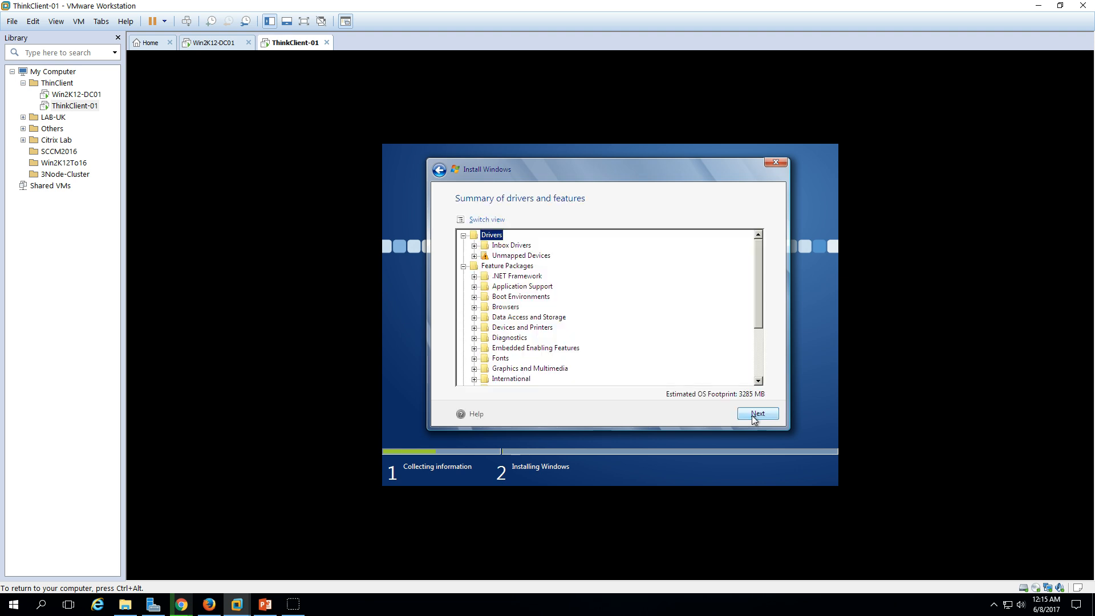
pyautogui.moveTo(520, 203)
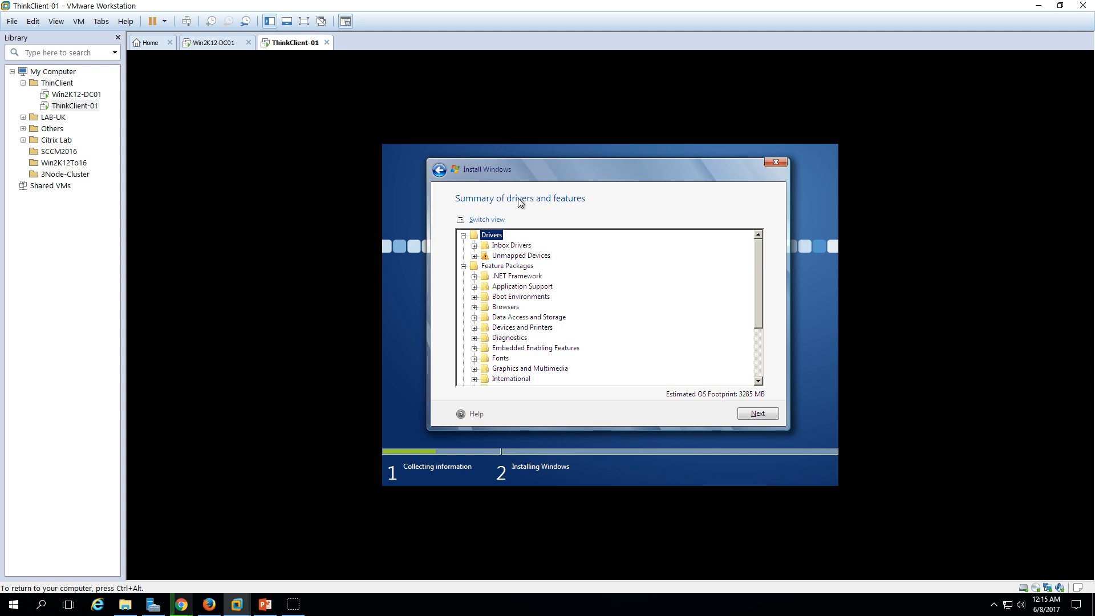
pyautogui.scroll(-3)
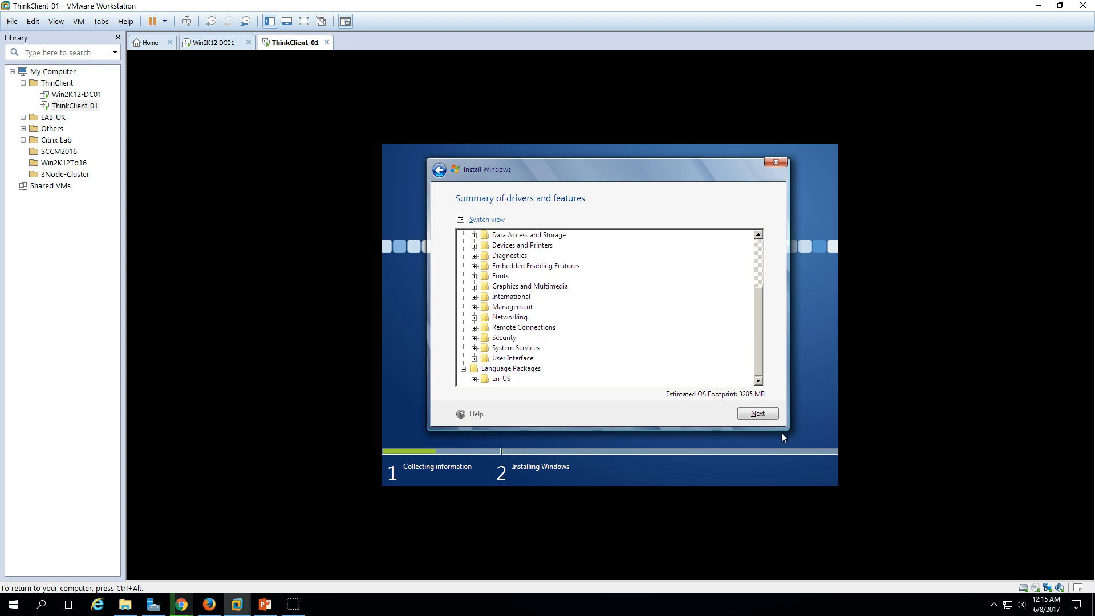
pyautogui.click(757, 413)
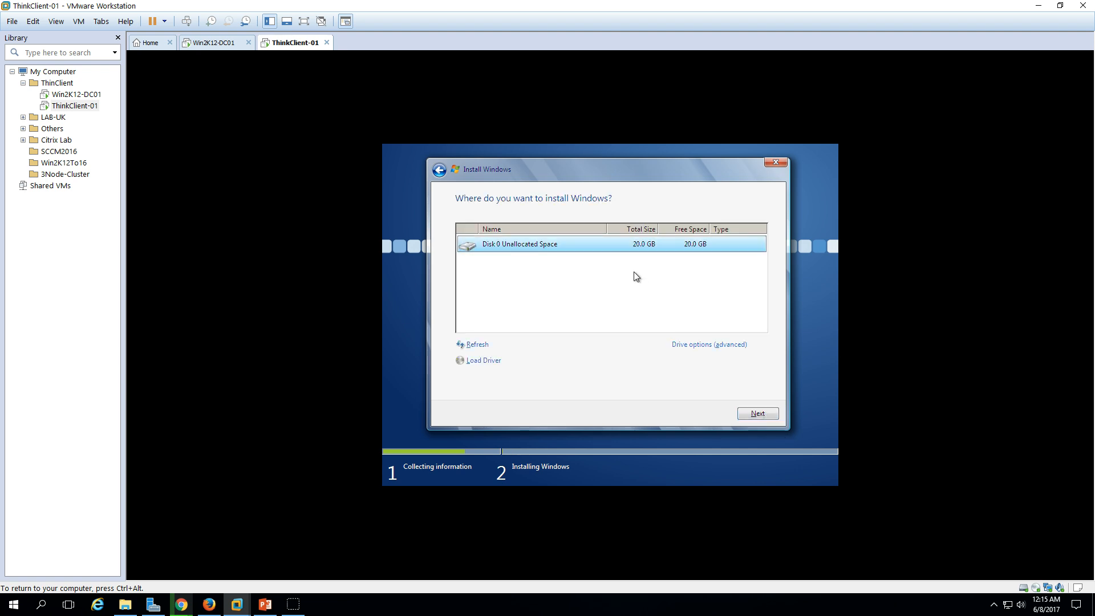
pyautogui.moveTo(660, 255)
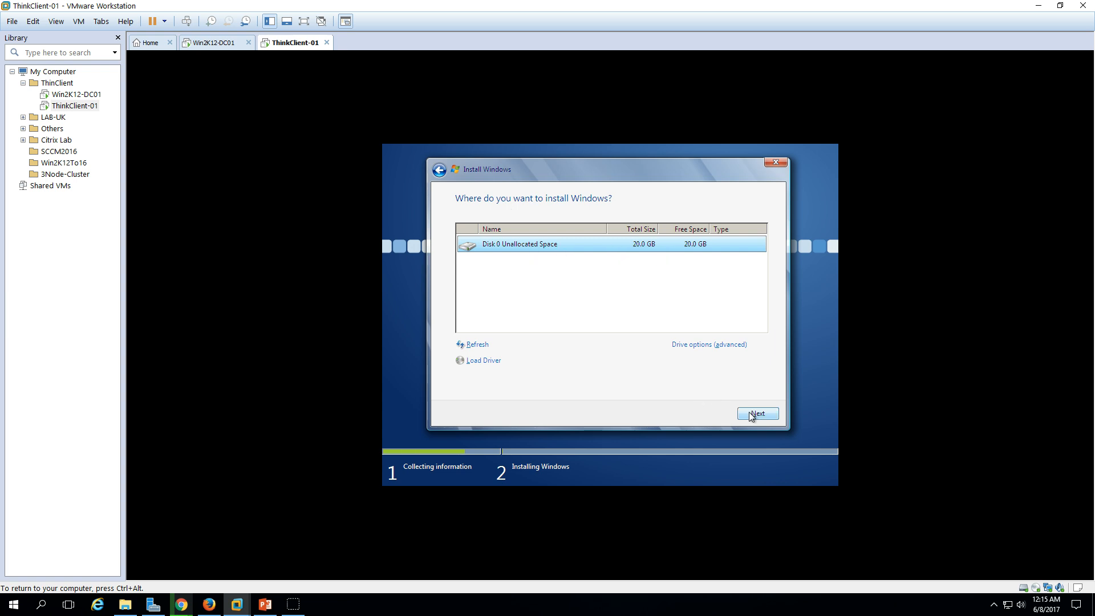
pyautogui.click(758, 413)
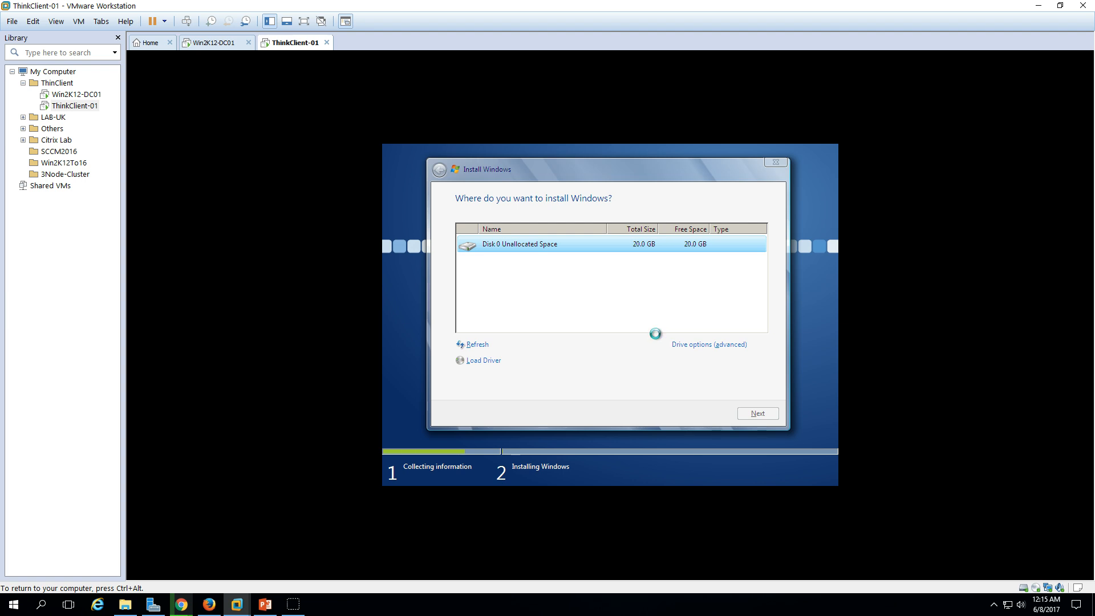
# Step: Wait while Windows Setup copies files and installs features and updates
pyautogui.click(757, 413)
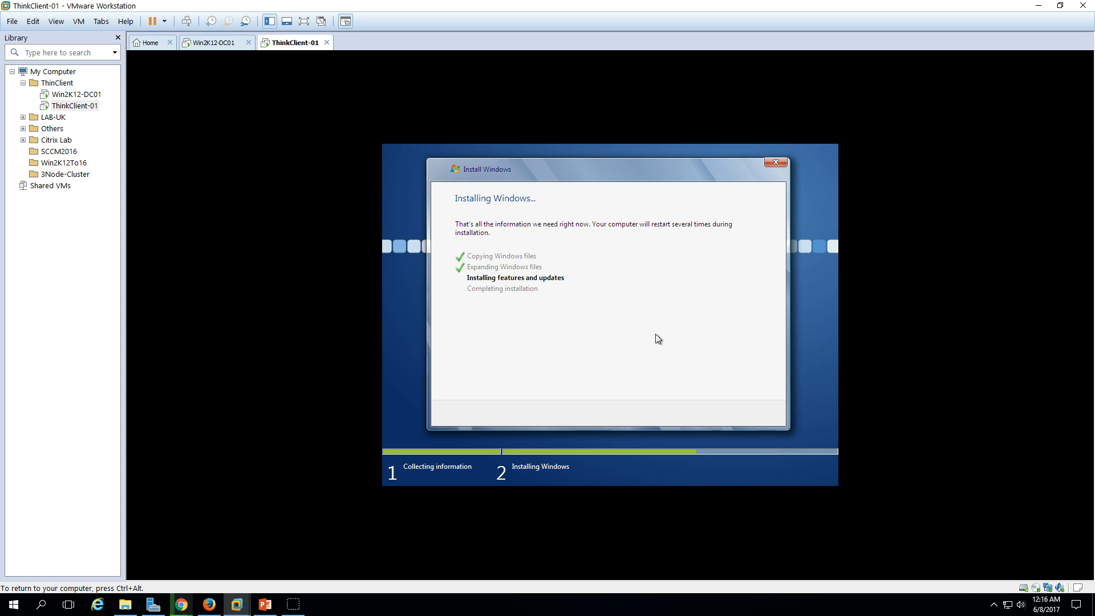
pyautogui.moveTo(548, 302)
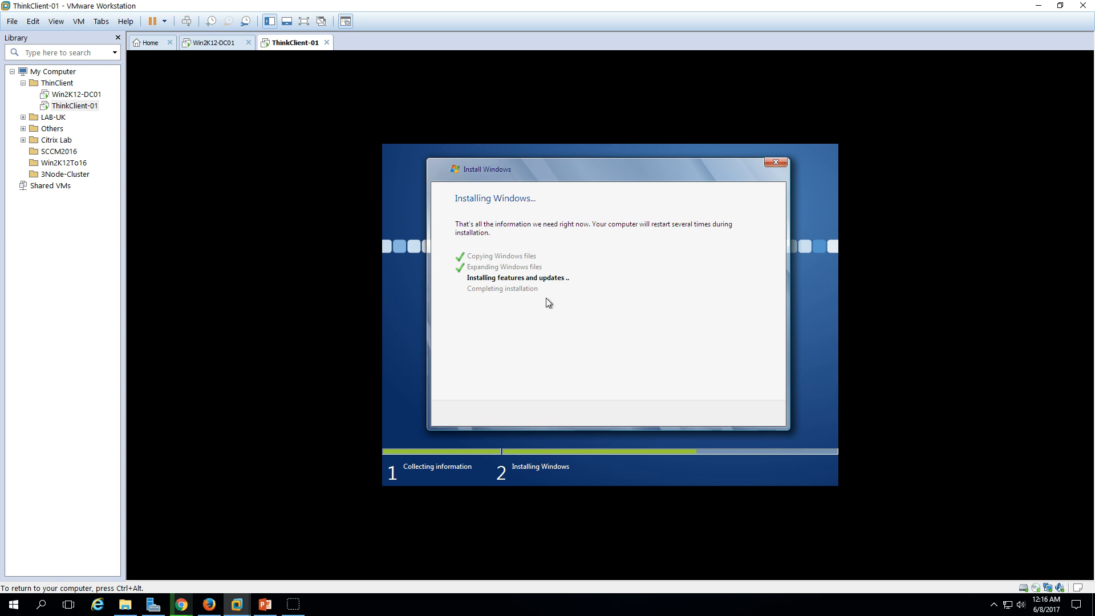
pyautogui.moveTo(529, 275)
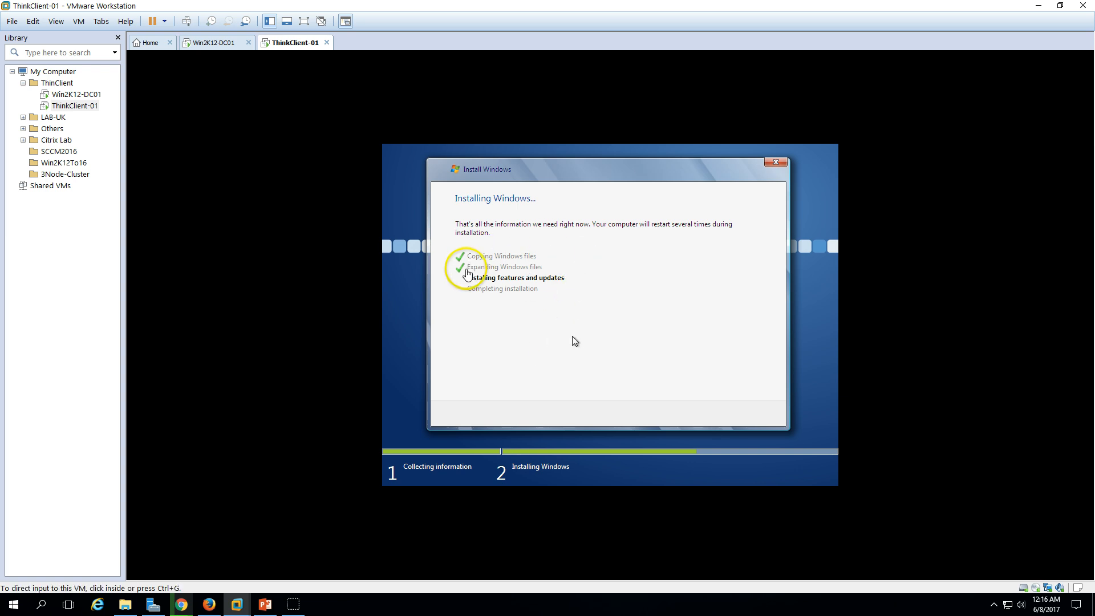
pyautogui.moveTo(503, 452)
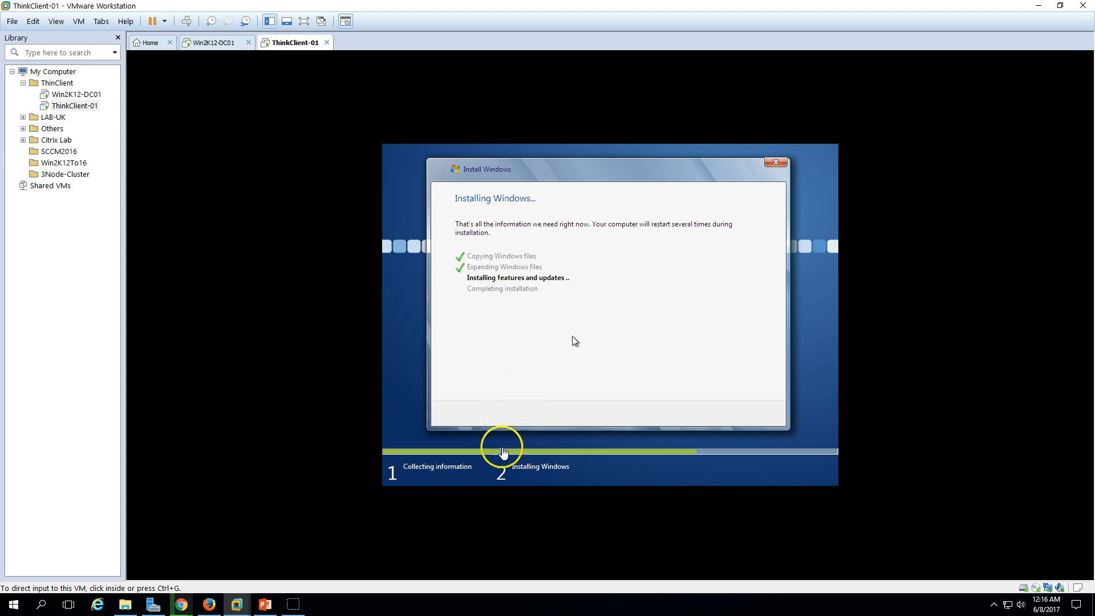
pyautogui.moveTo(529, 361)
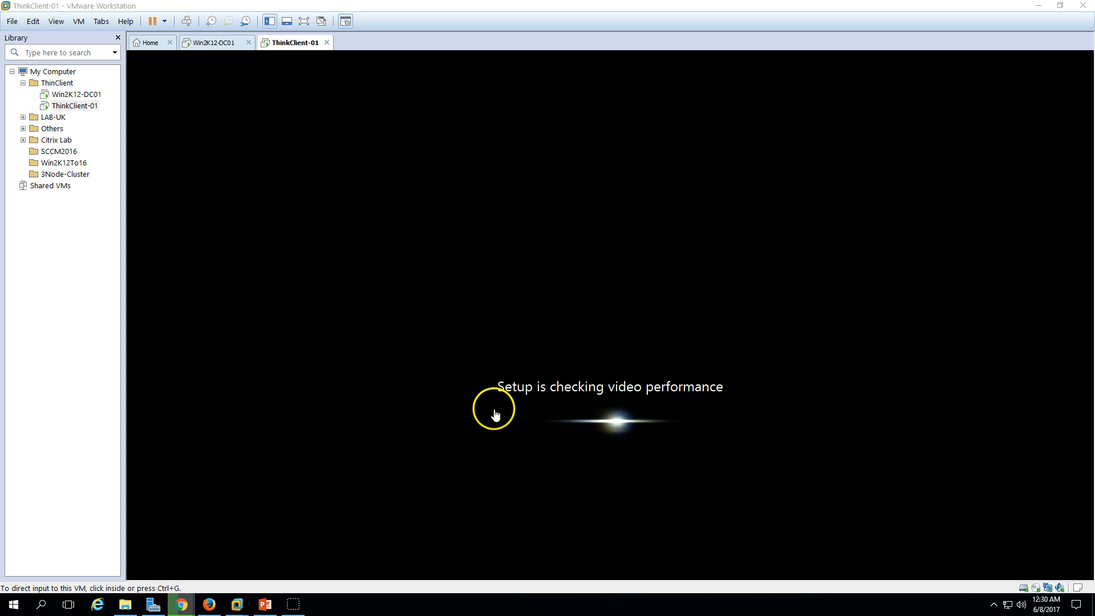
pyautogui.moveTo(672, 407)
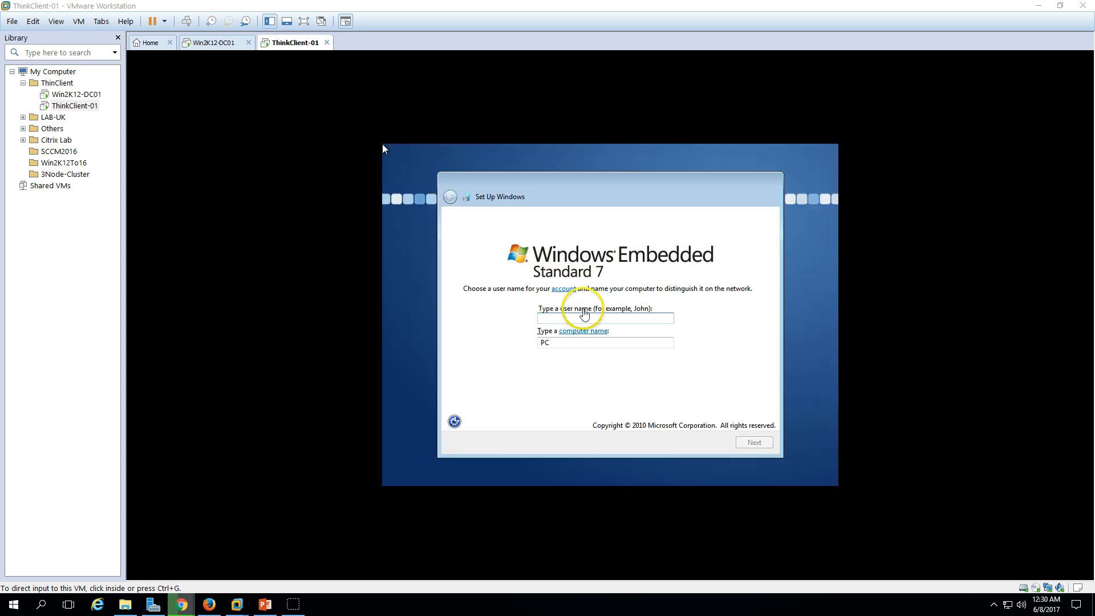
# Step: Enter user name User and computer name ThinClient-01 in Set Up Windows
pyautogui.click(584, 314)
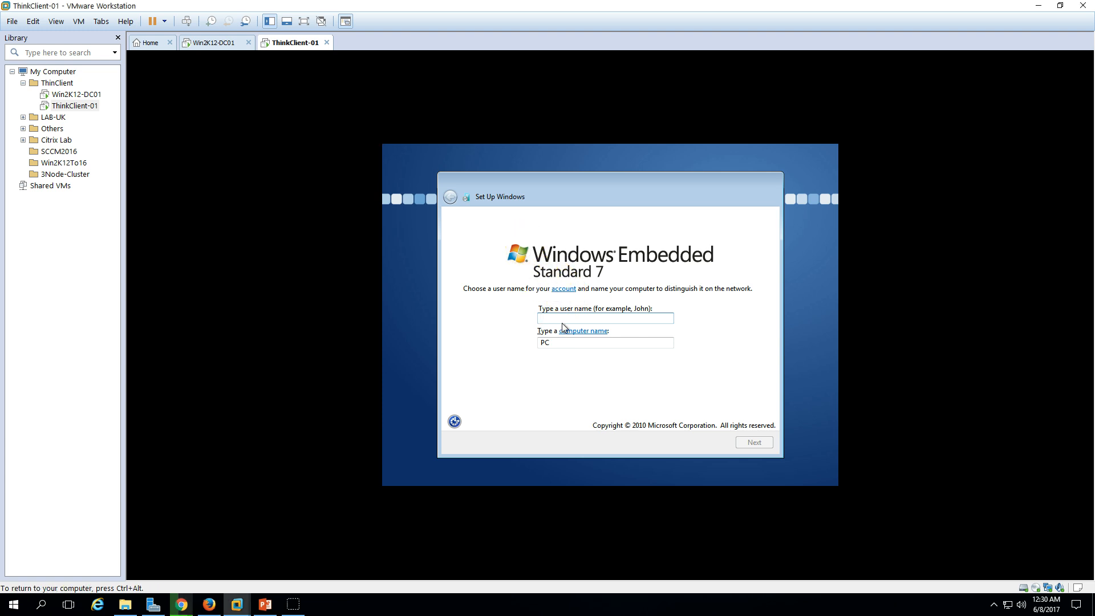
pyautogui.write('User')
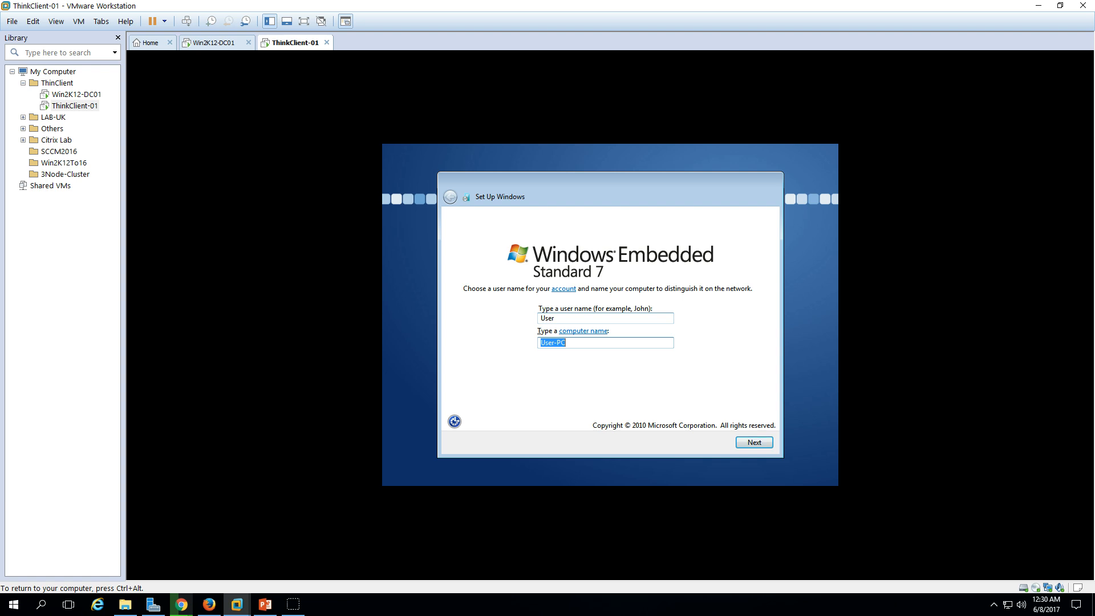
pyautogui.write('ThinClient-01')
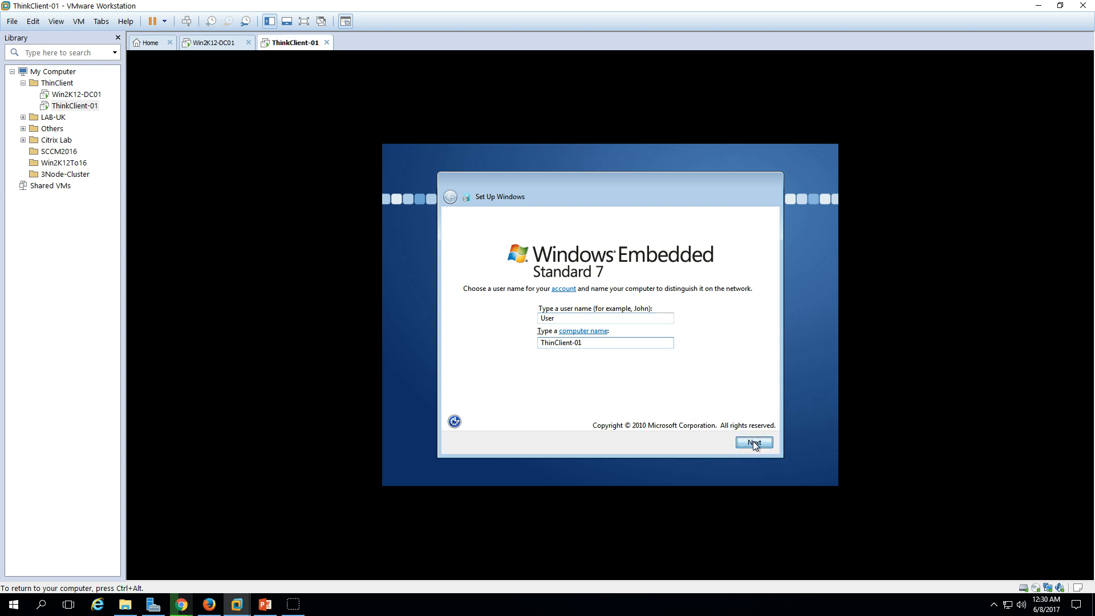
pyautogui.click(754, 442)
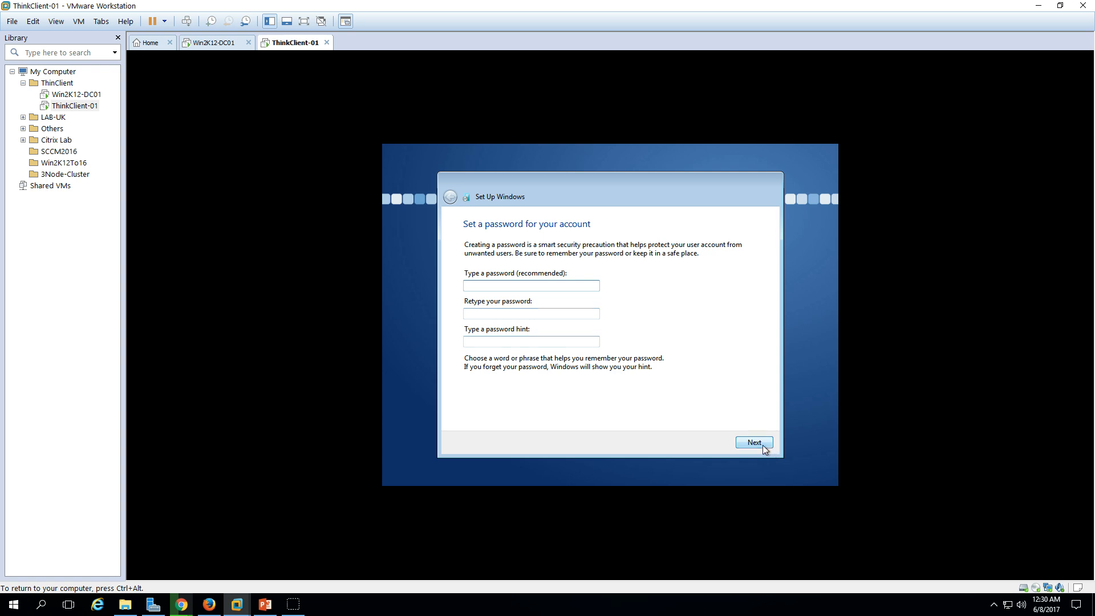
# Step: Skip the account password and product key, and accept the evaluation copy notice
pyautogui.click(753, 442)
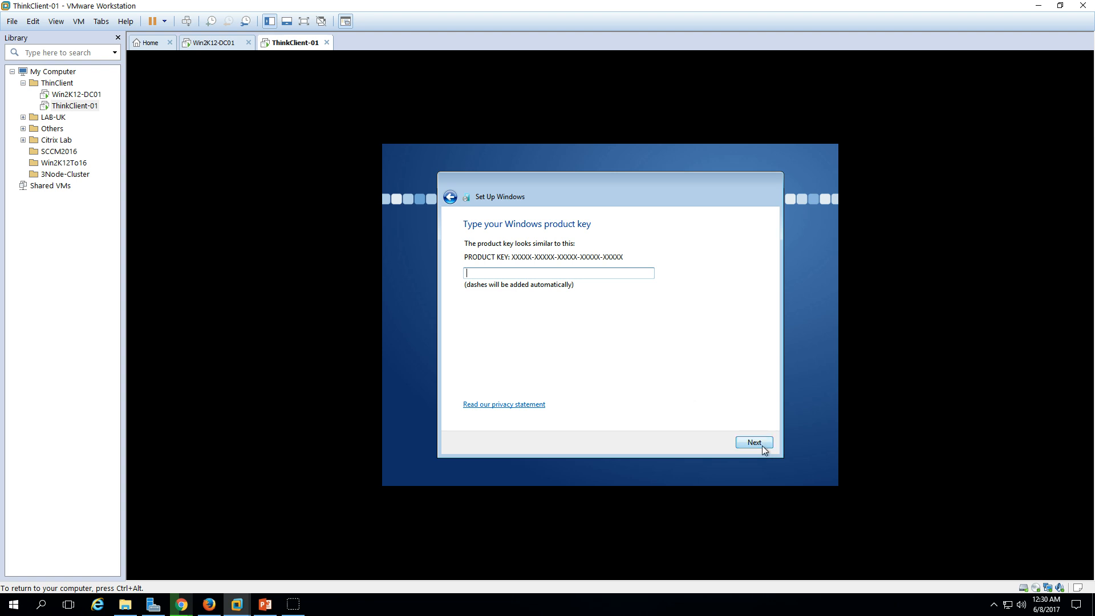
pyautogui.click(753, 442)
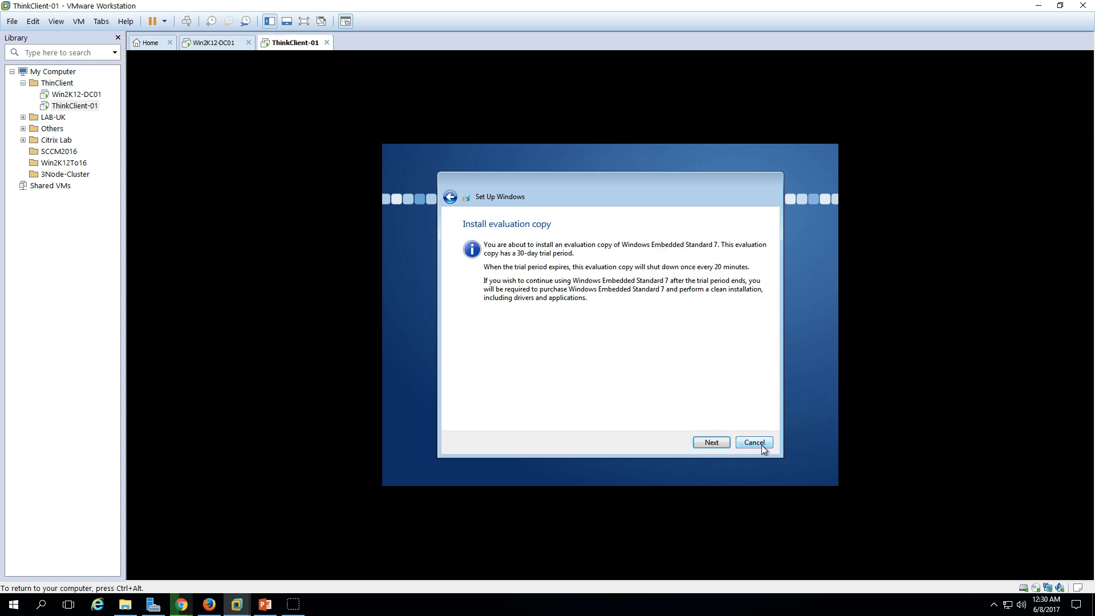
pyautogui.moveTo(712, 442)
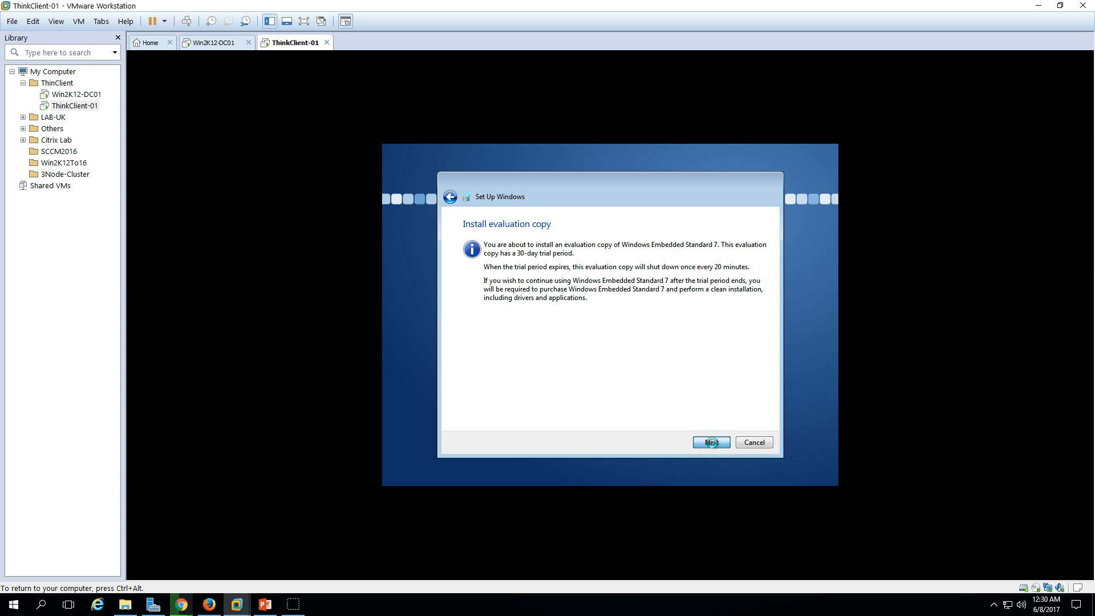
pyautogui.click(710, 442)
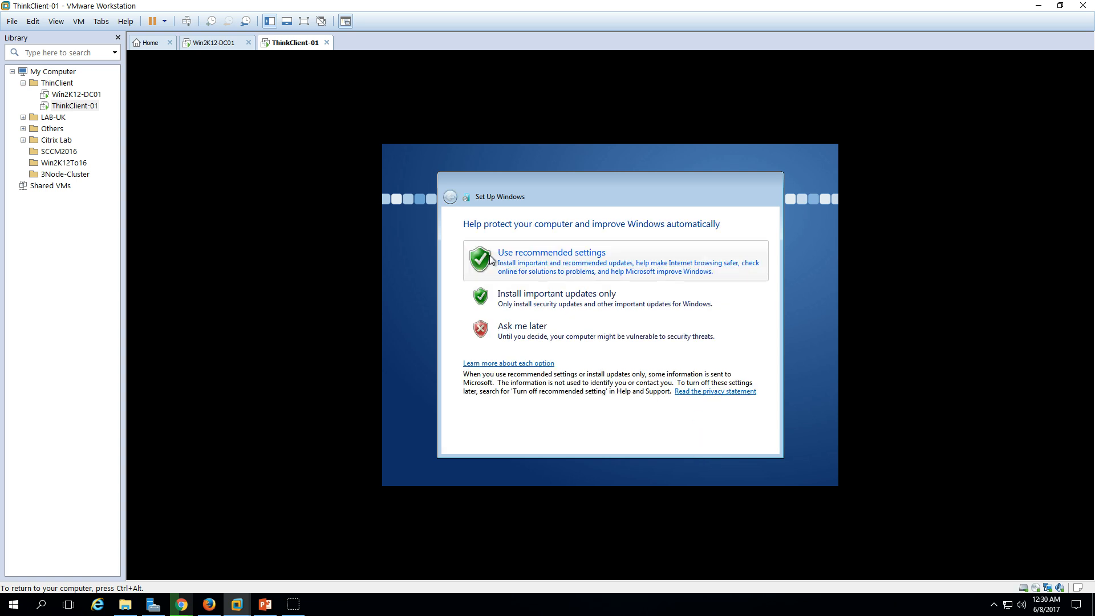
pyautogui.moveTo(535, 252)
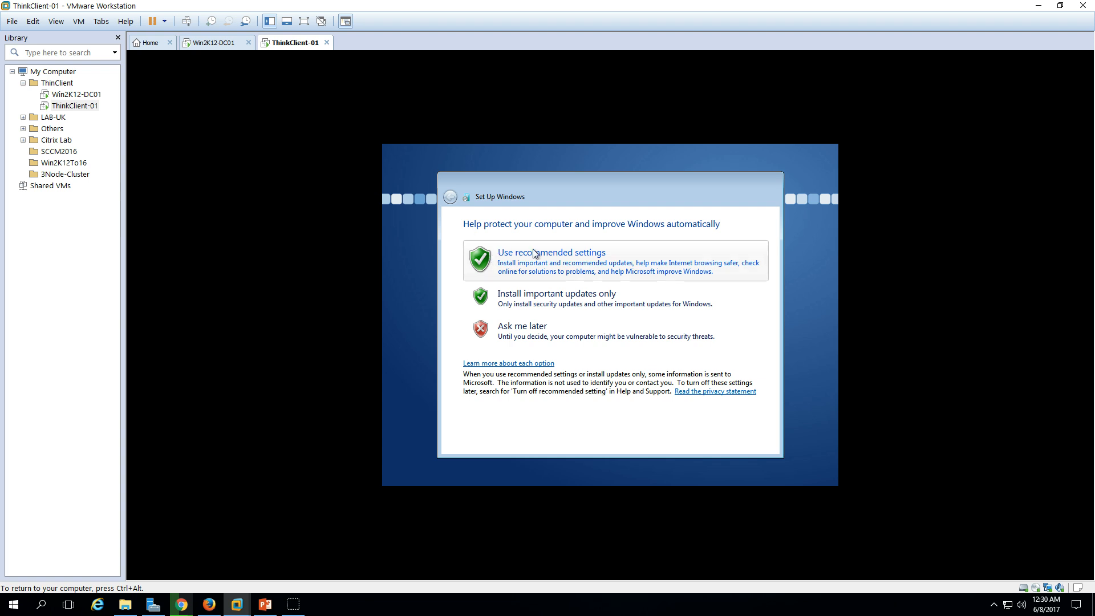
# Step: Accept recommended update settings and default time, then verify ThinClient-01's 192.168.1.151 lease on DC01
pyautogui.click(551, 252)
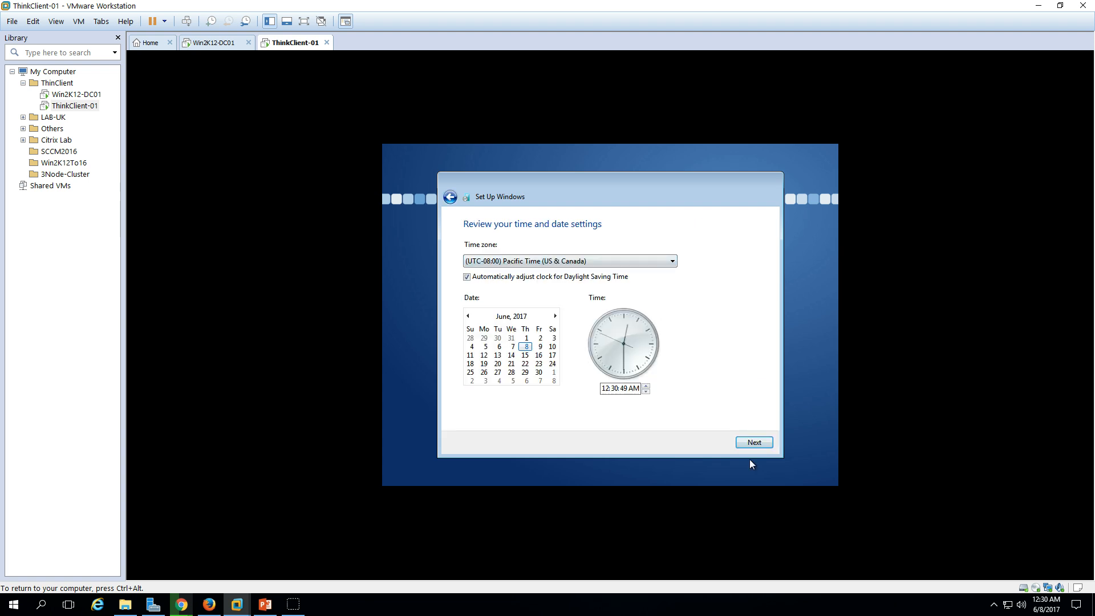
pyautogui.click(753, 442)
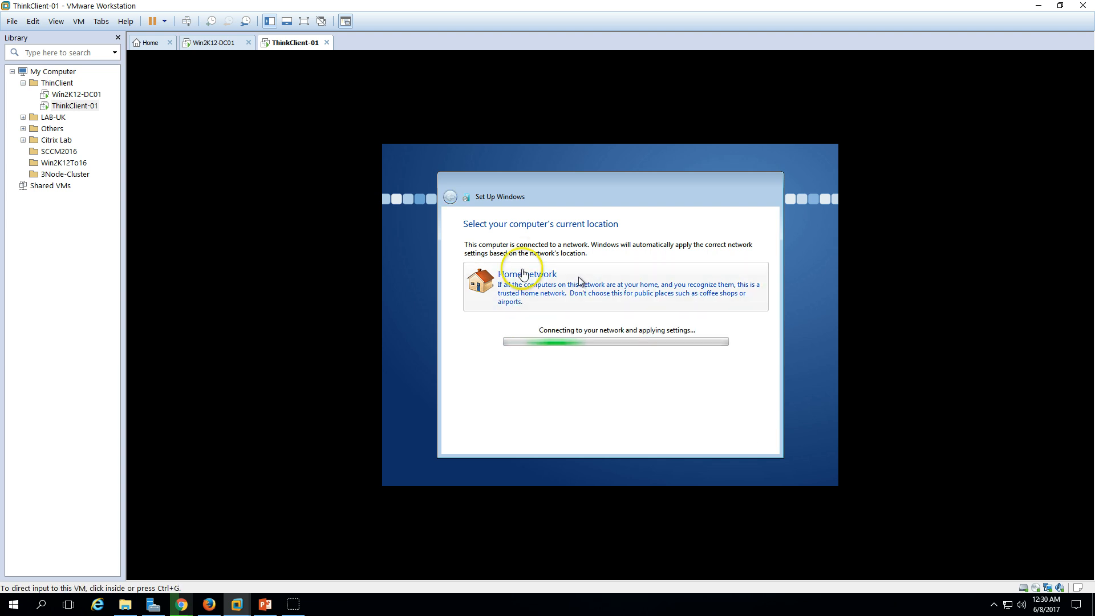
pyautogui.click(214, 43)
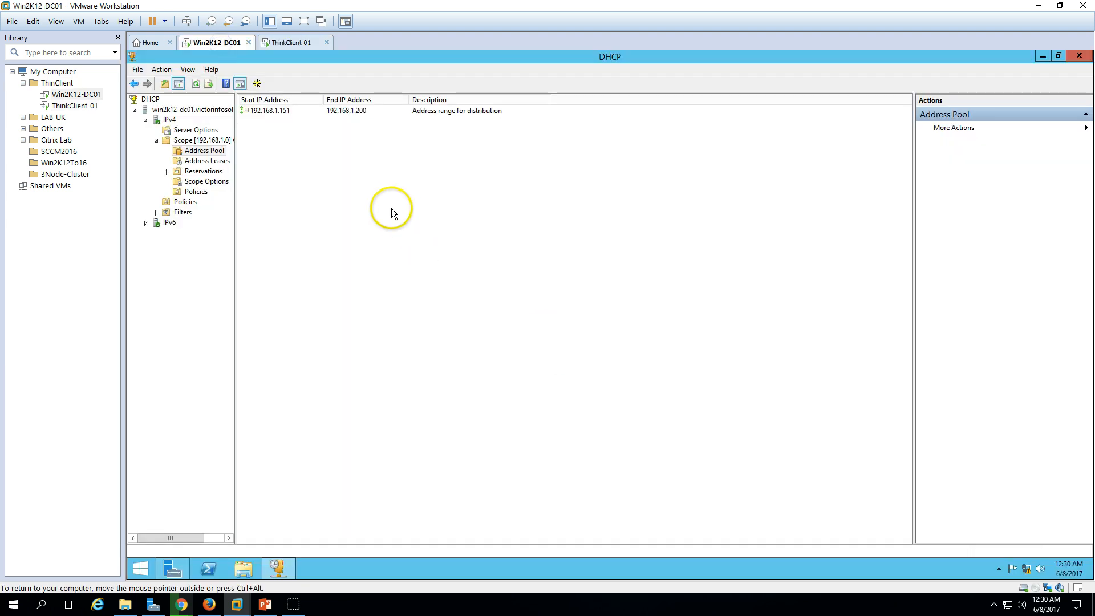
pyautogui.rightClick(391, 213)
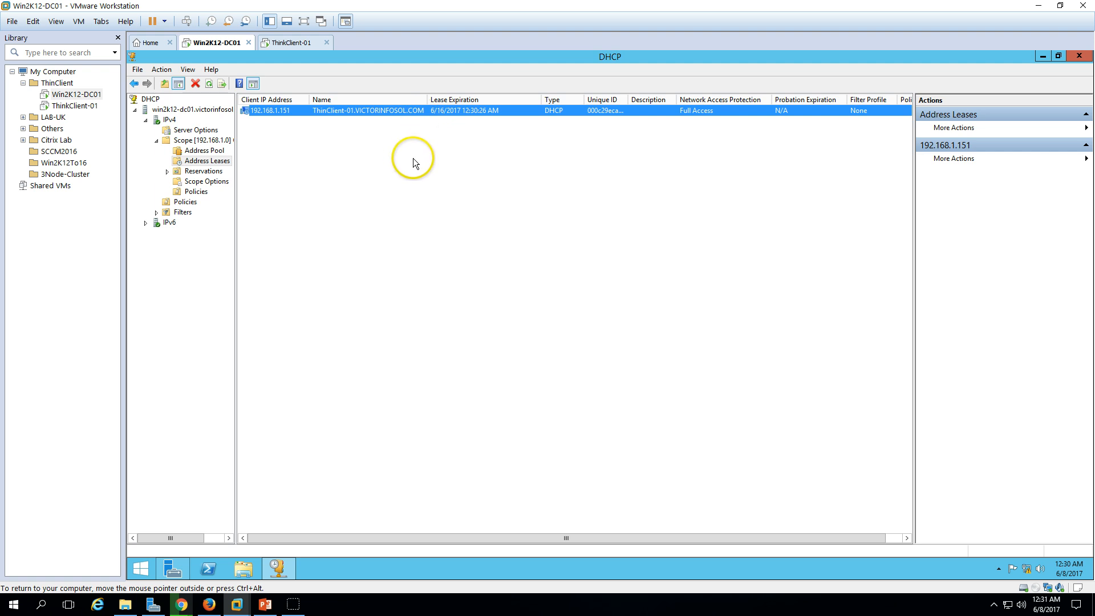
pyautogui.click(295, 43)
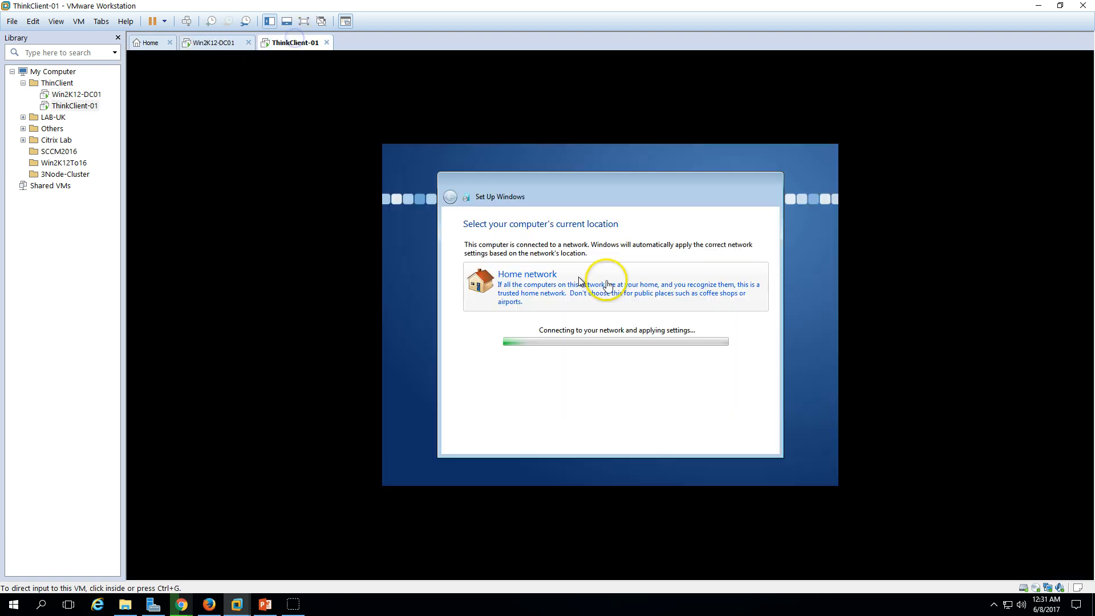
pyautogui.click(212, 43)
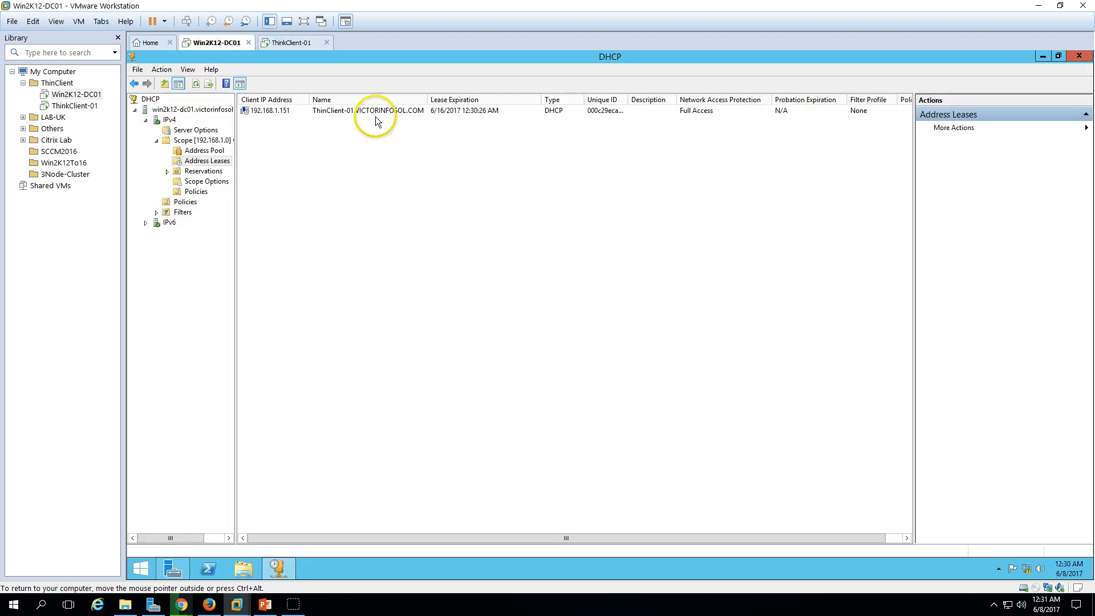
pyautogui.click(367, 110)
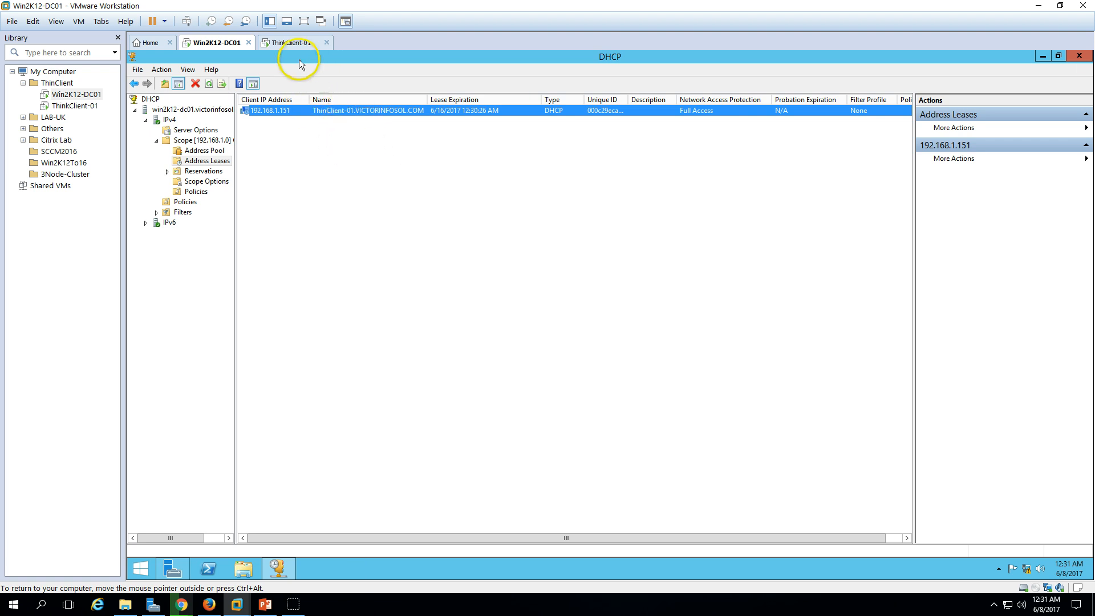
pyautogui.click(293, 43)
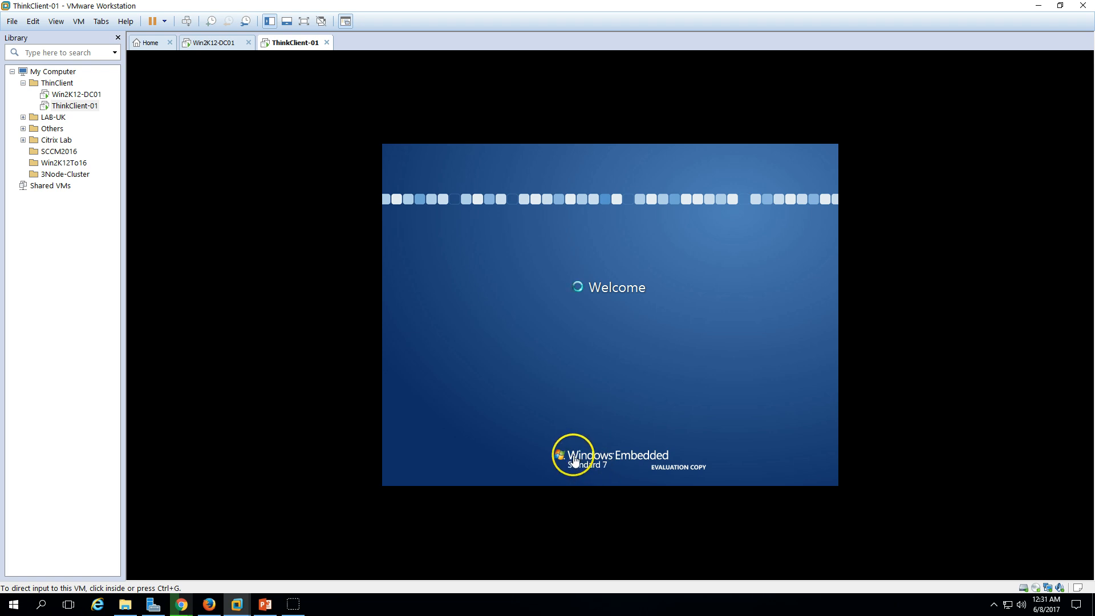
pyautogui.moveTo(653, 474)
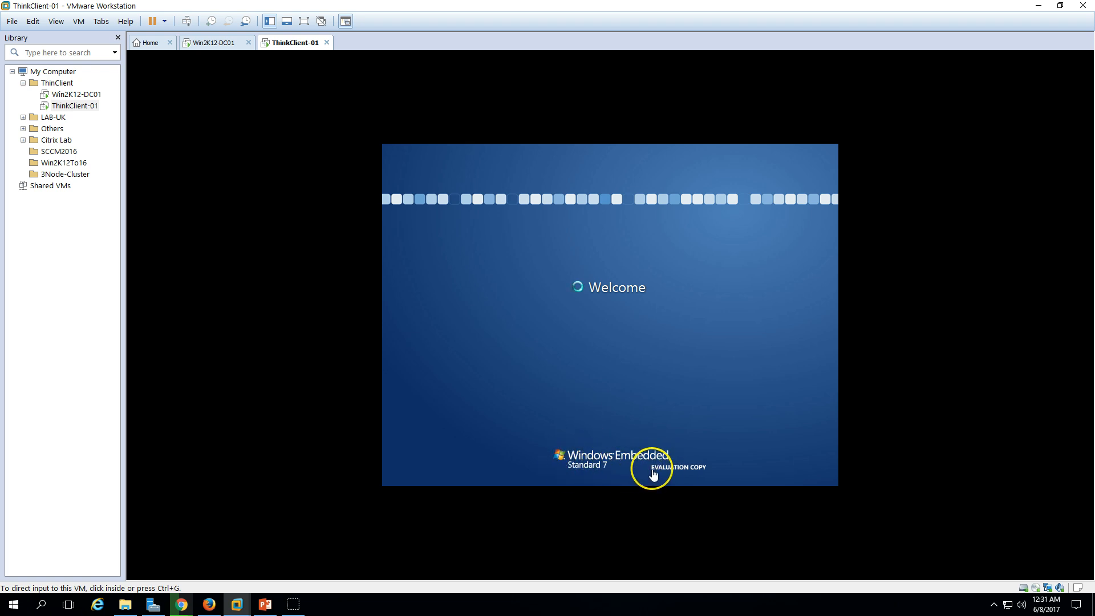
pyautogui.moveTo(708, 472)
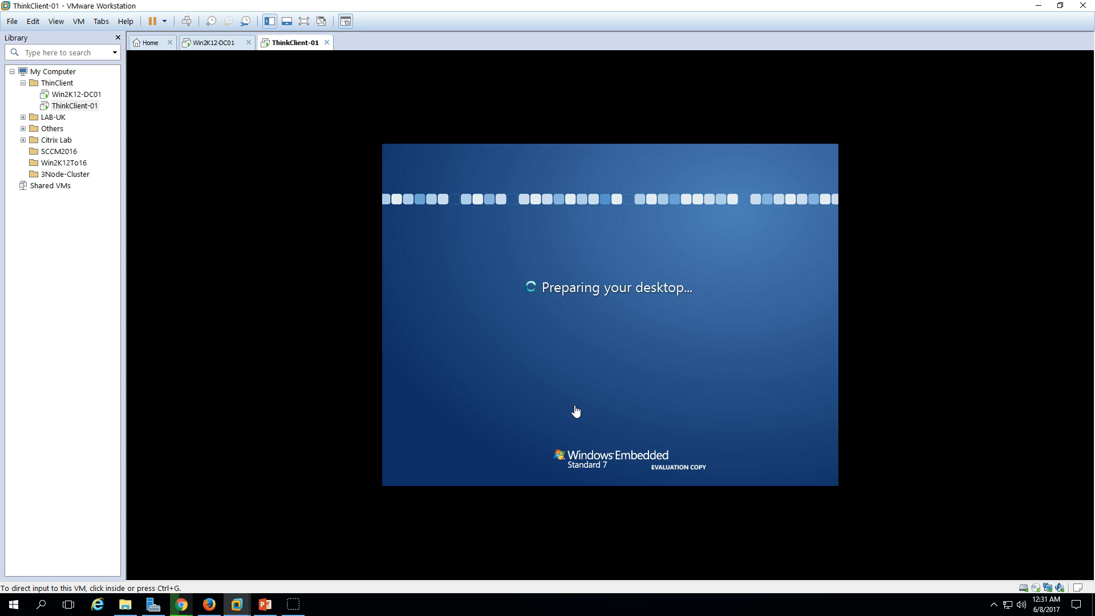
# Step: Wait through the Welcome and Preparing your desktop screens until the desktop loads
pyautogui.click(476, 386)
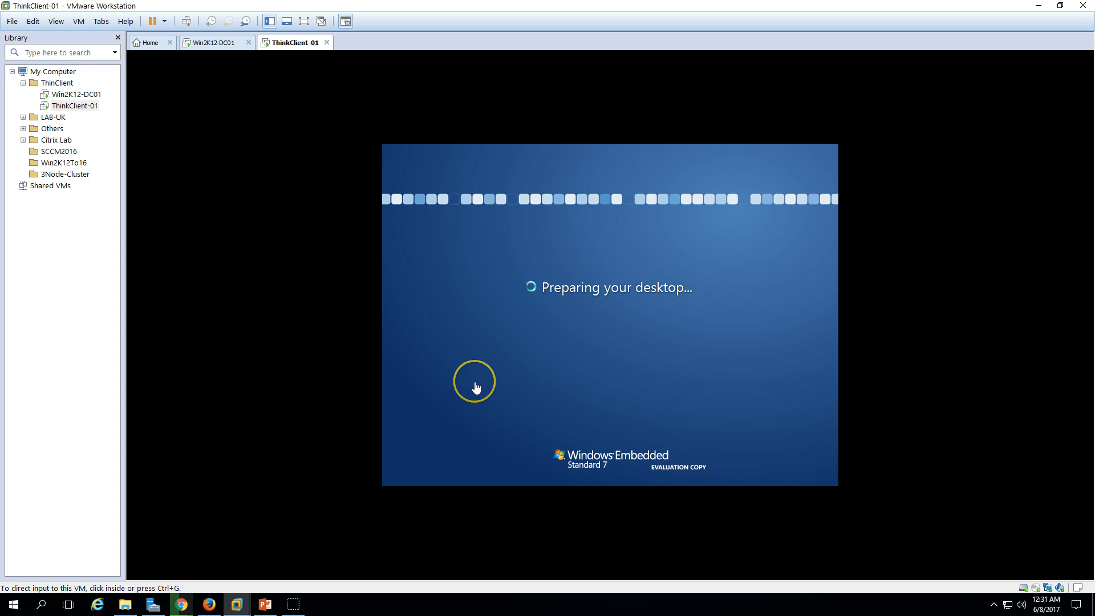
pyautogui.moveTo(476, 447)
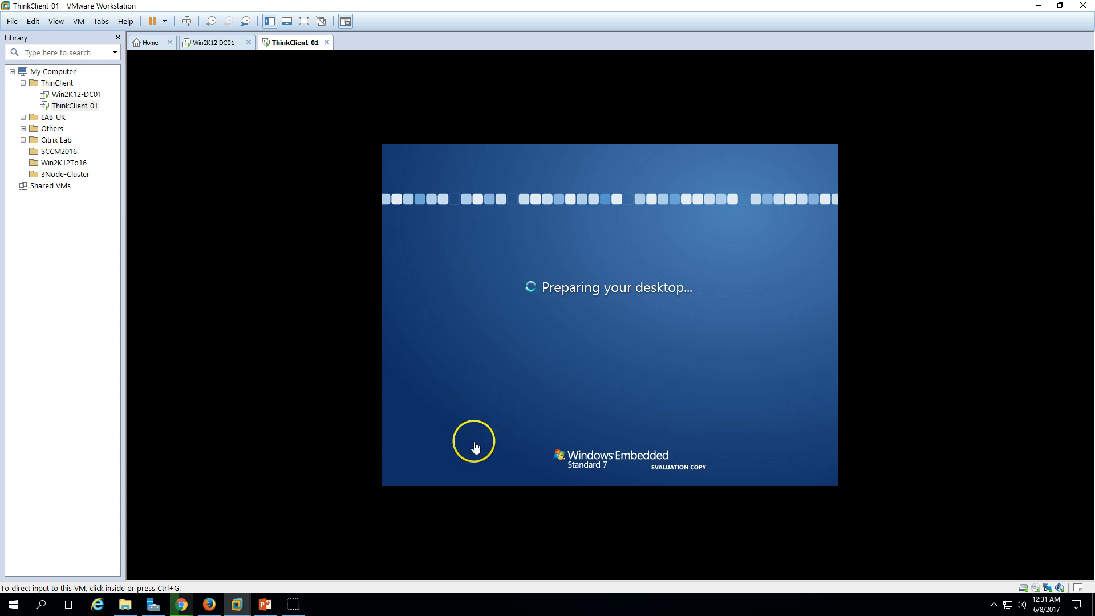
pyautogui.moveTo(517, 350)
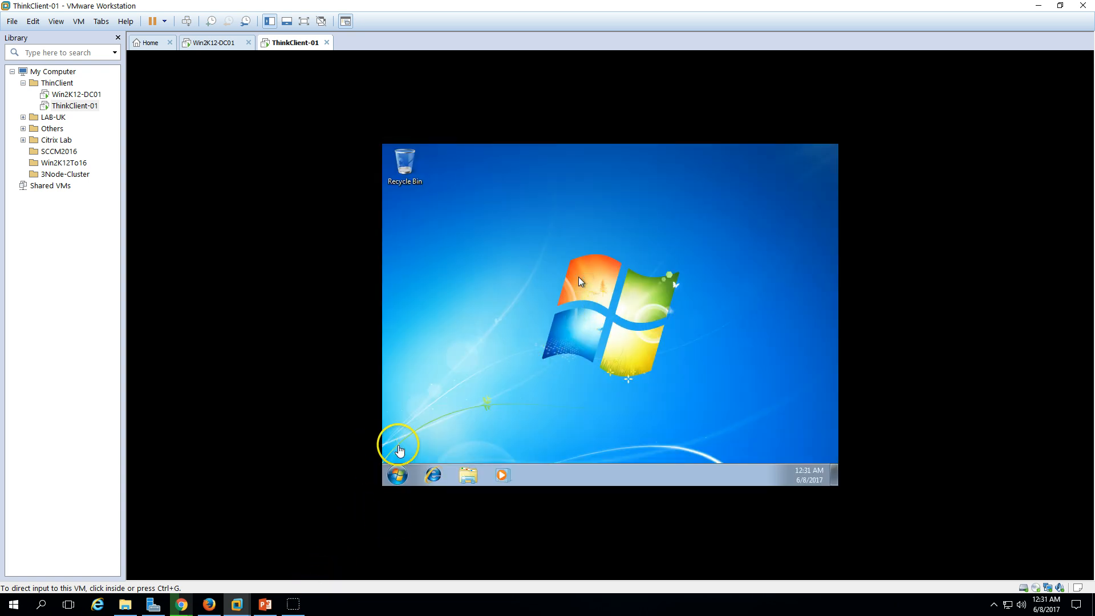
pyautogui.moveTo(557, 334)
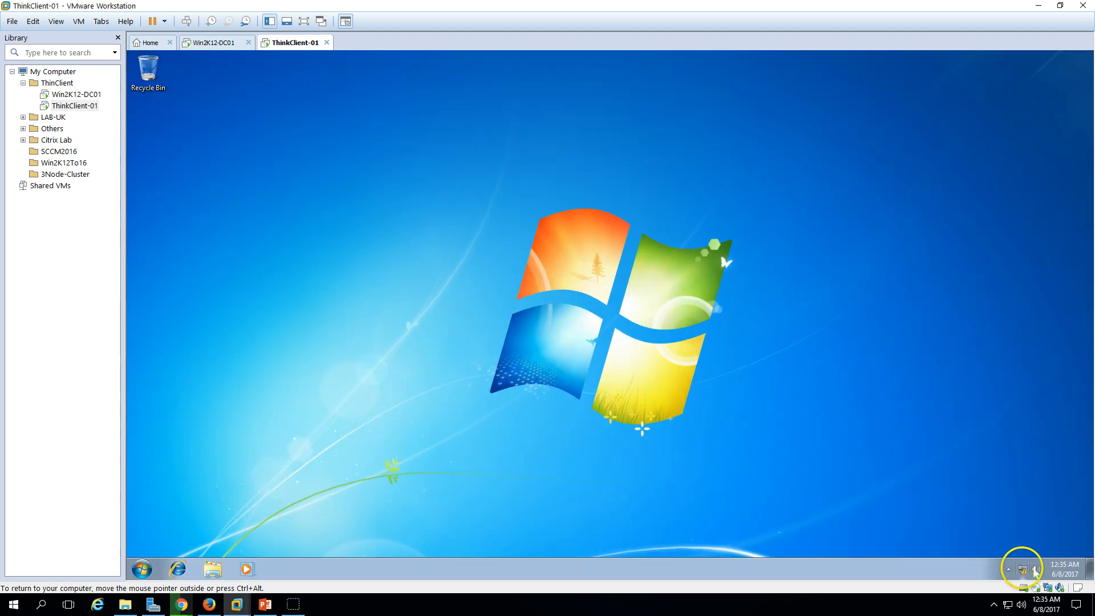
# Step: Confirm the 192.168.1.151 address in connection details, then close Network and Sharing Center
pyautogui.click(1040, 569)
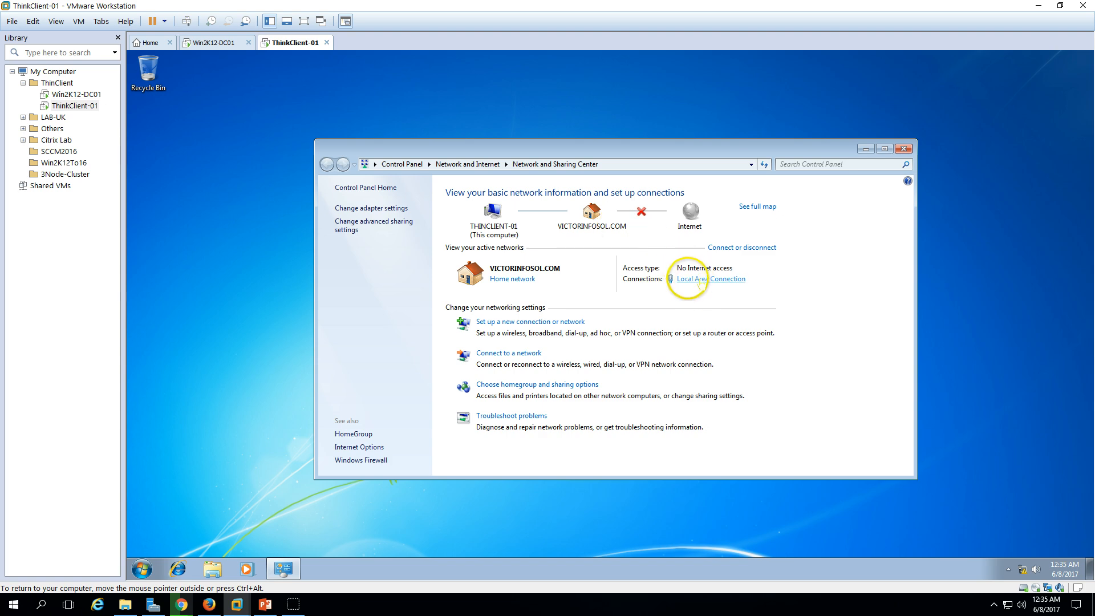
pyautogui.click(707, 279)
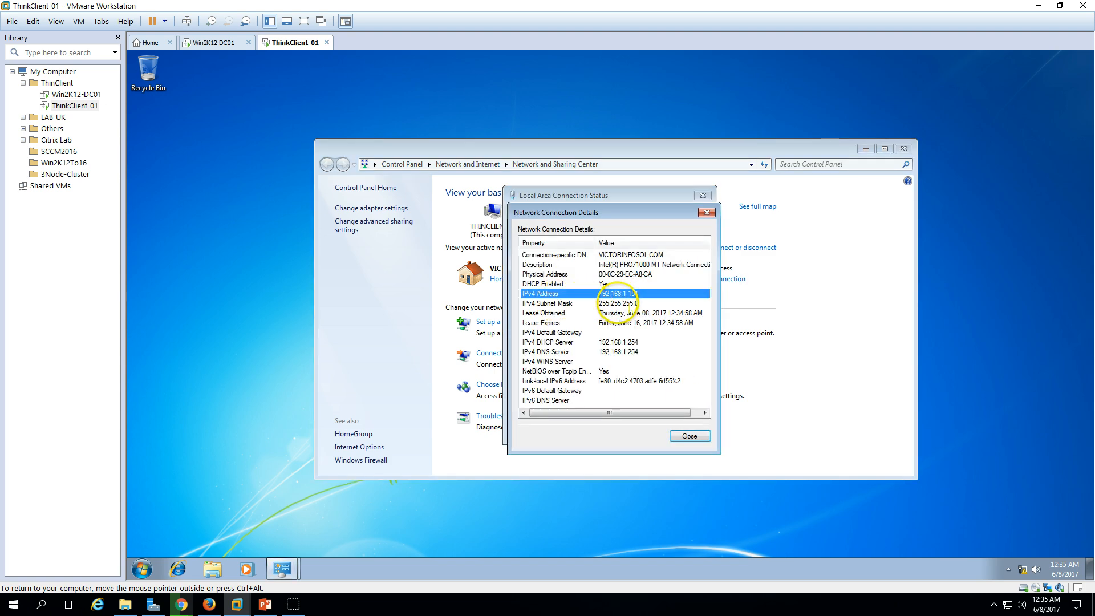
pyautogui.click(688, 436)
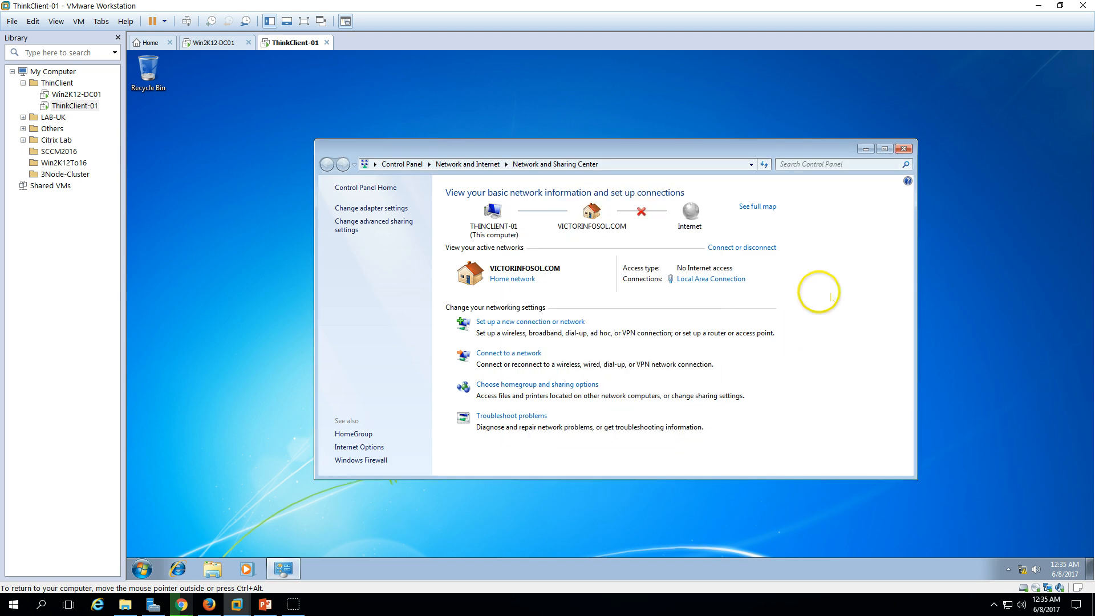
pyautogui.click(141, 569)
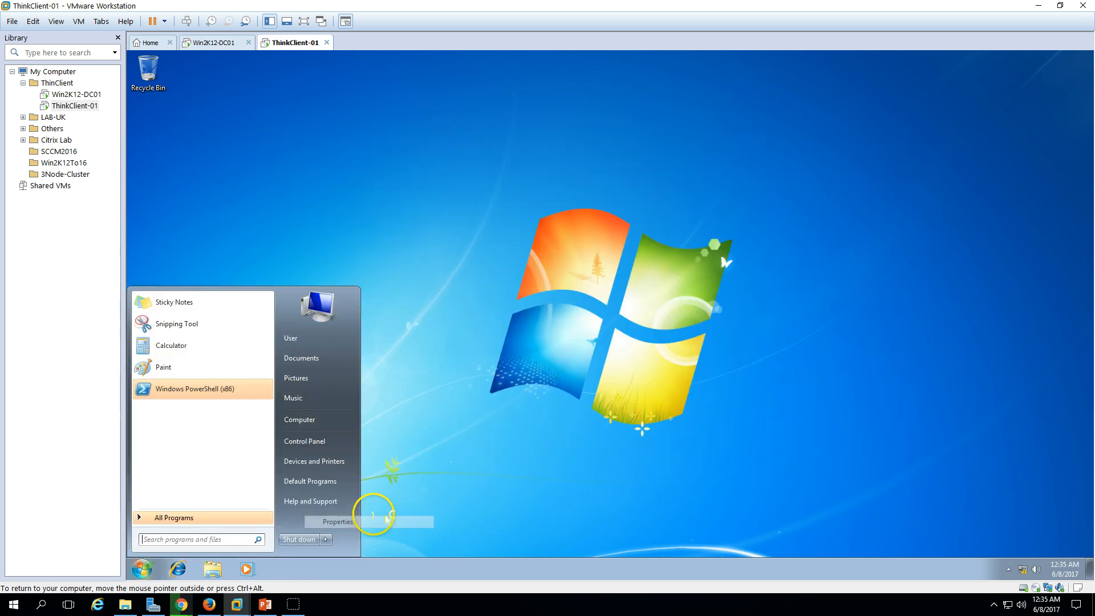
# Step: In System Properties, change membership to the victorinfosol.com domain
pyautogui.click(337, 522)
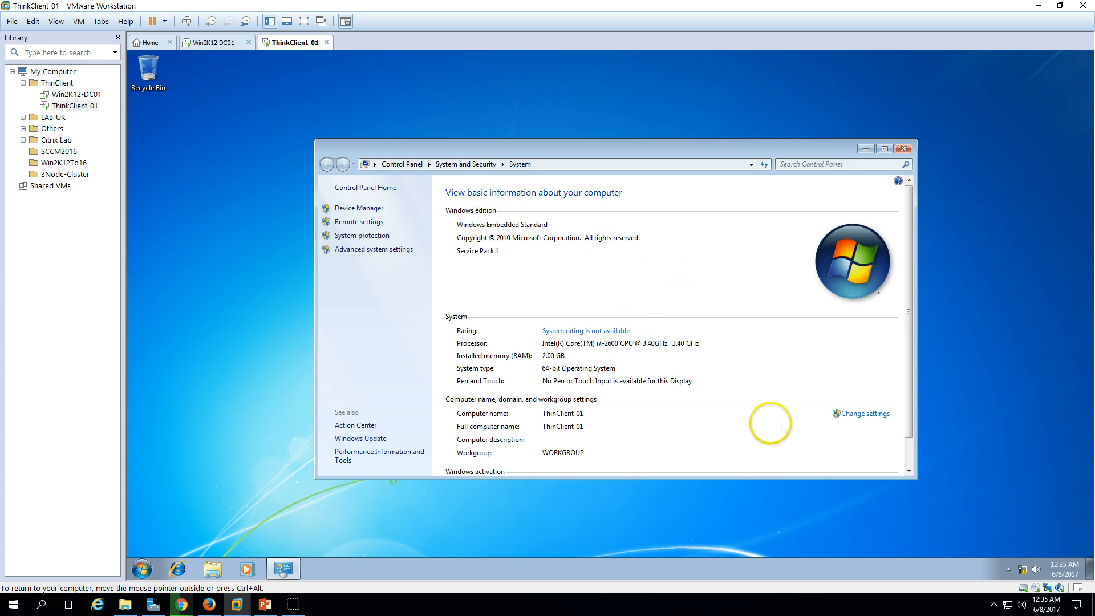
pyautogui.click(865, 413)
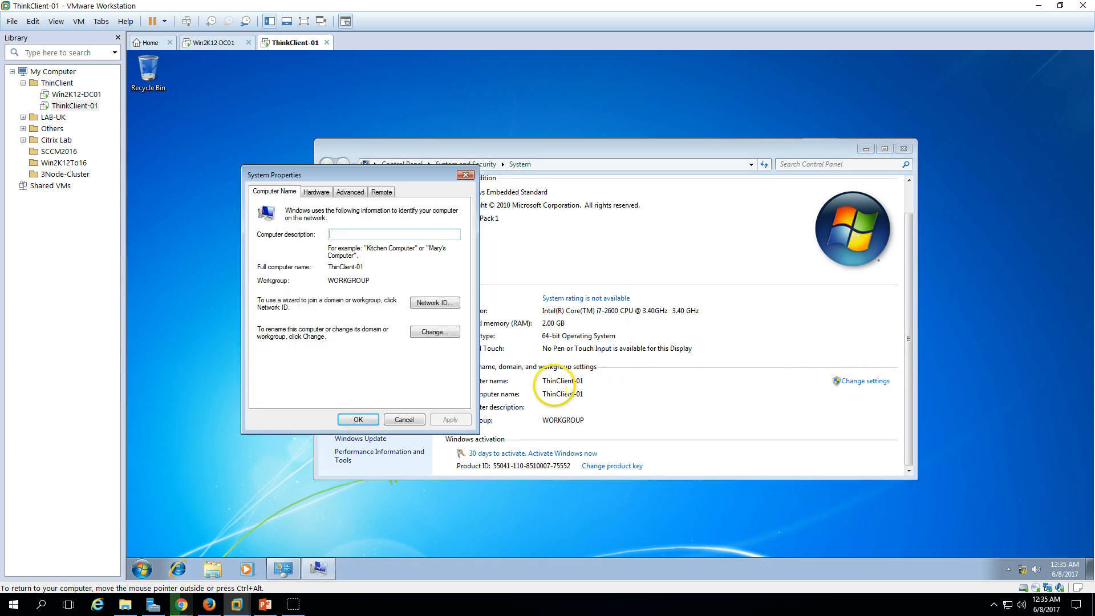
pyautogui.click(433, 331)
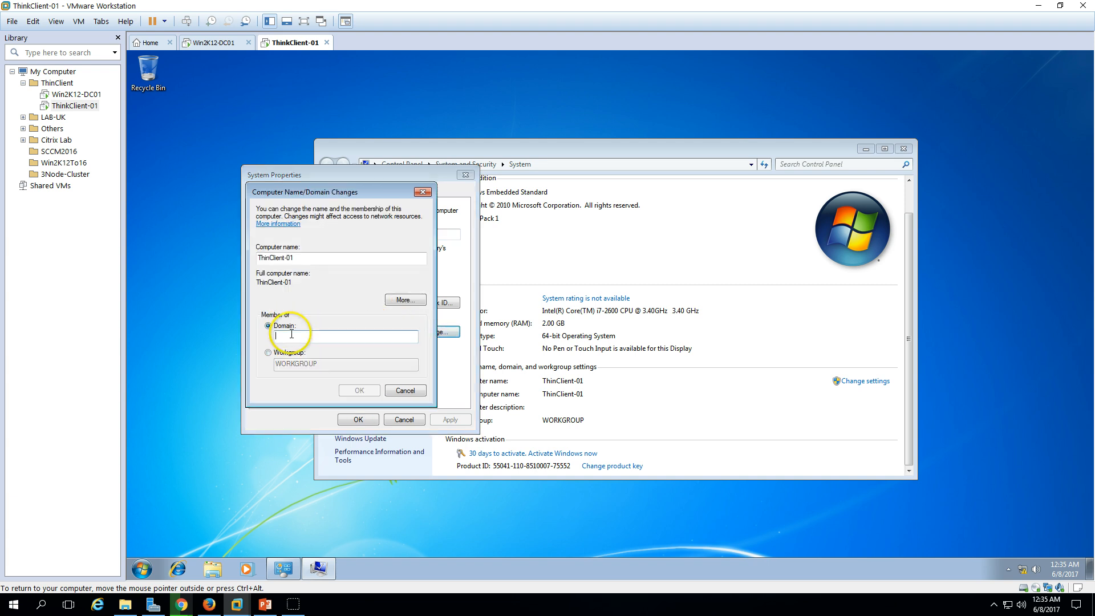
pyautogui.write('victorinfosol.c')
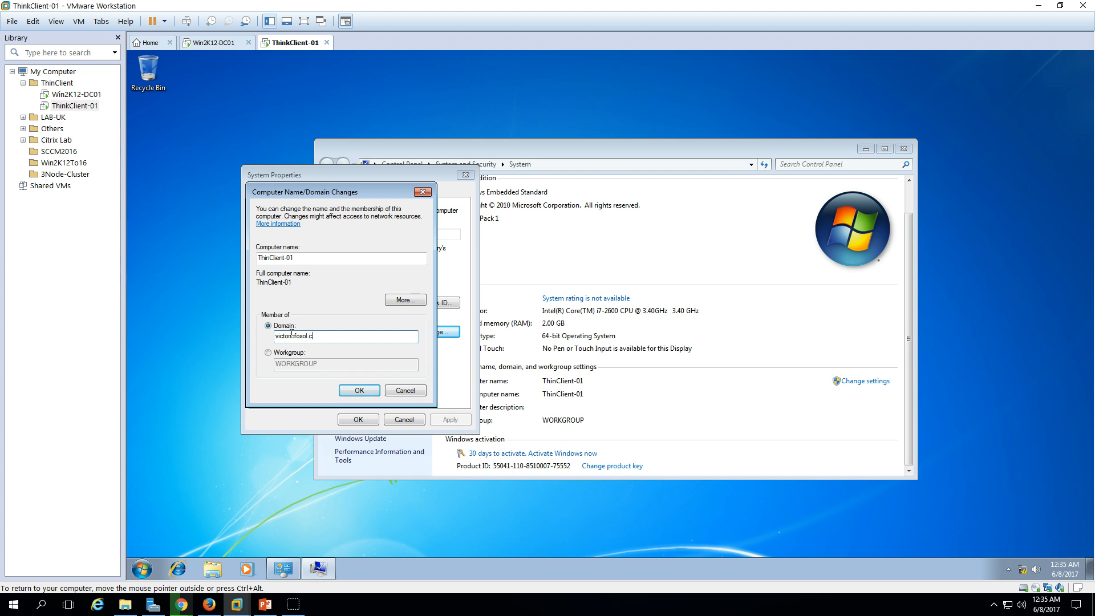
pyautogui.click(359, 390)
pyautogui.write('Administrator')
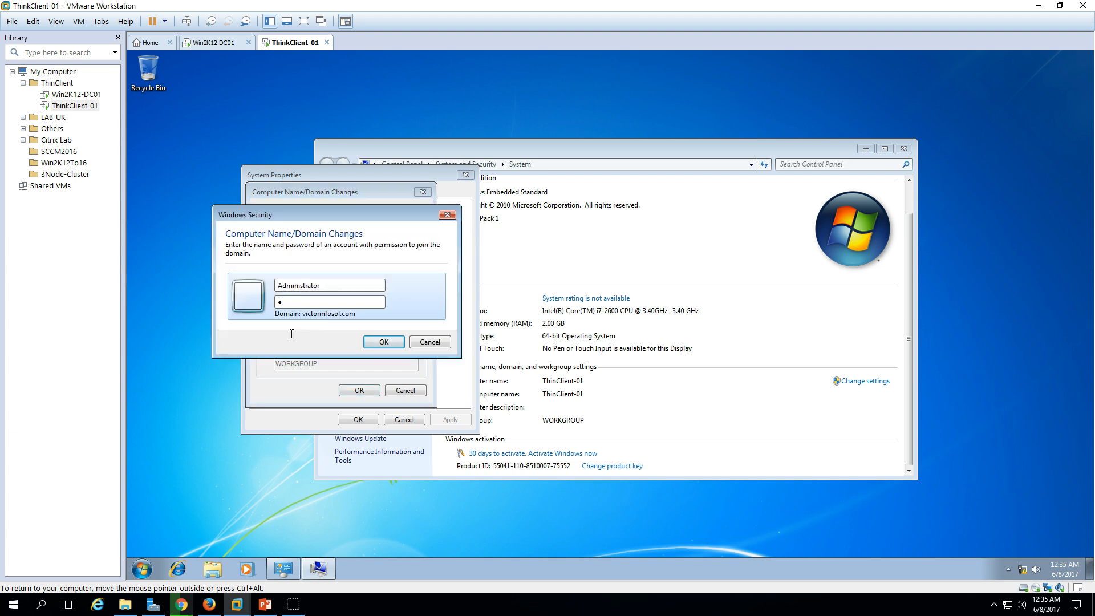
# Step: Authenticate as Administrator, dismiss the domain welcome message, and close to restart
pyautogui.write('••••')
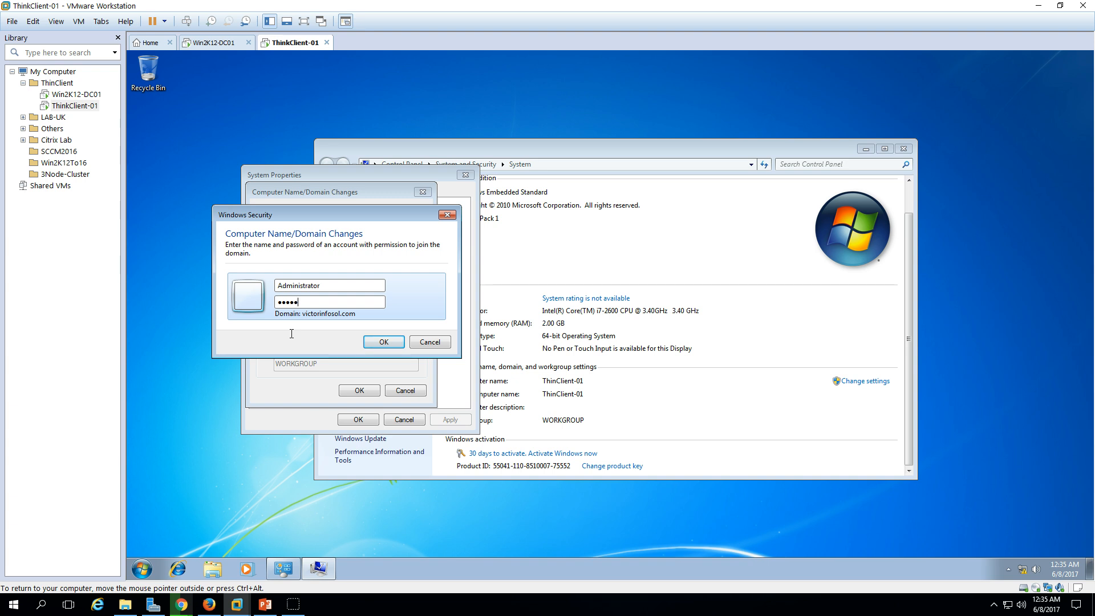
pyautogui.click(383, 342)
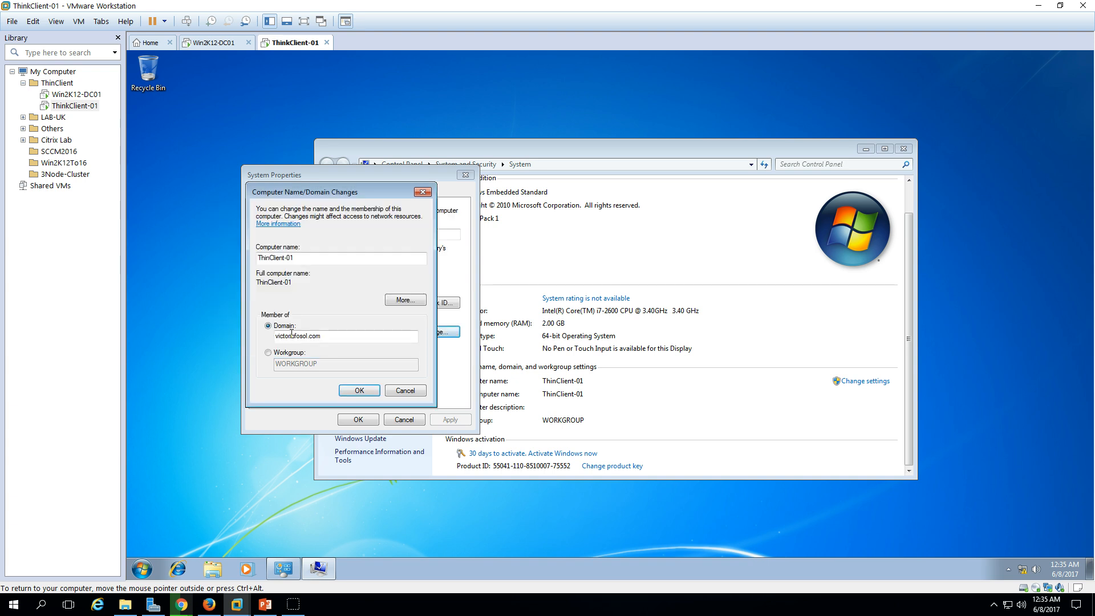
pyautogui.click(358, 390)
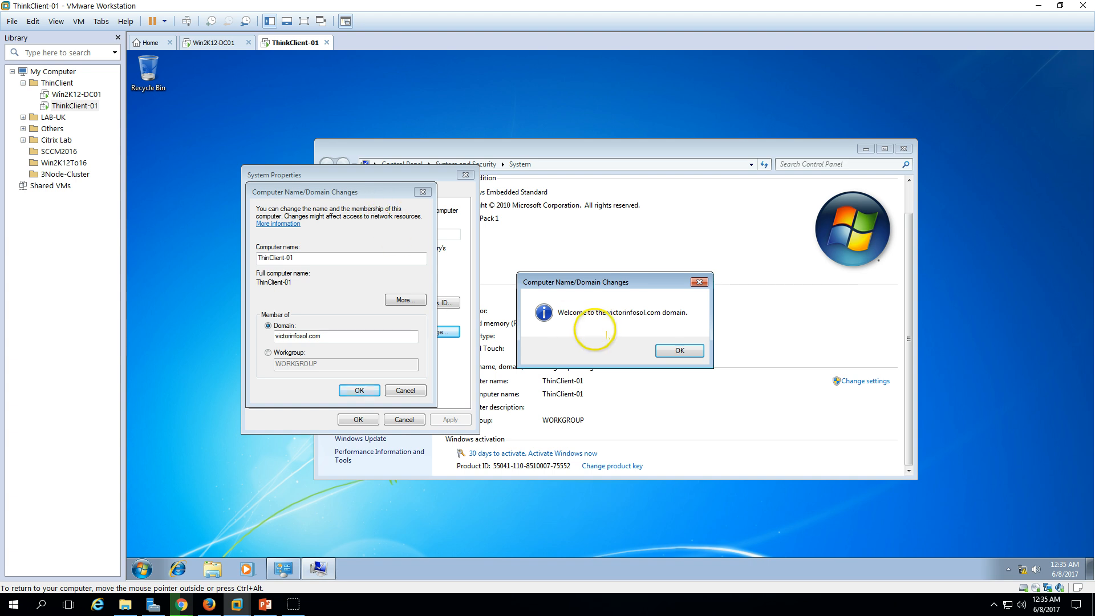
pyautogui.click(679, 350)
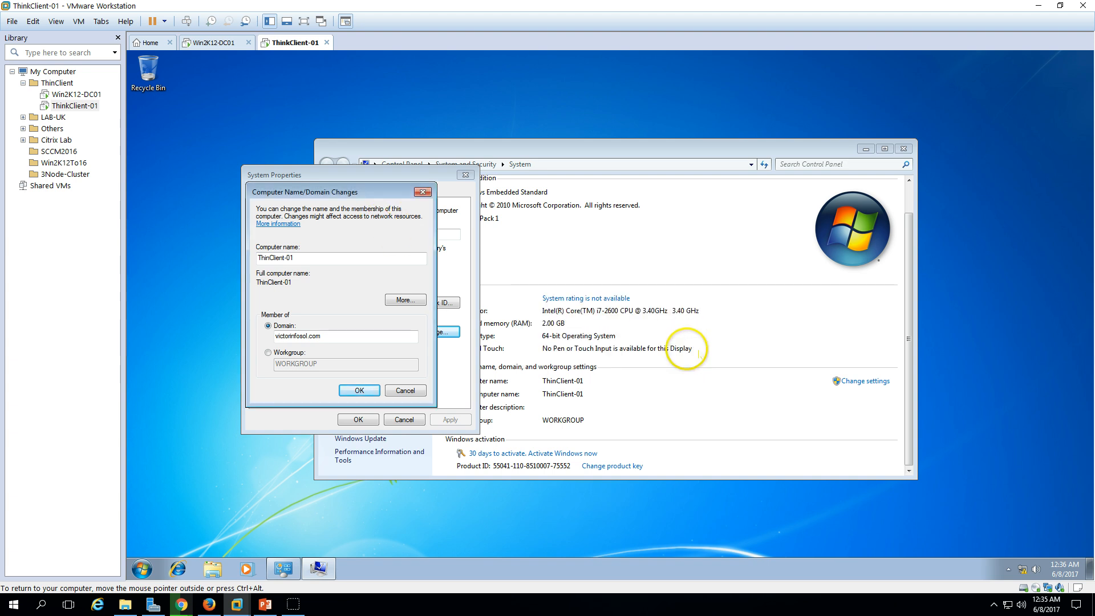
pyautogui.click(359, 390)
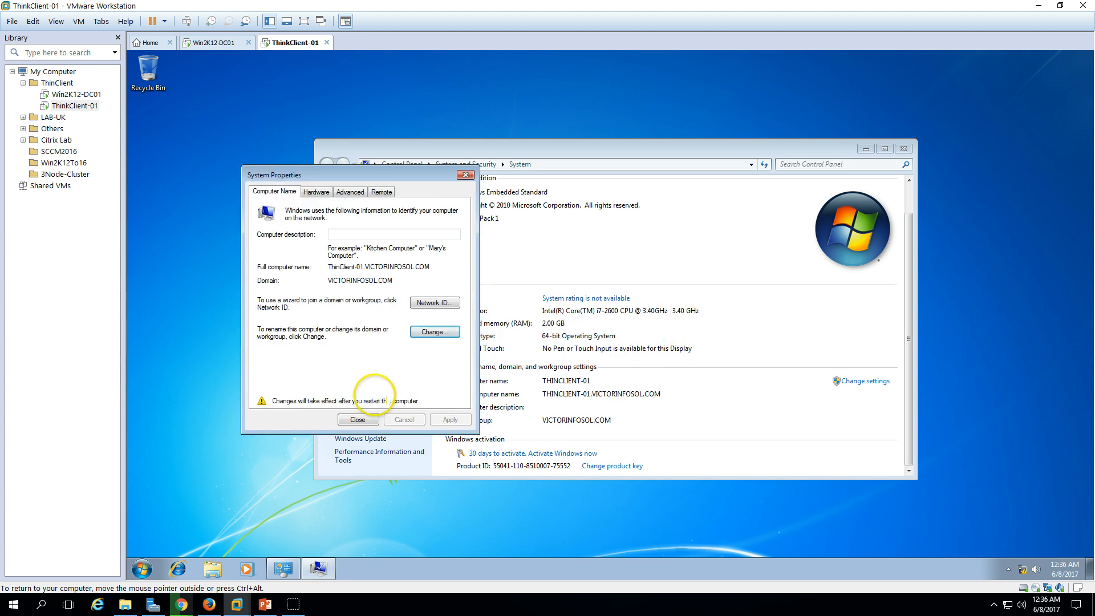
pyautogui.click(357, 419)
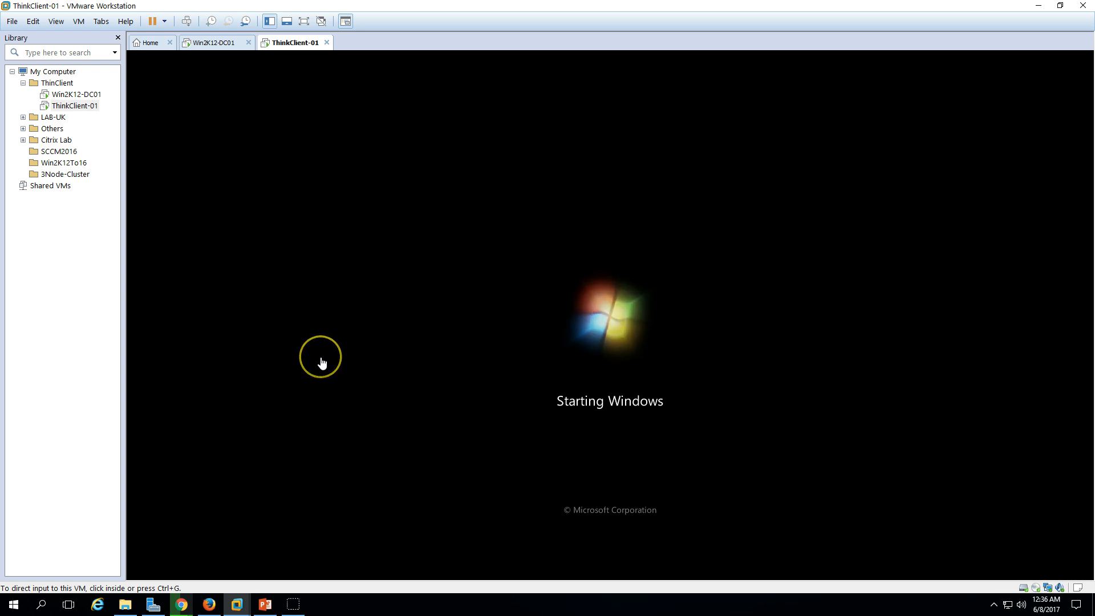
pyautogui.moveTo(322, 363)
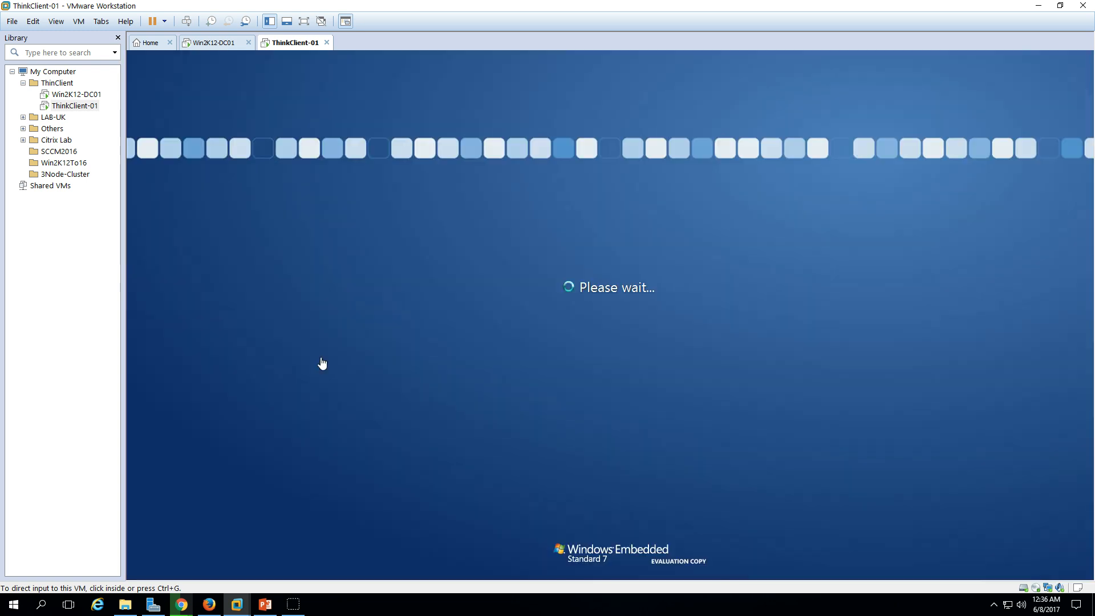
pyautogui.moveTo(360, 194)
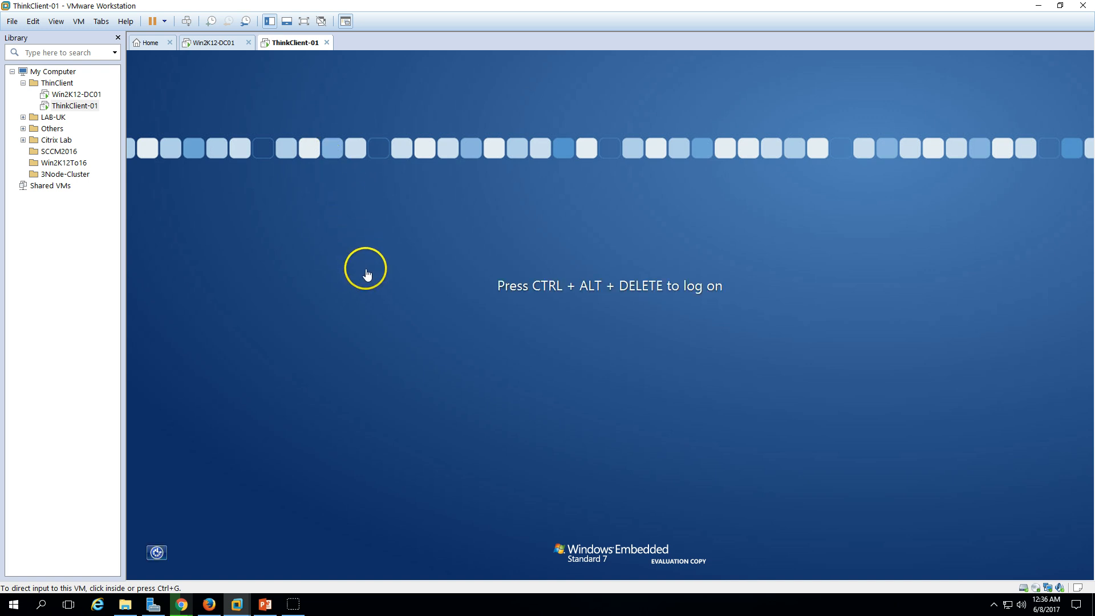
# Step: Log on to ThinClient-01 as VICTORINFOSOL domain user User01 via Switch User and Other User
pyautogui.press('ctrl+alt+delete')
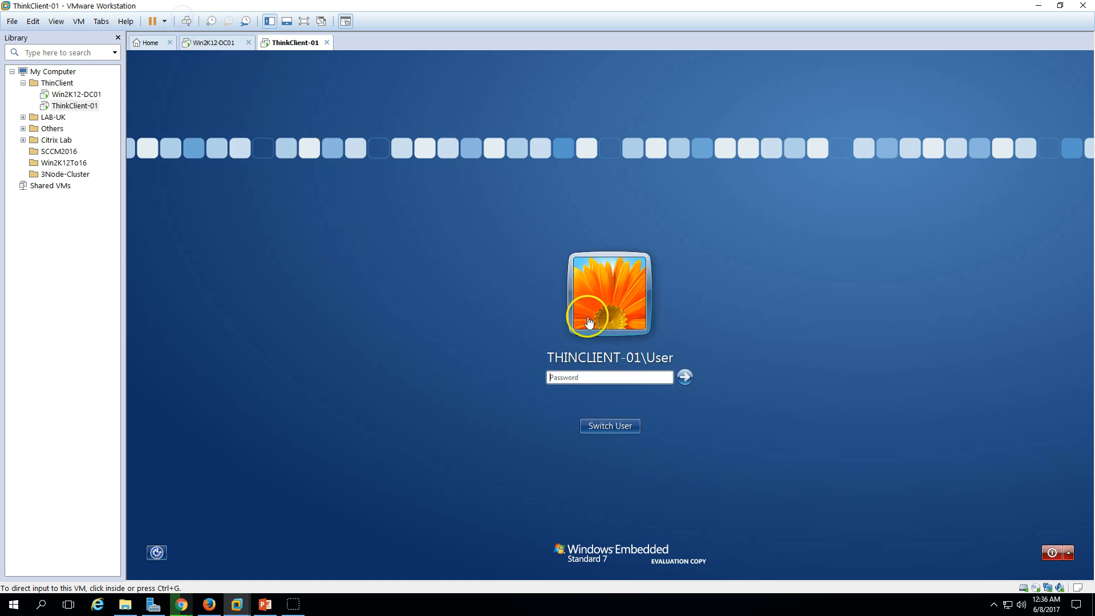
pyautogui.click(609, 426)
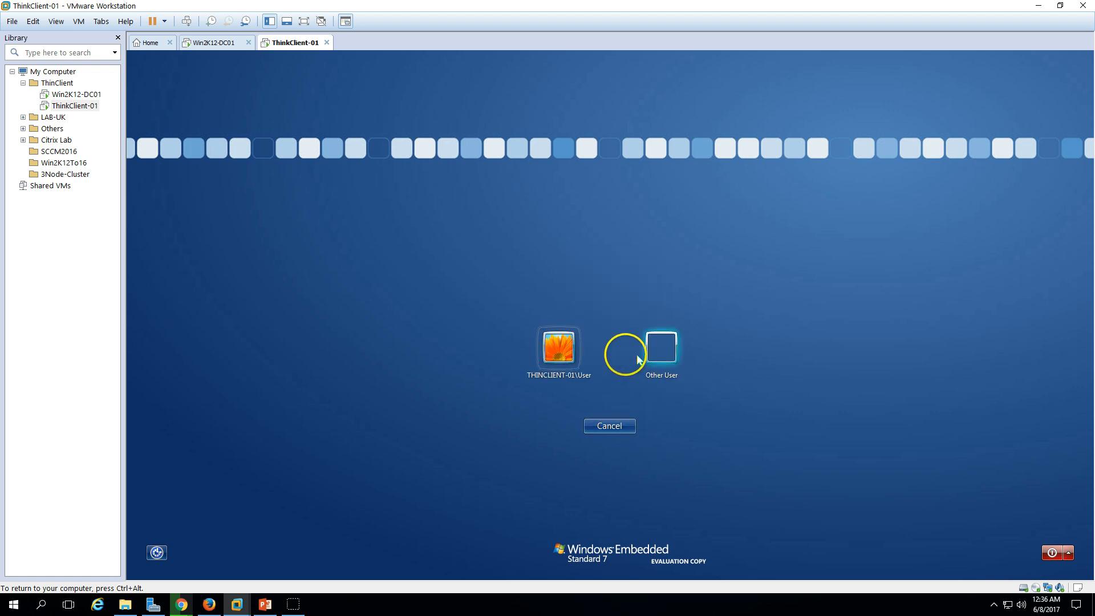
pyautogui.click(660, 347)
pyautogui.write('User01')
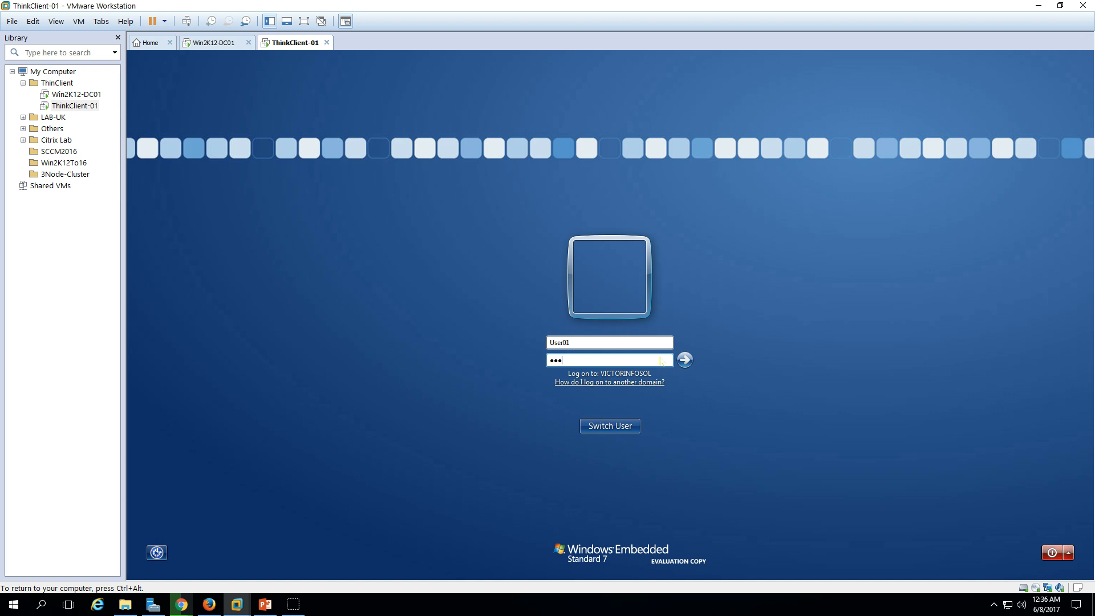
pyautogui.click(684, 360)
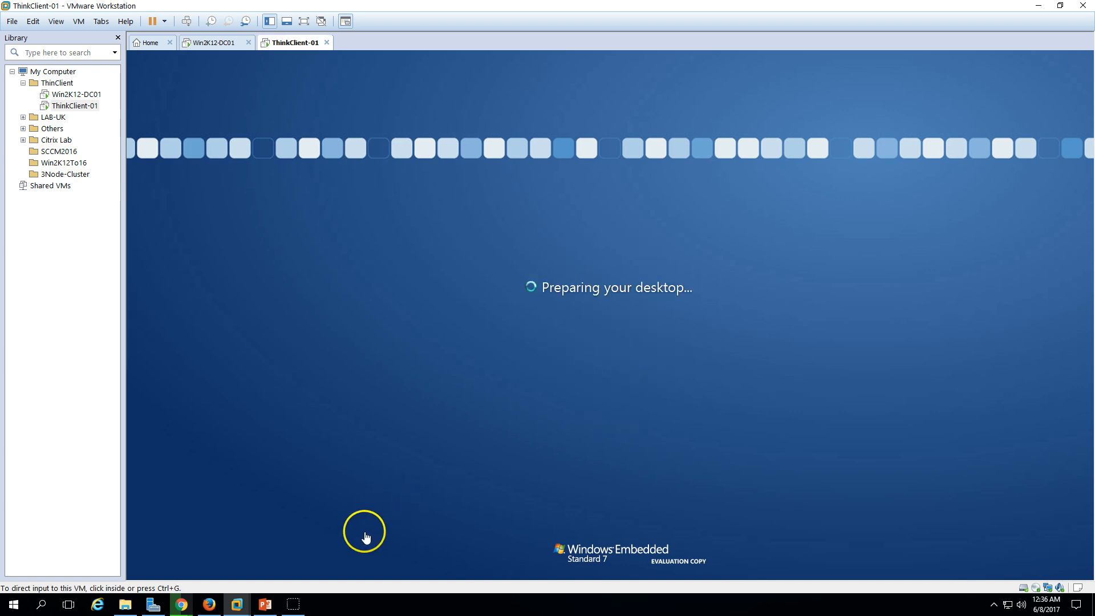
pyautogui.moveTo(294, 604)
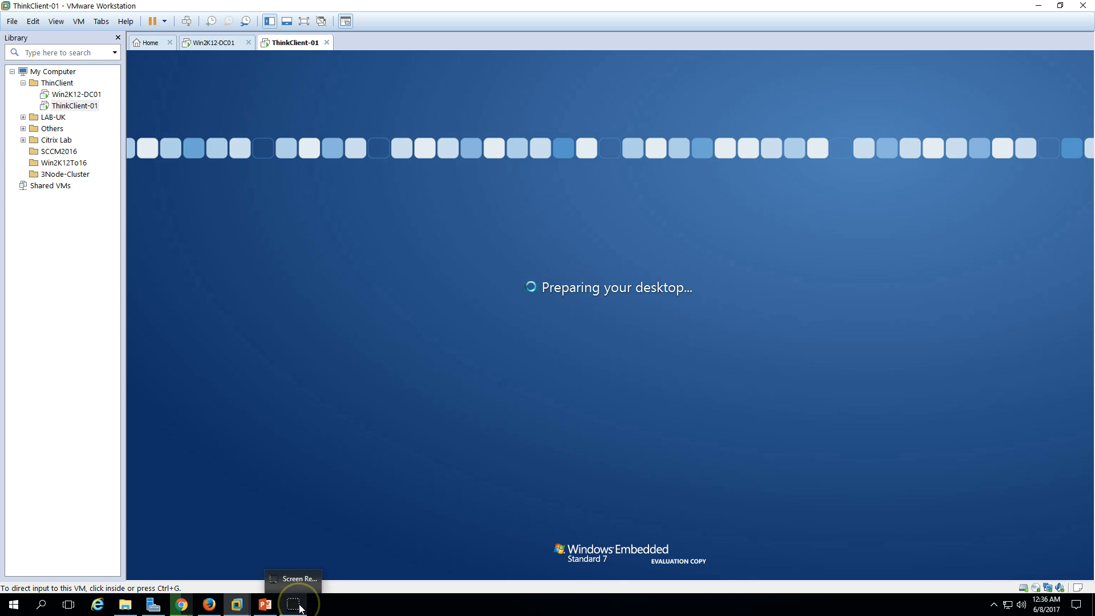
pyautogui.moveTo(349, 447)
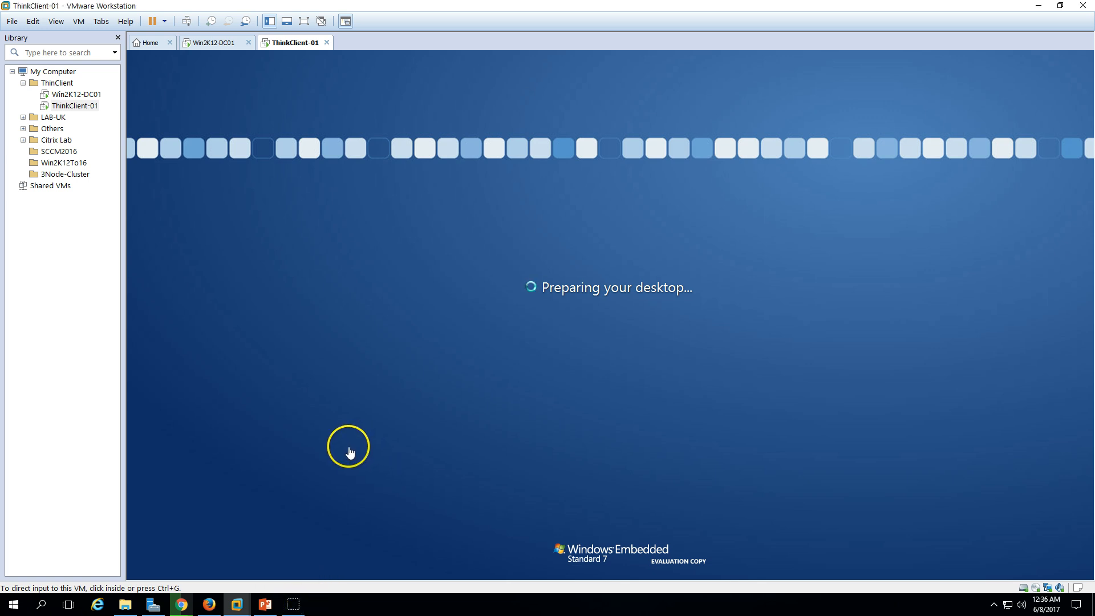
pyautogui.moveTo(269, 536)
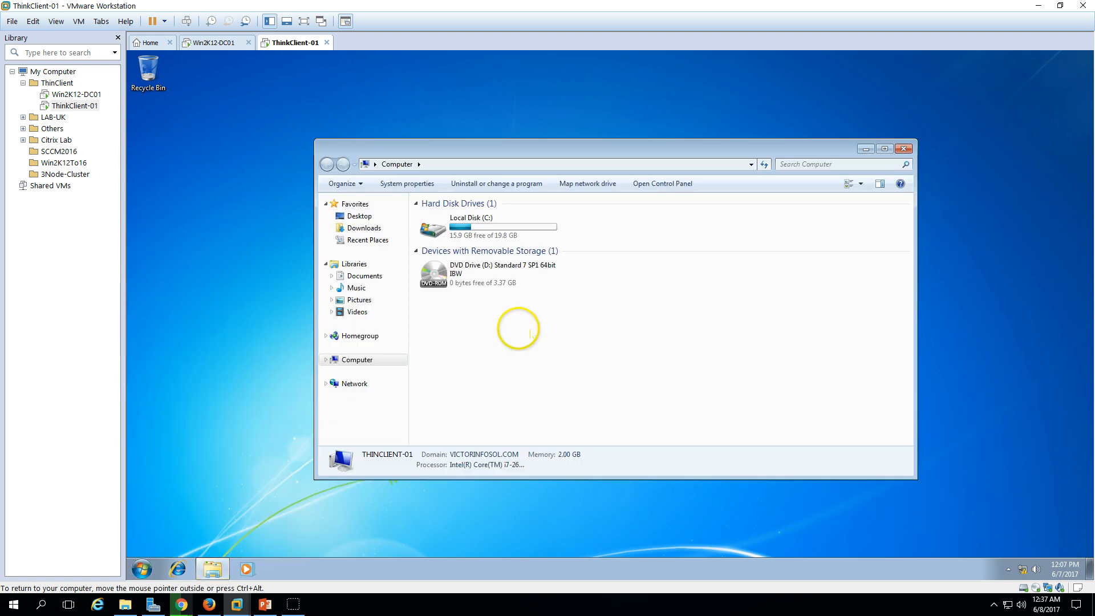
# Step: View Local Disk (C:) properties showing the 19.8 GB drive, then return to the setup slides
pyautogui.rightClick(467, 227)
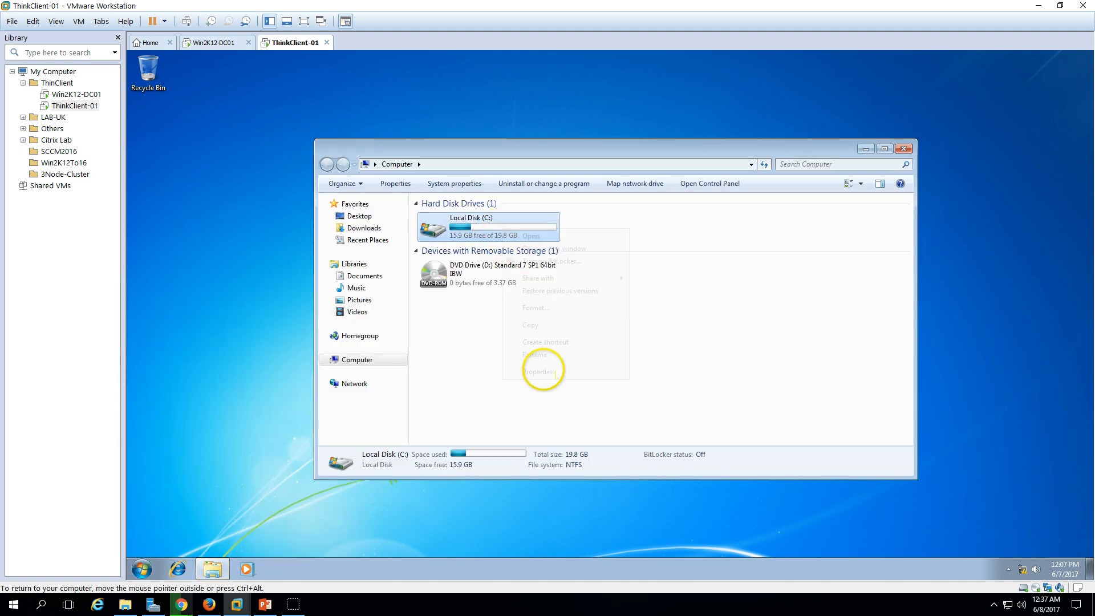
pyautogui.click(540, 371)
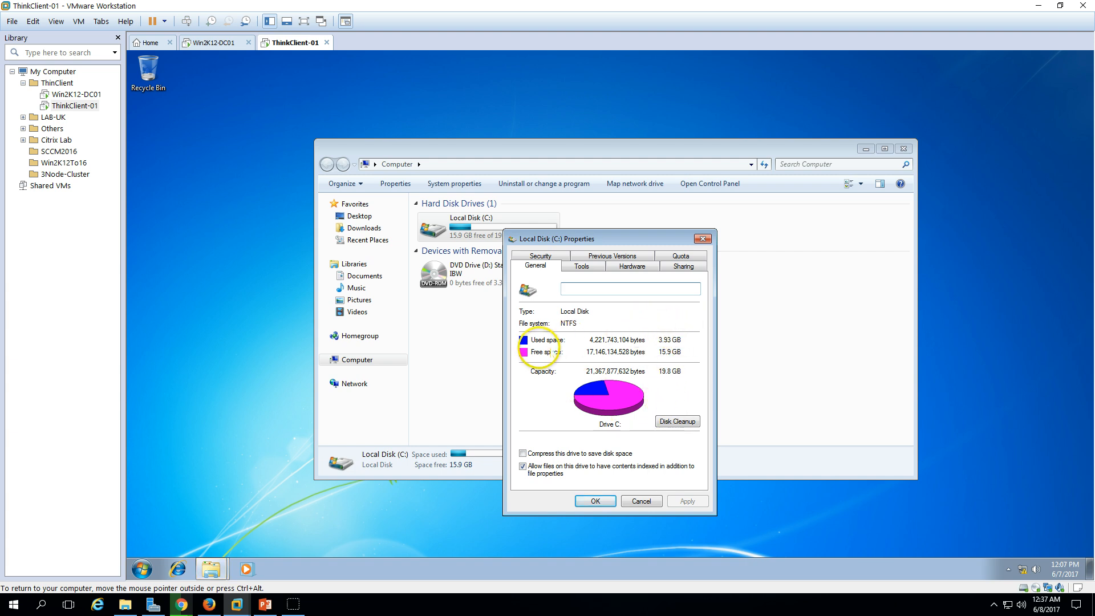
pyautogui.moveTo(643, 233)
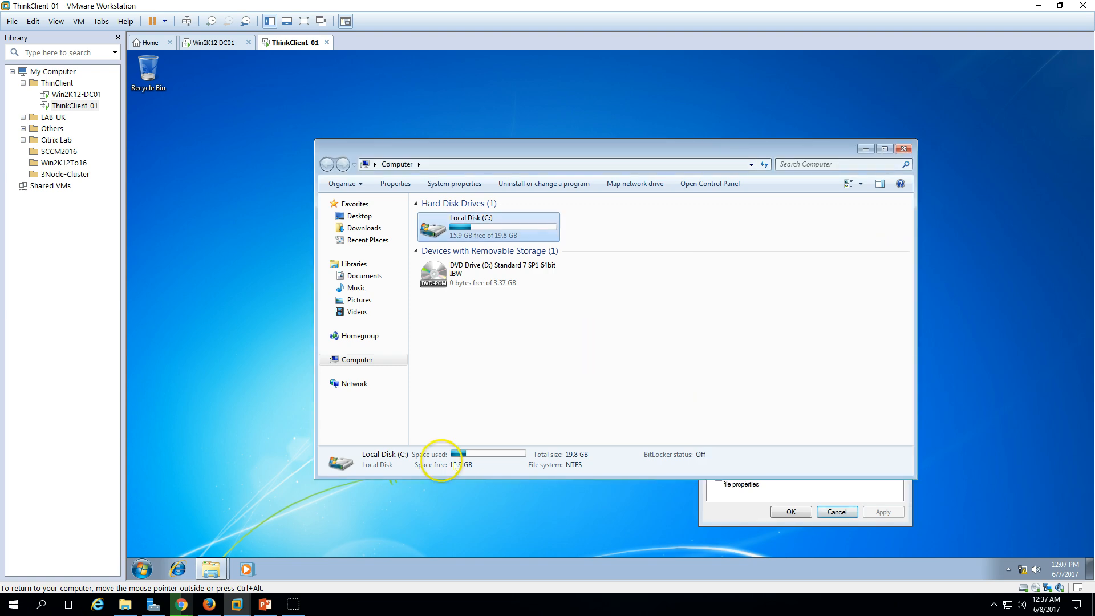
pyautogui.click(264, 605)
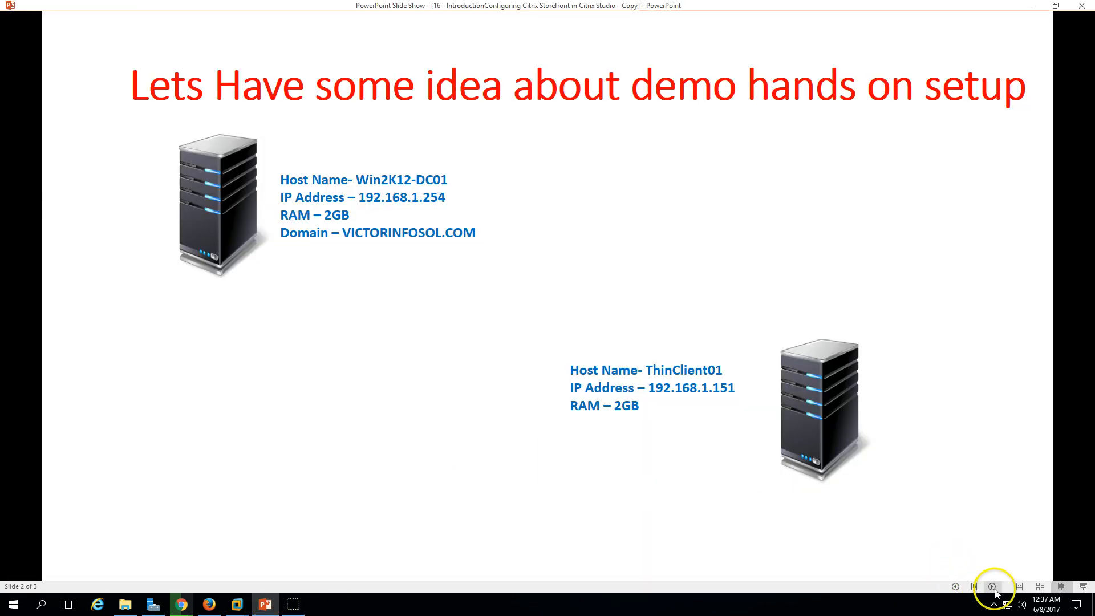